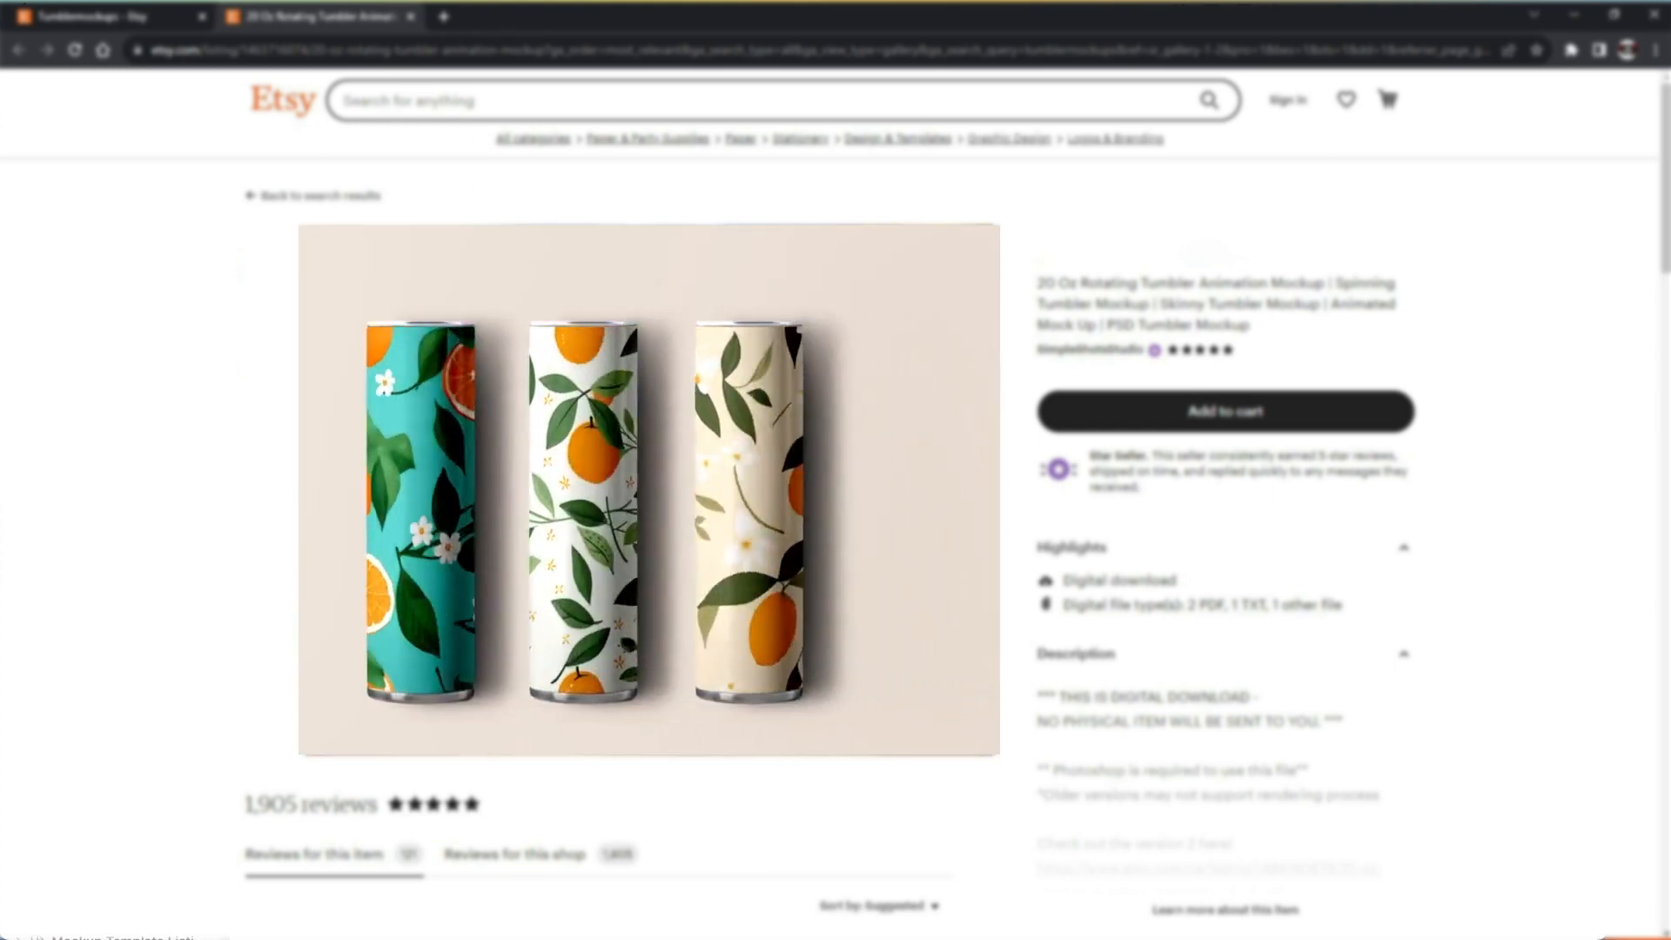
Save the roses design file via File > Save
left_click(167, 10)
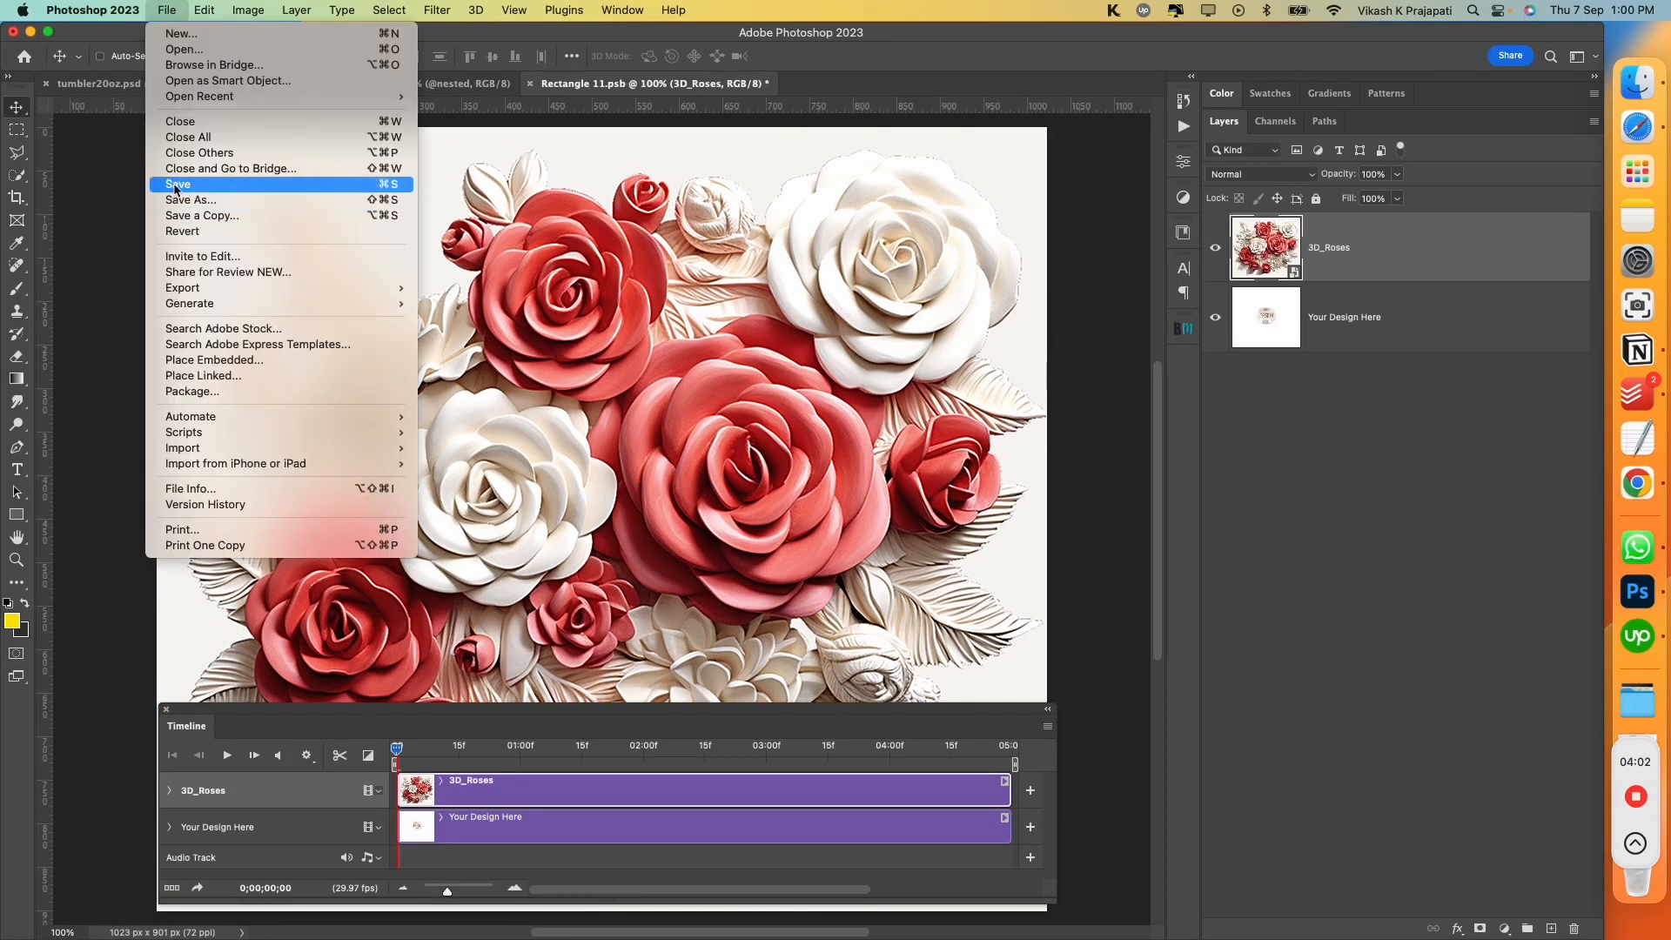
left_click(178, 183)
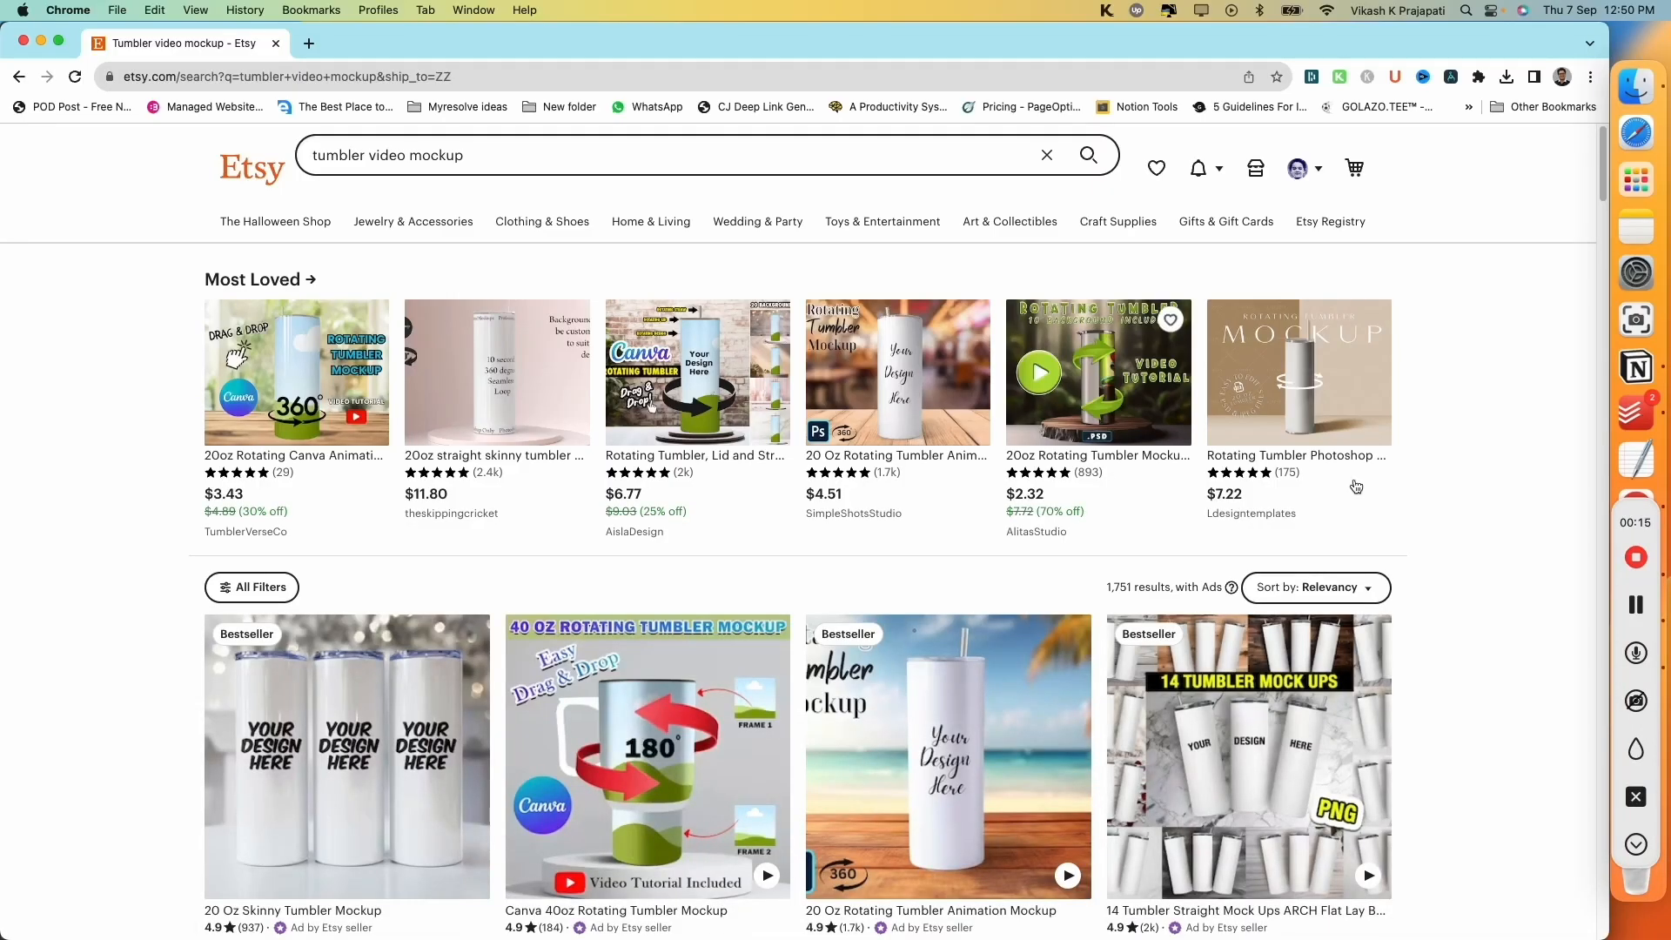
Scroll down through the Etsy tumbler video mockup listings
scroll("down", 3)
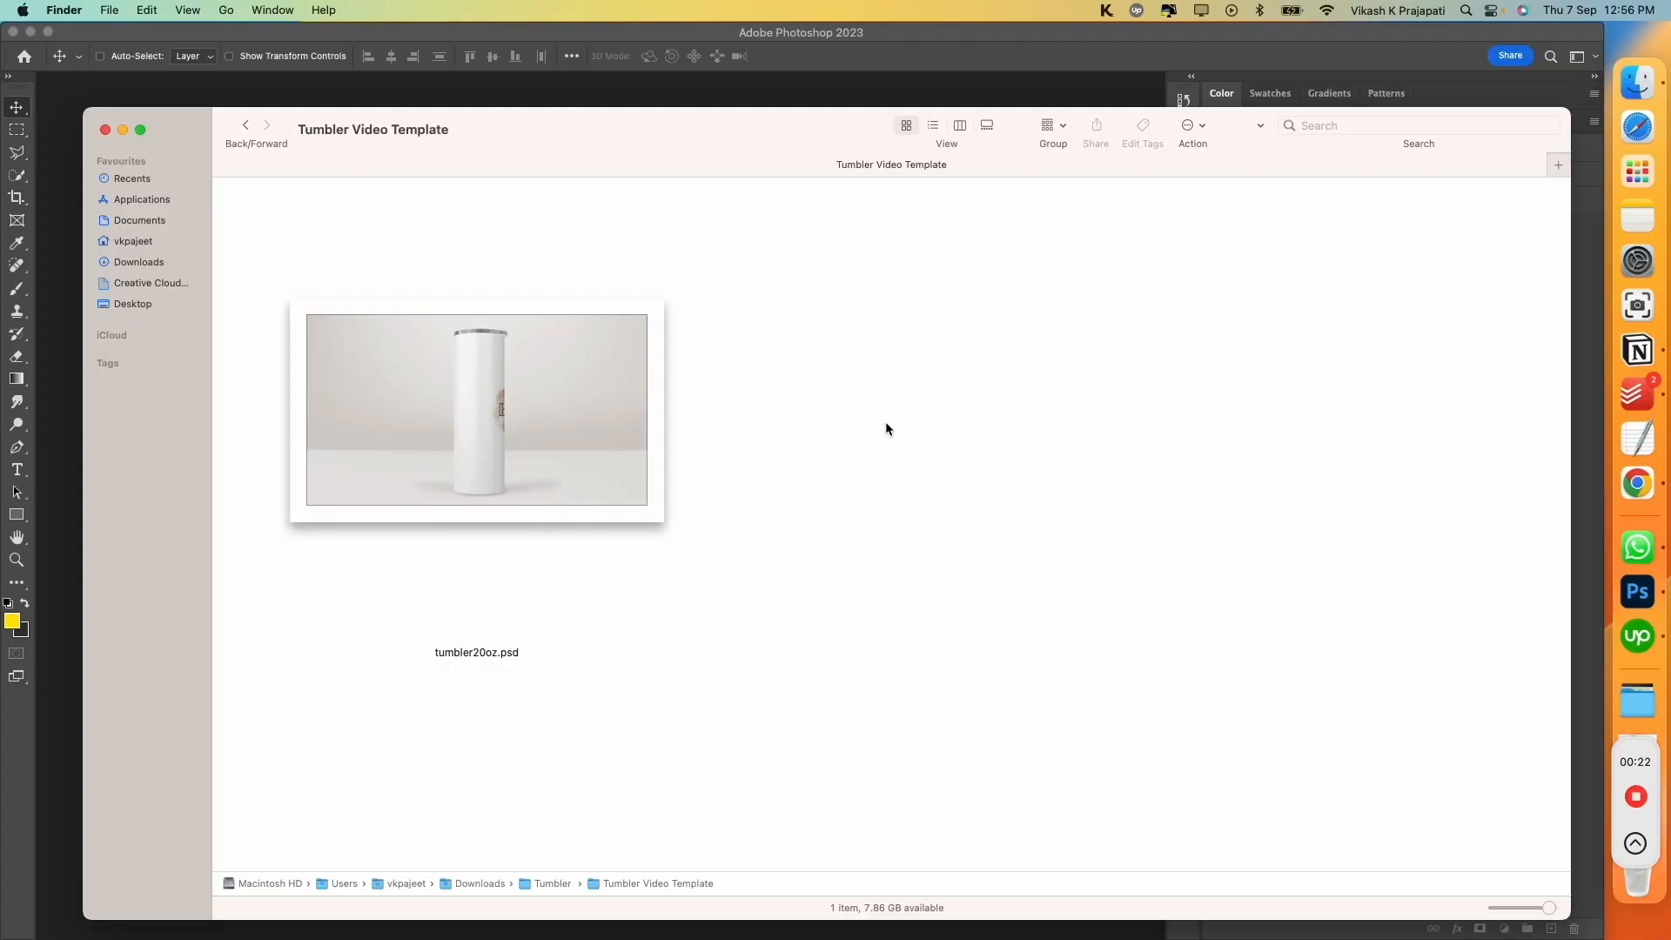
Open tumbler20oz.psd in Photoshop and select its Backgrounds layer group
left_click(477, 407)
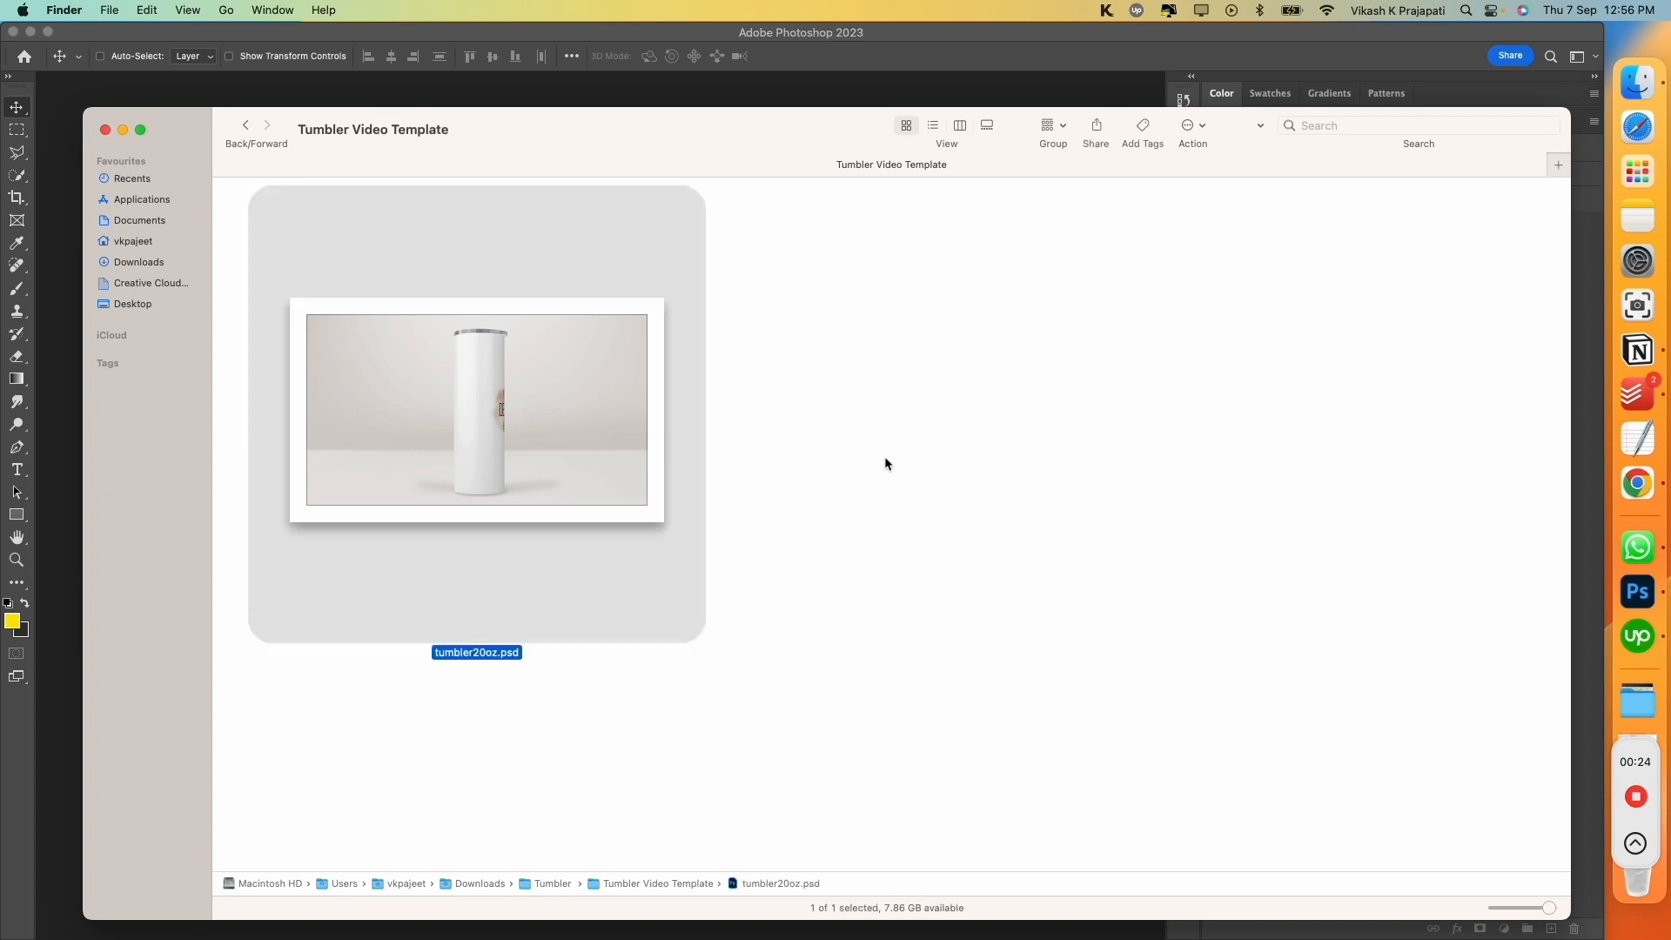
mouse_move(395, 402)
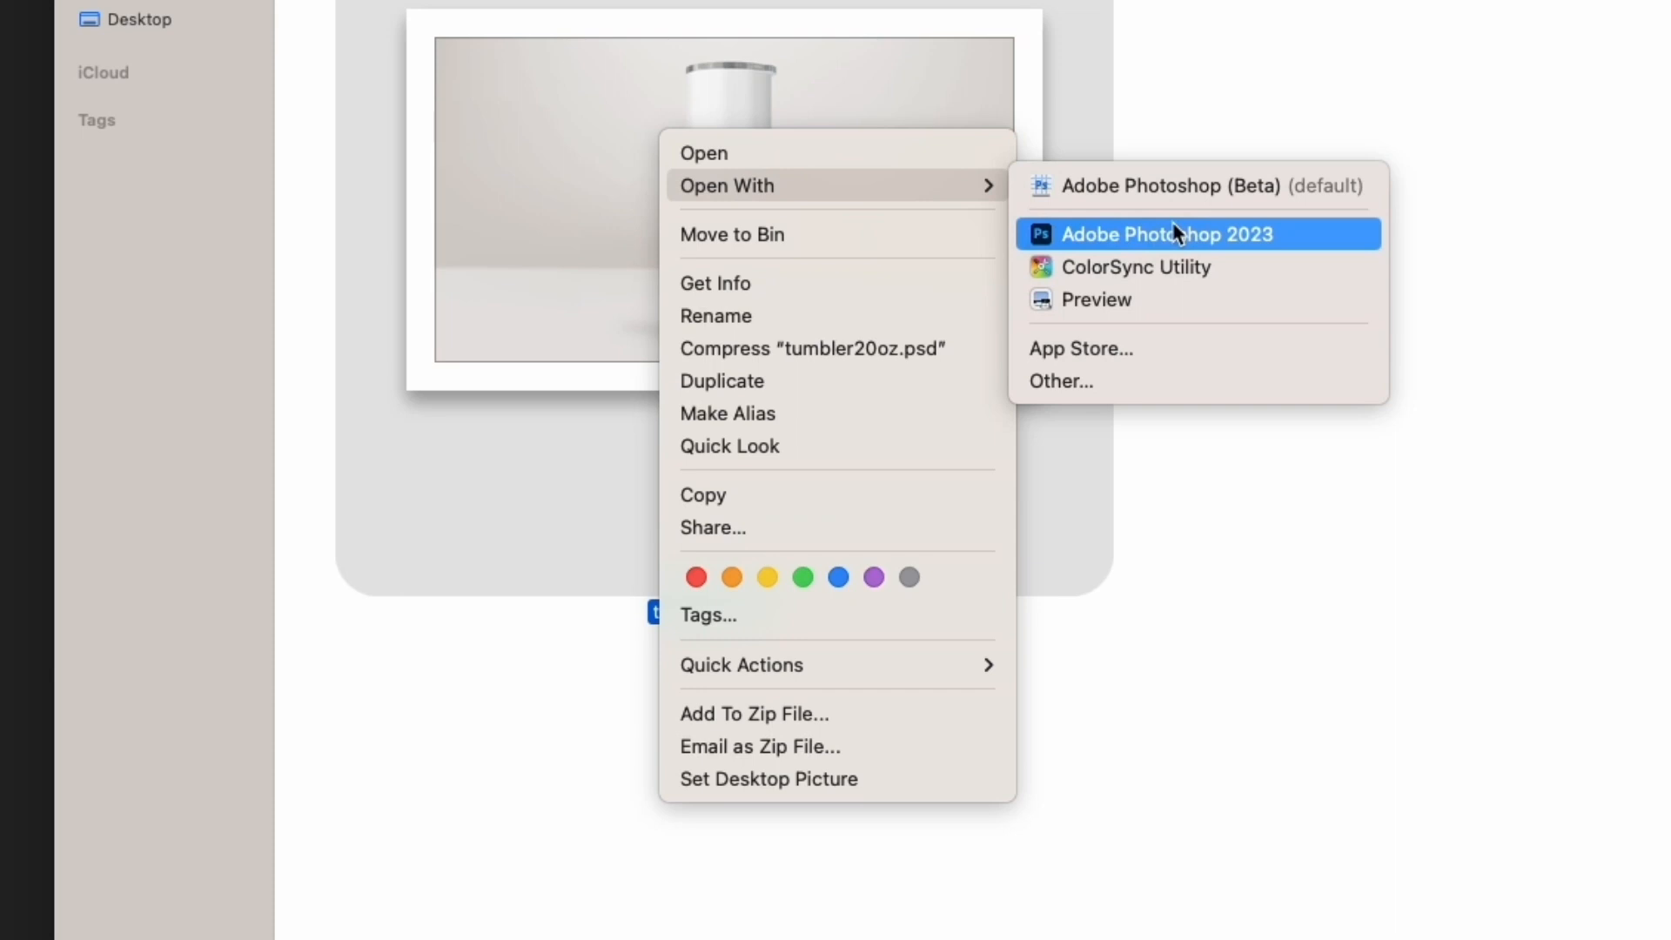
left_click(1166, 233)
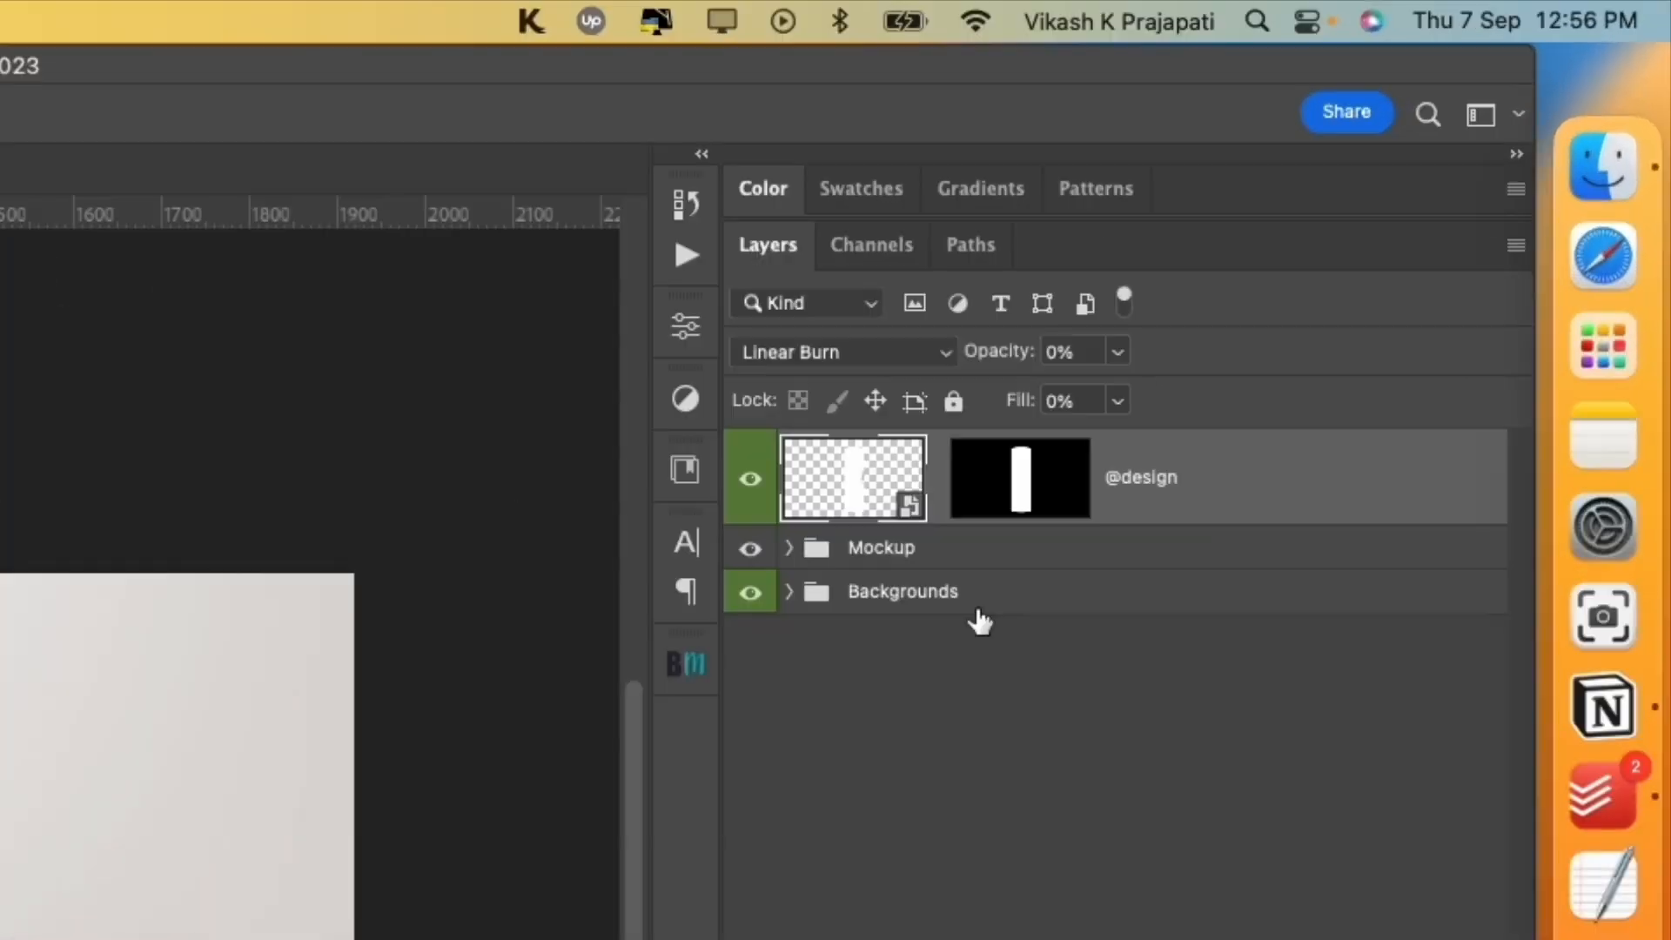
left_click(901, 592)
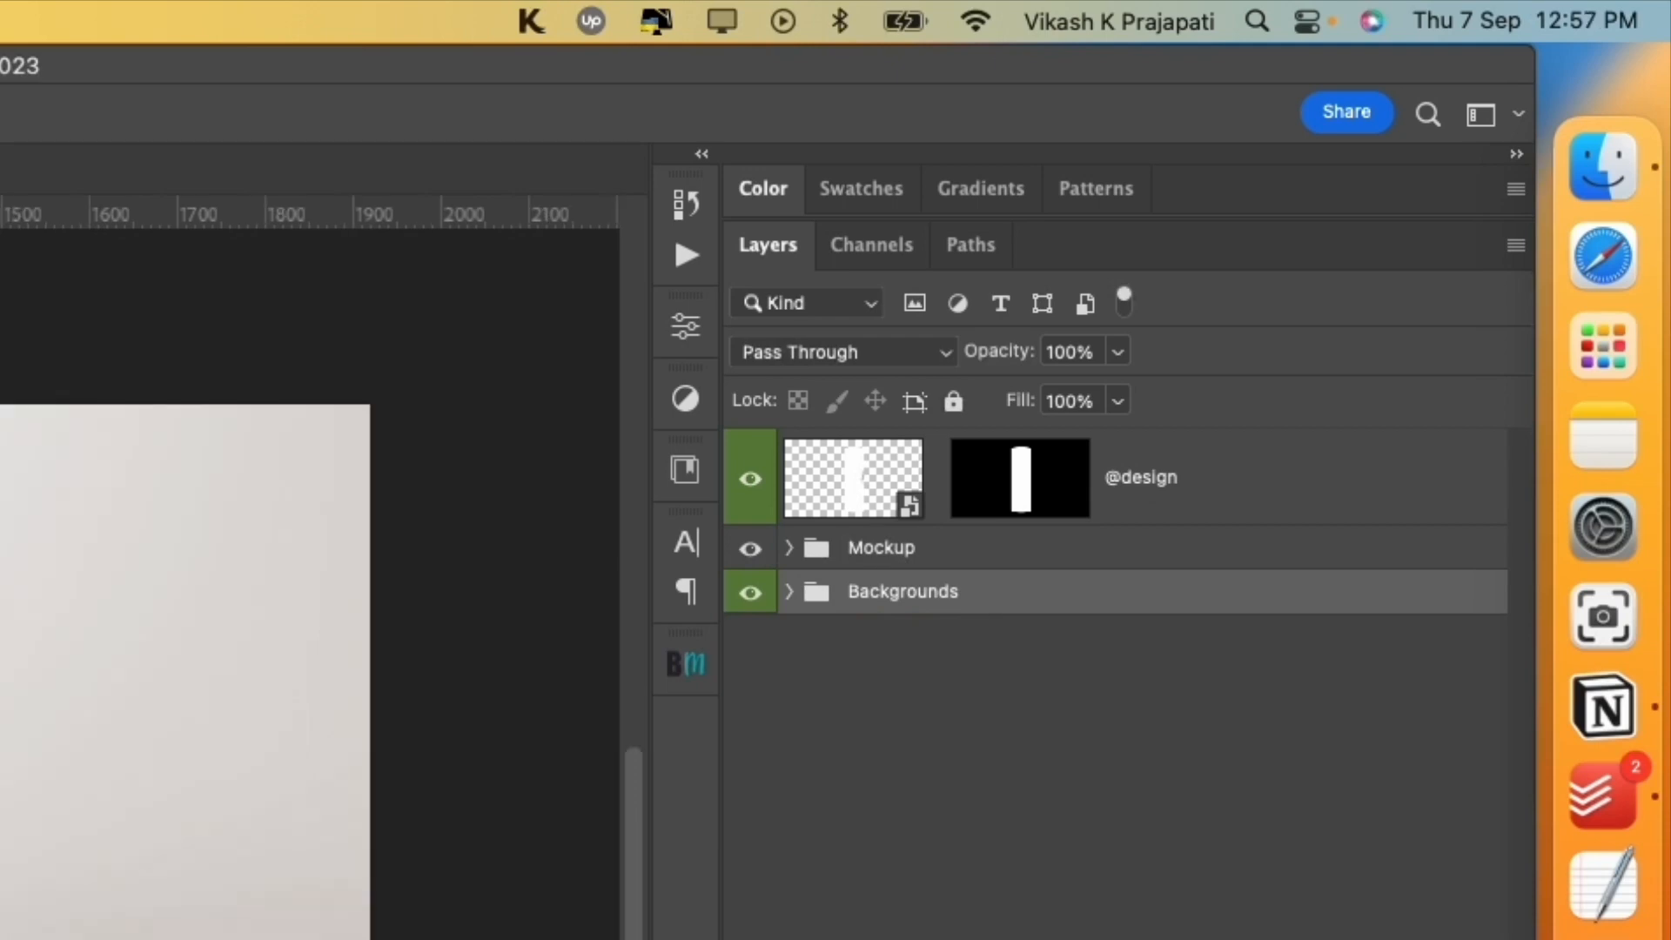
Show the Timeline panel via Window > Timeline and return the playhead to frame 0
left_click(623, 10)
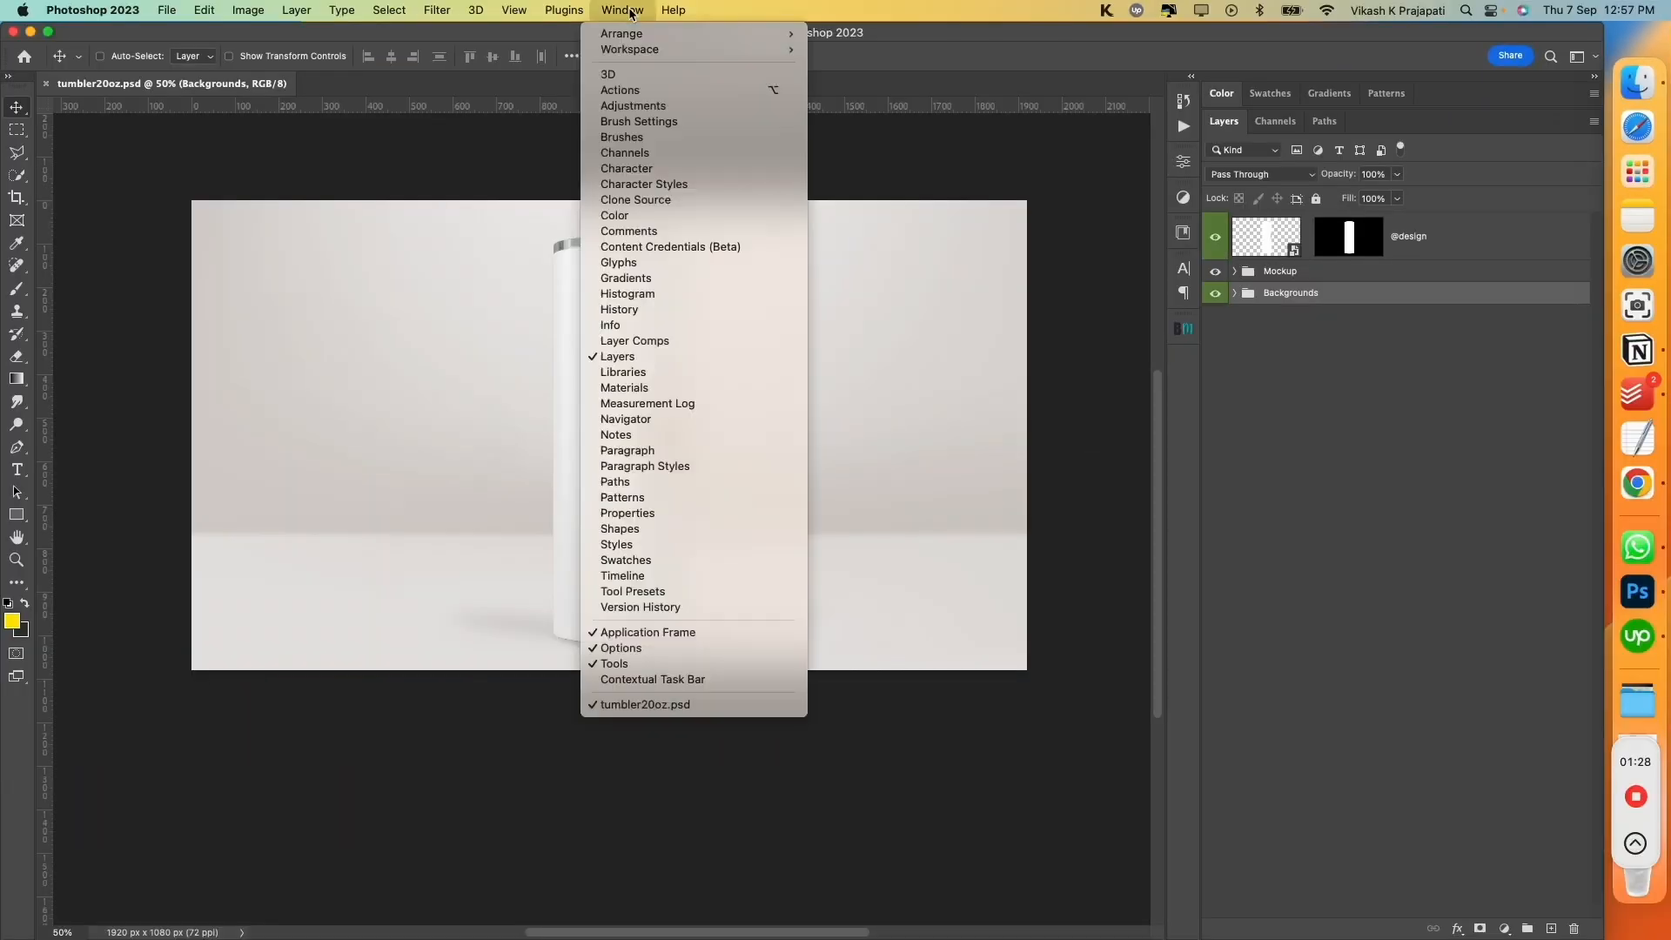
mouse_move(672, 576)
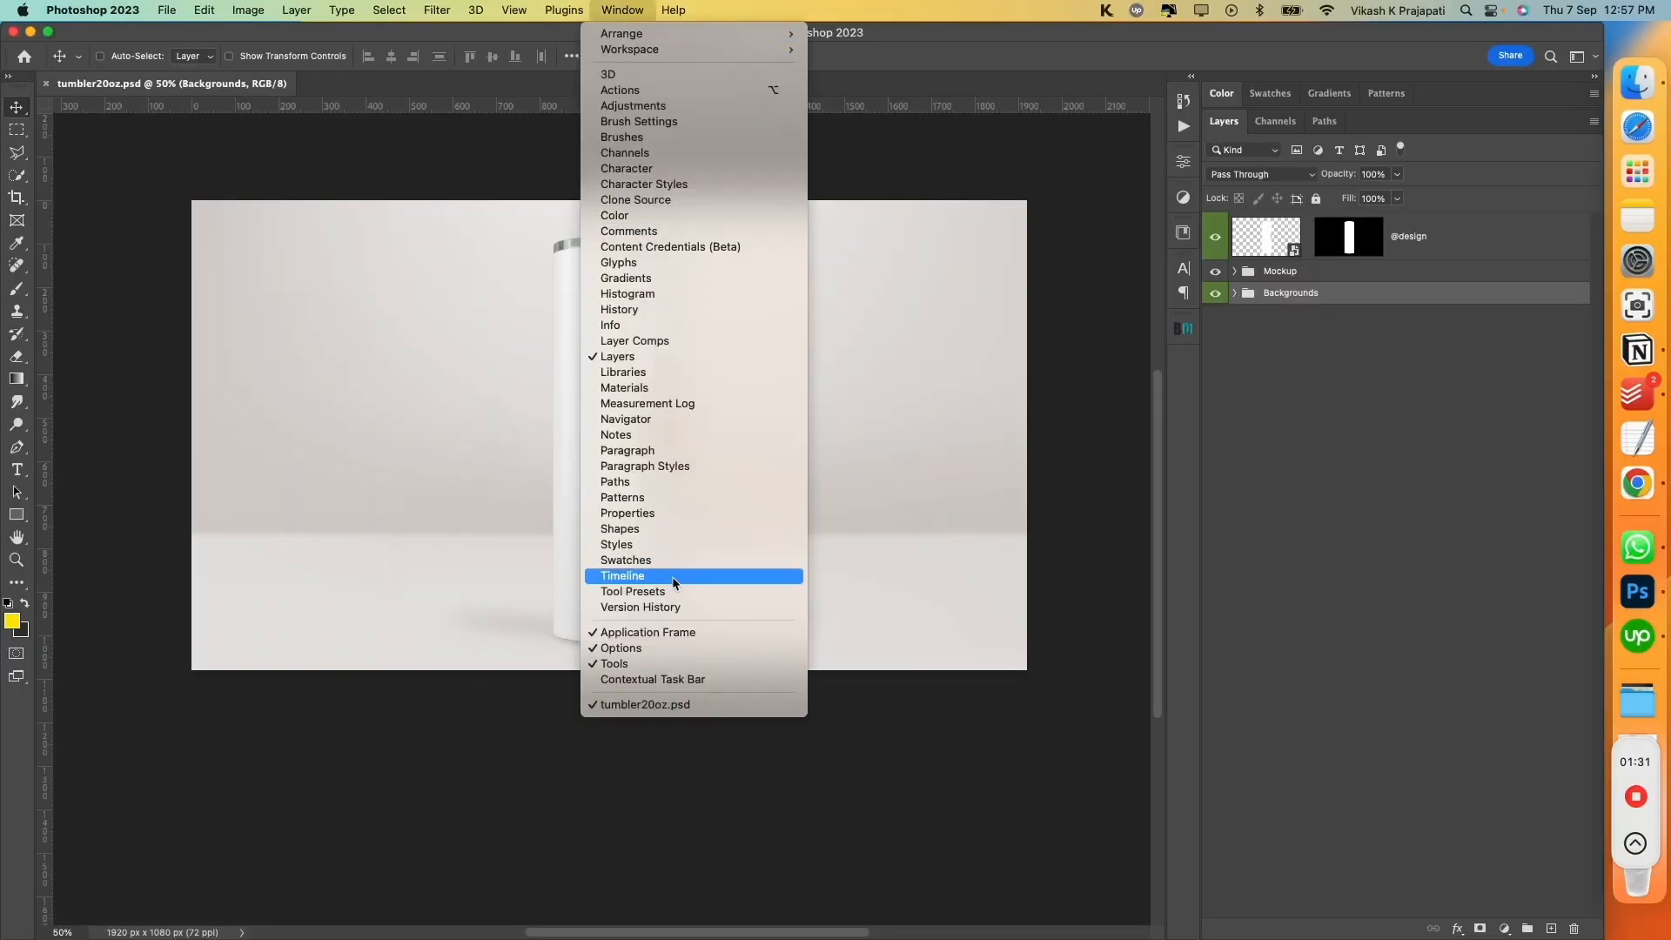
left_click(623, 576)
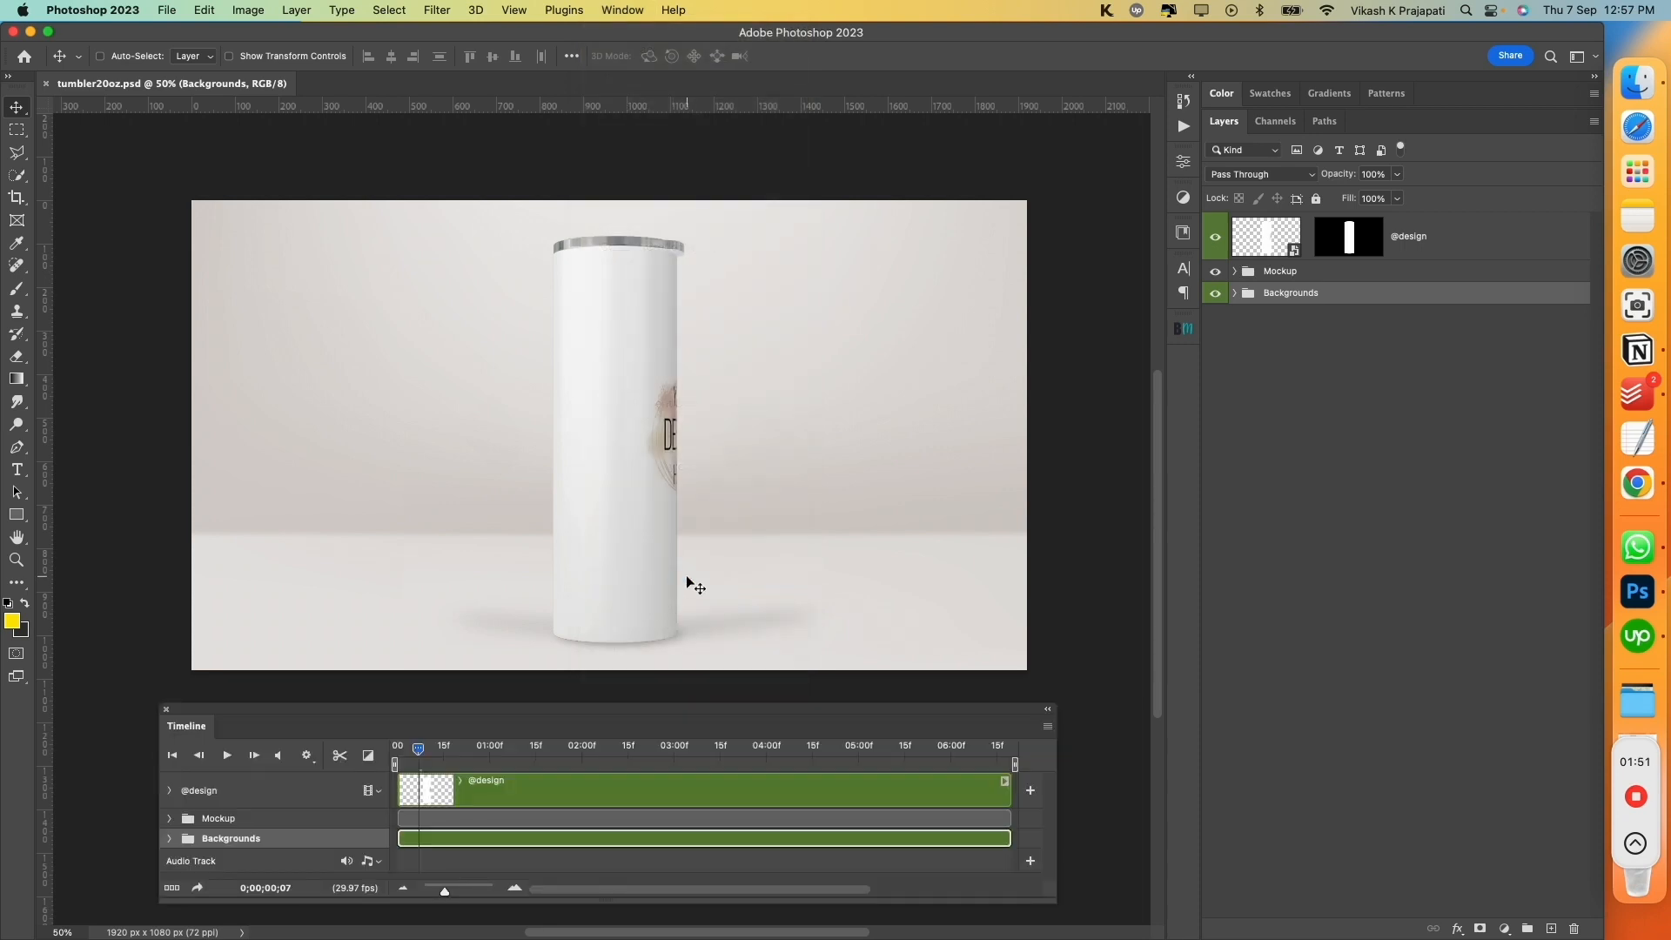
mouse_move(630, 524)
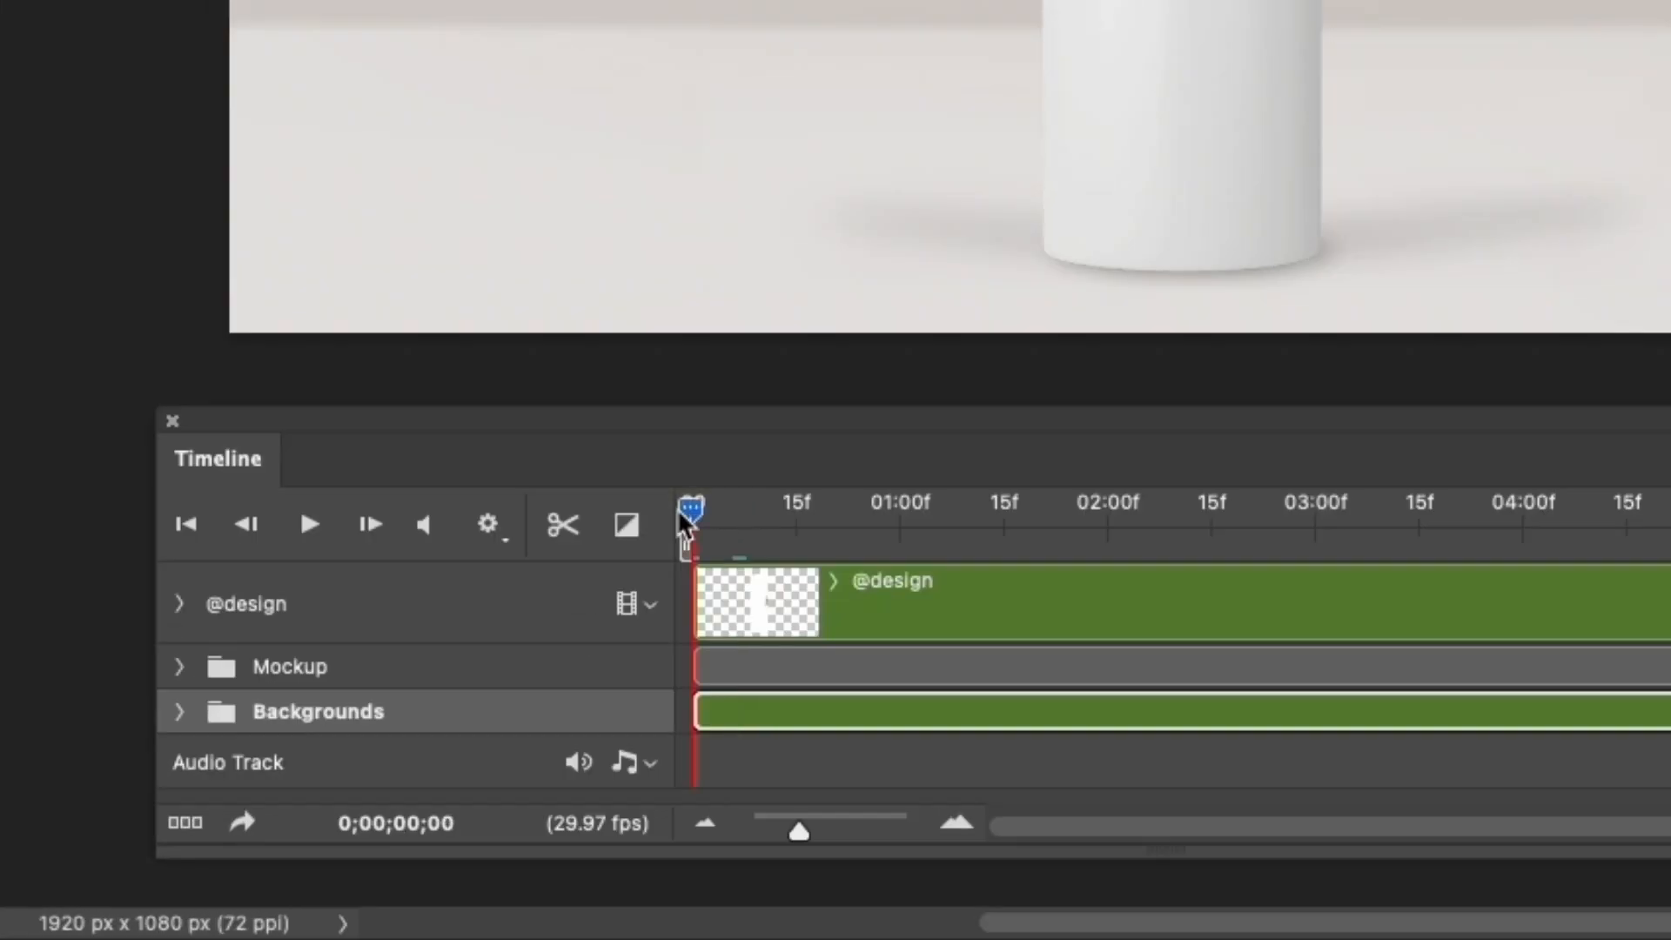
left_click(310, 524)
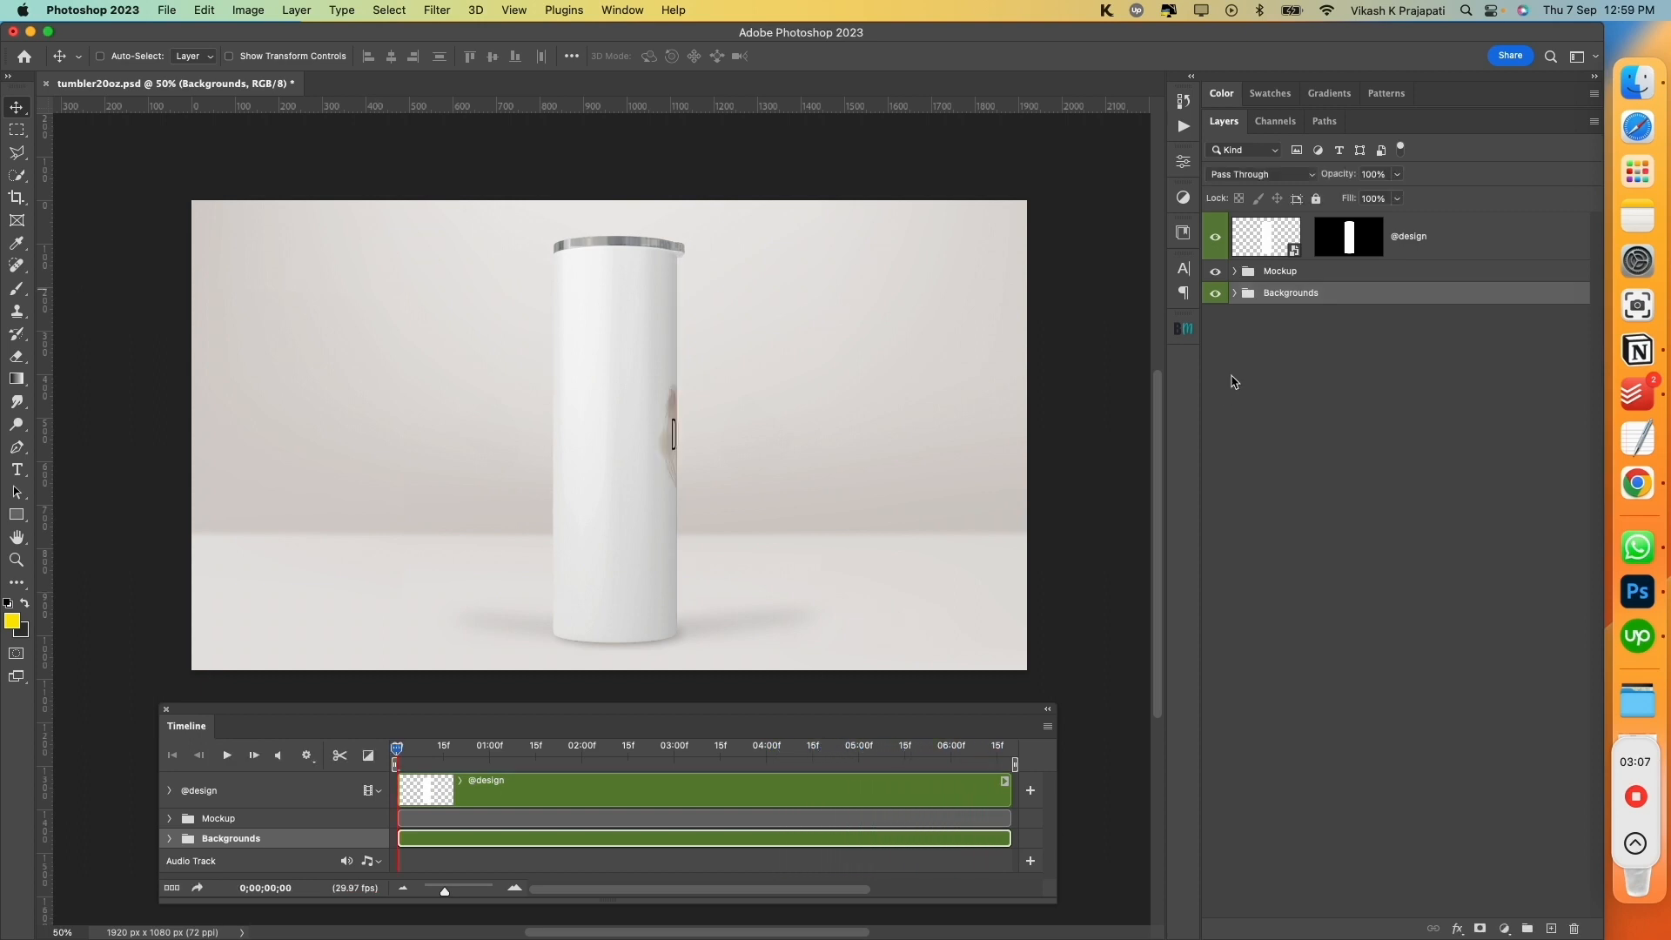
In the Backgrounds group, hide Grey and show Grey. Palm leaves, then collapse it
left_click(1232, 292)
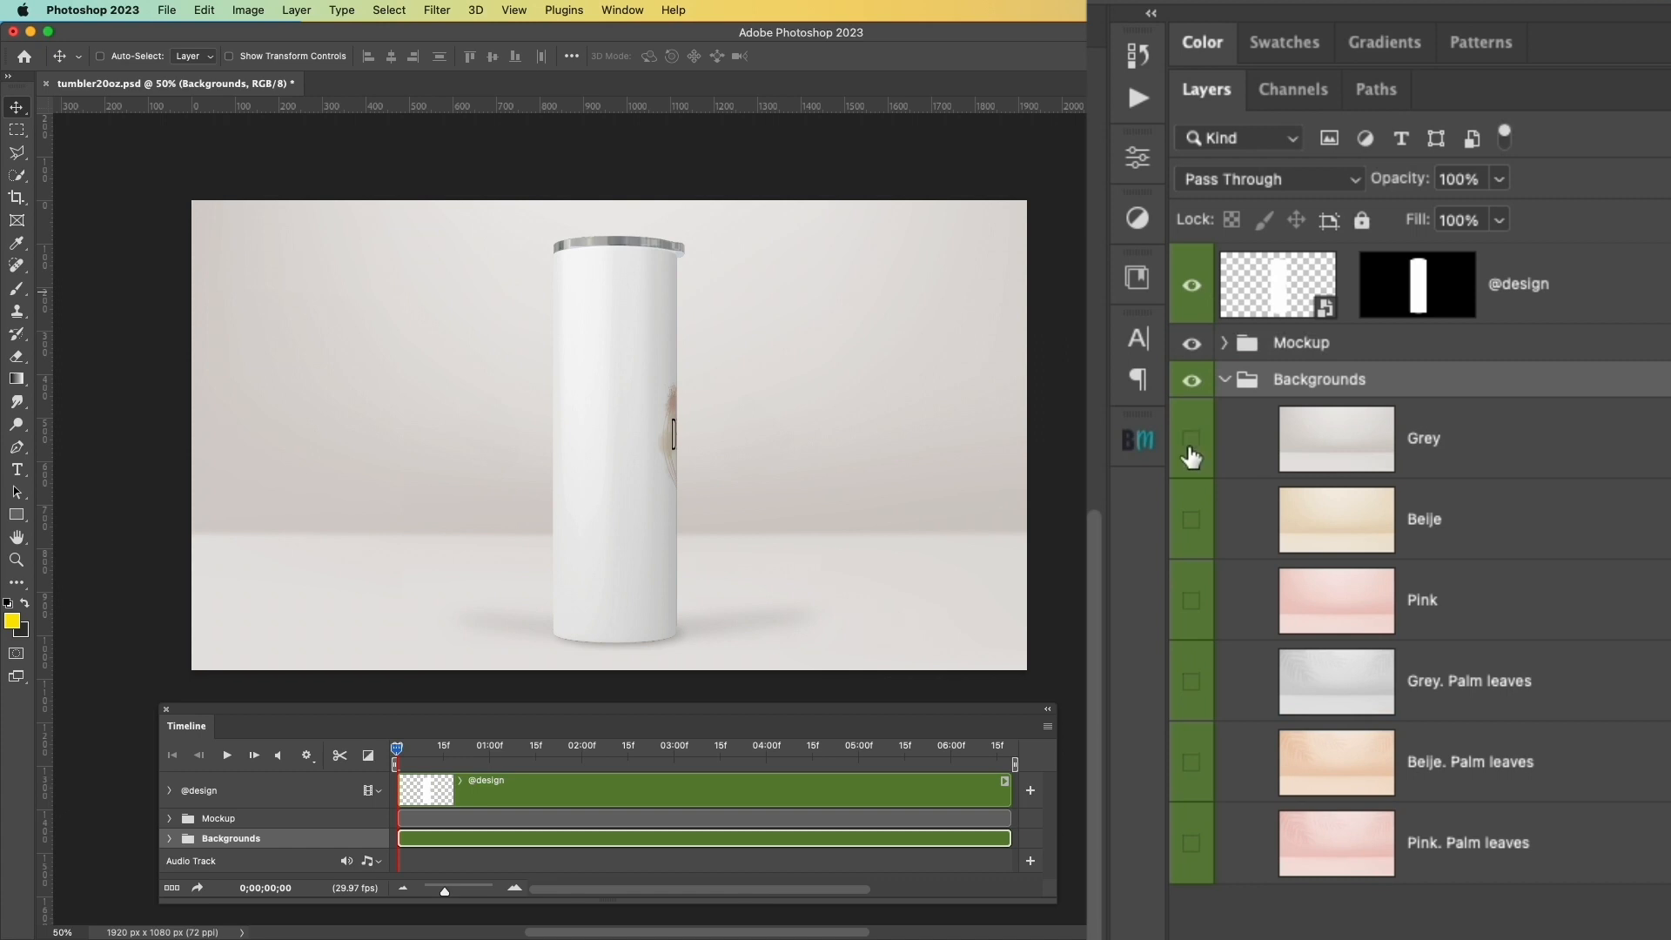
left_click(1190, 680)
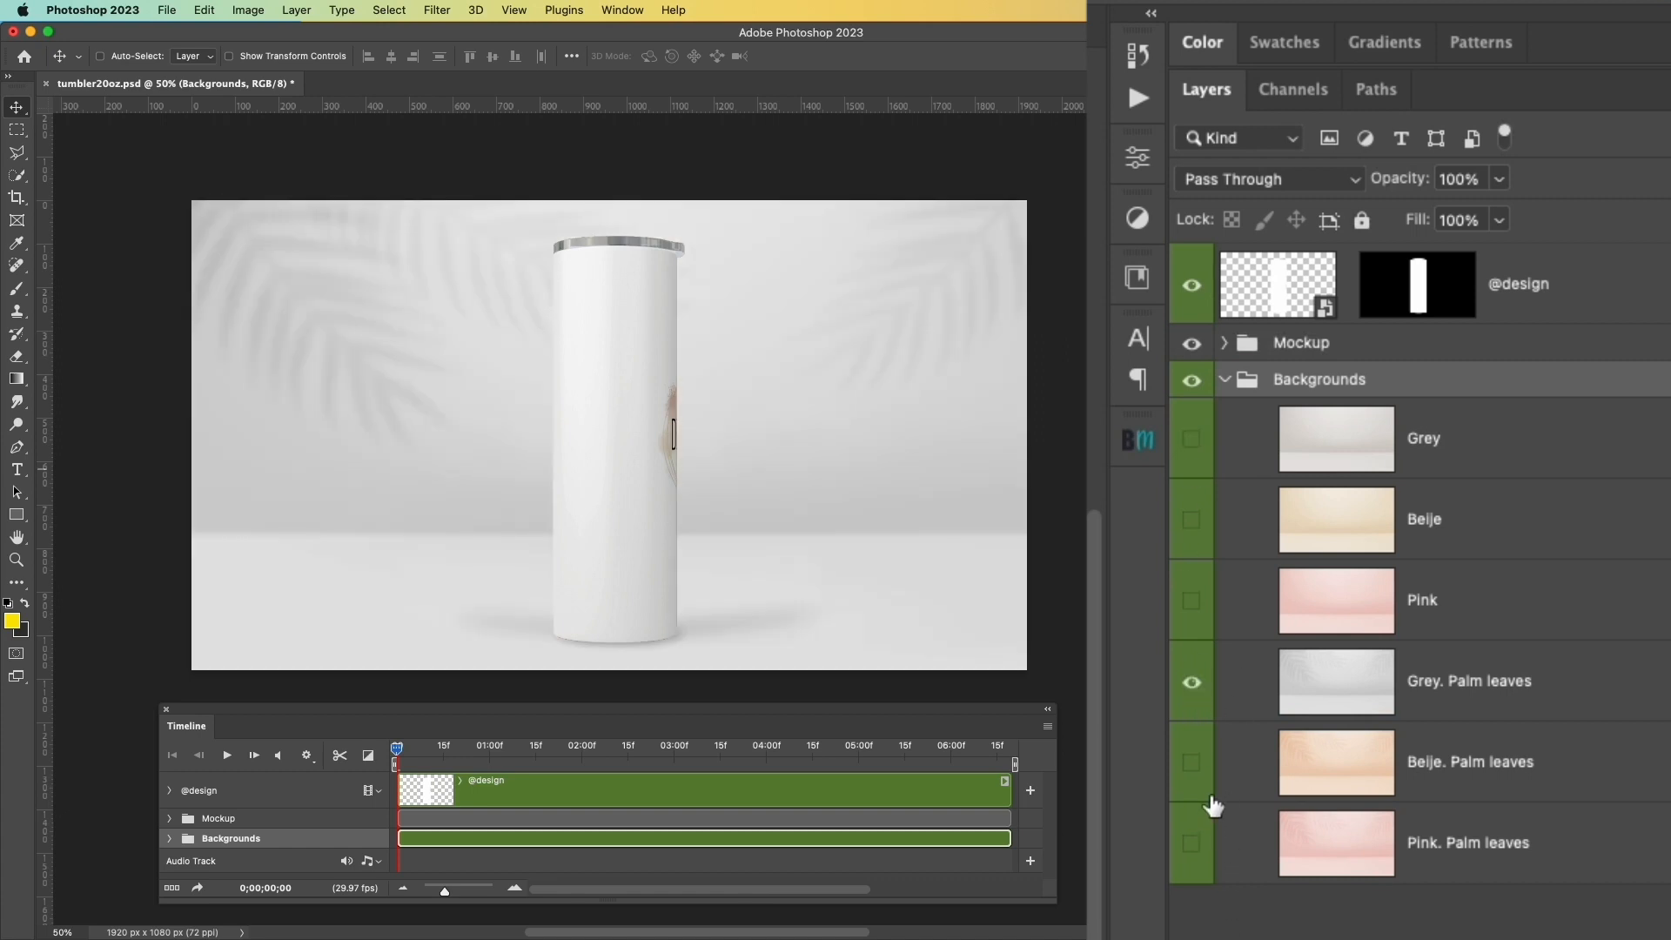
mouse_move(1203, 666)
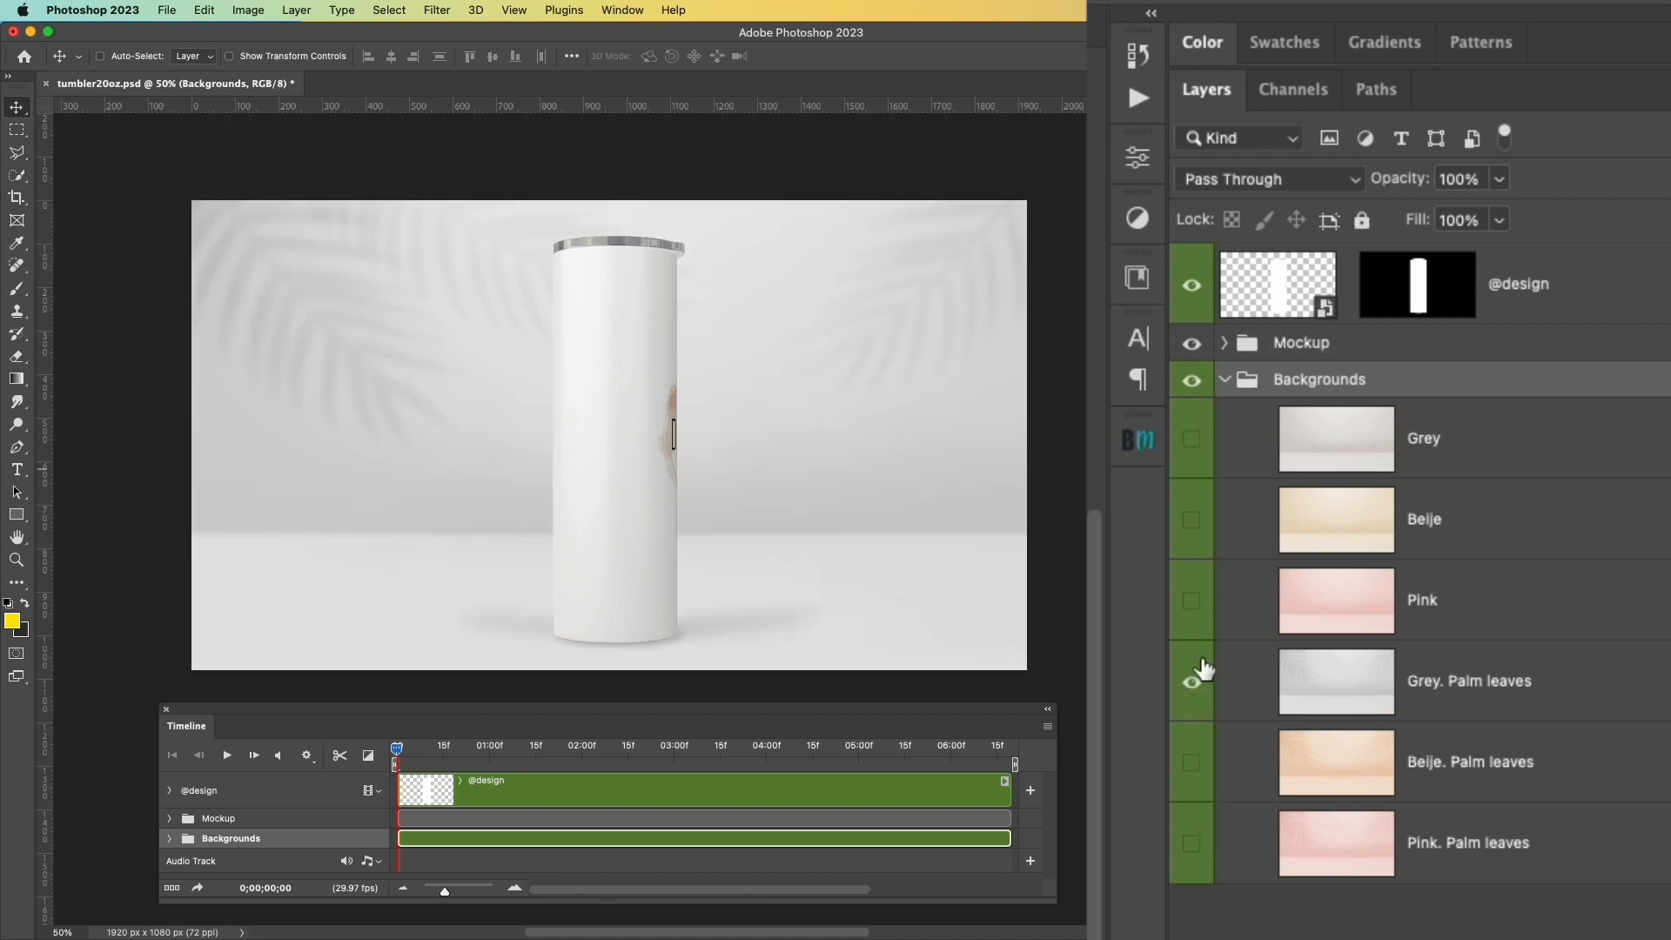
left_click(1190, 681)
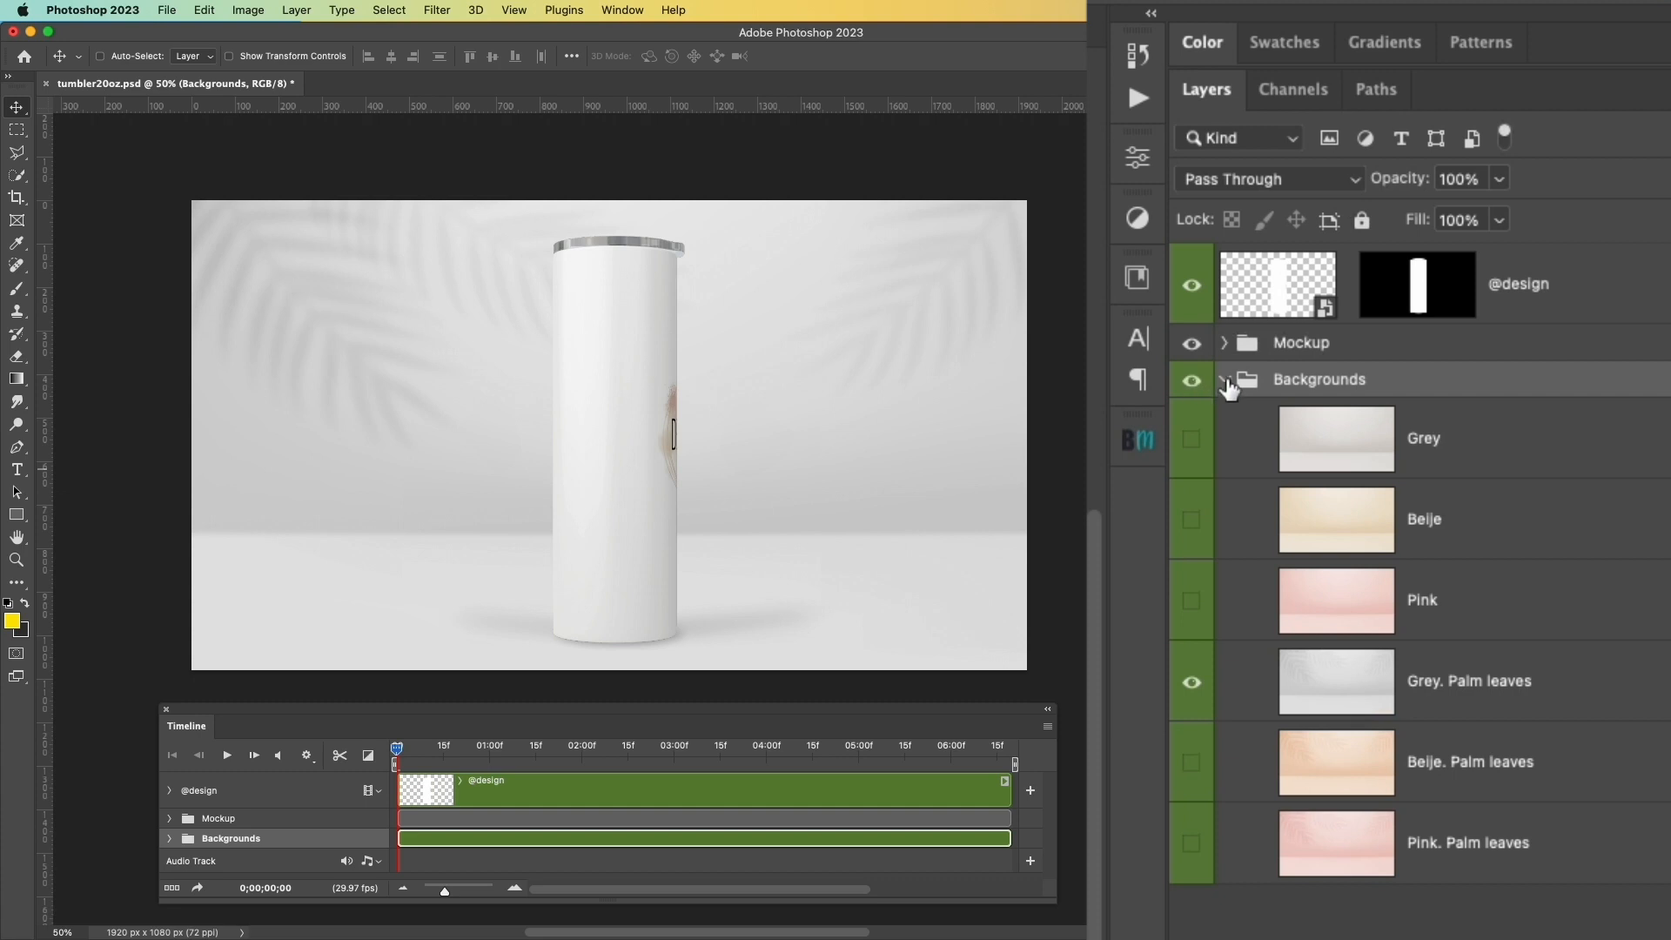
left_click(1224, 378)
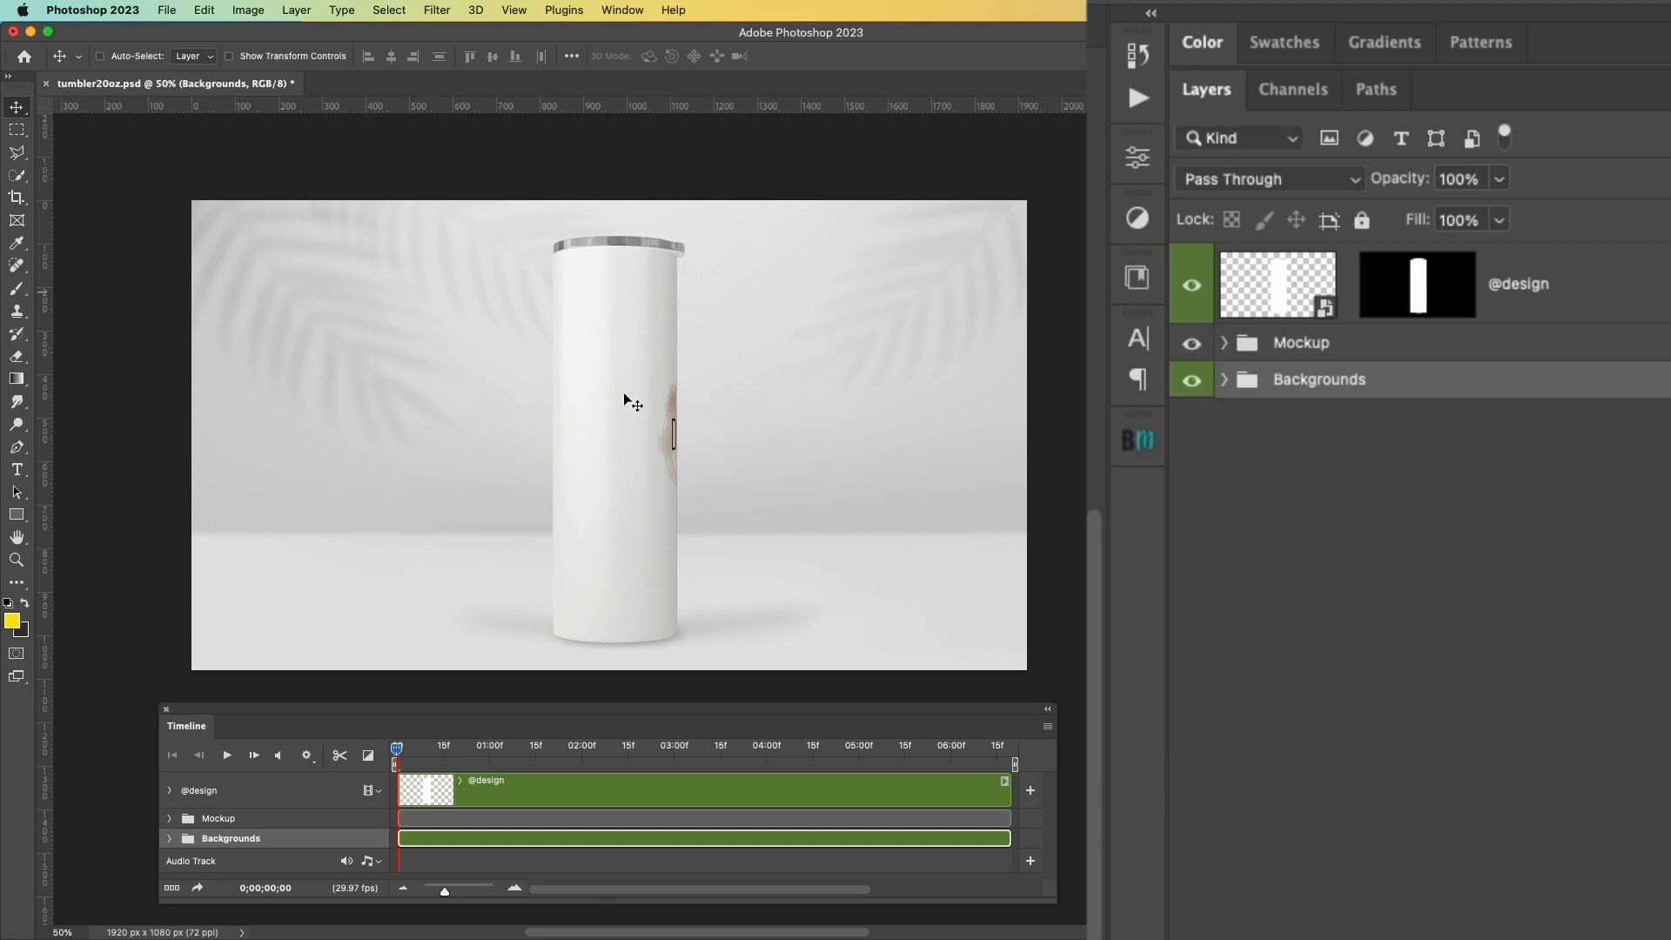
mouse_move(1455, 358)
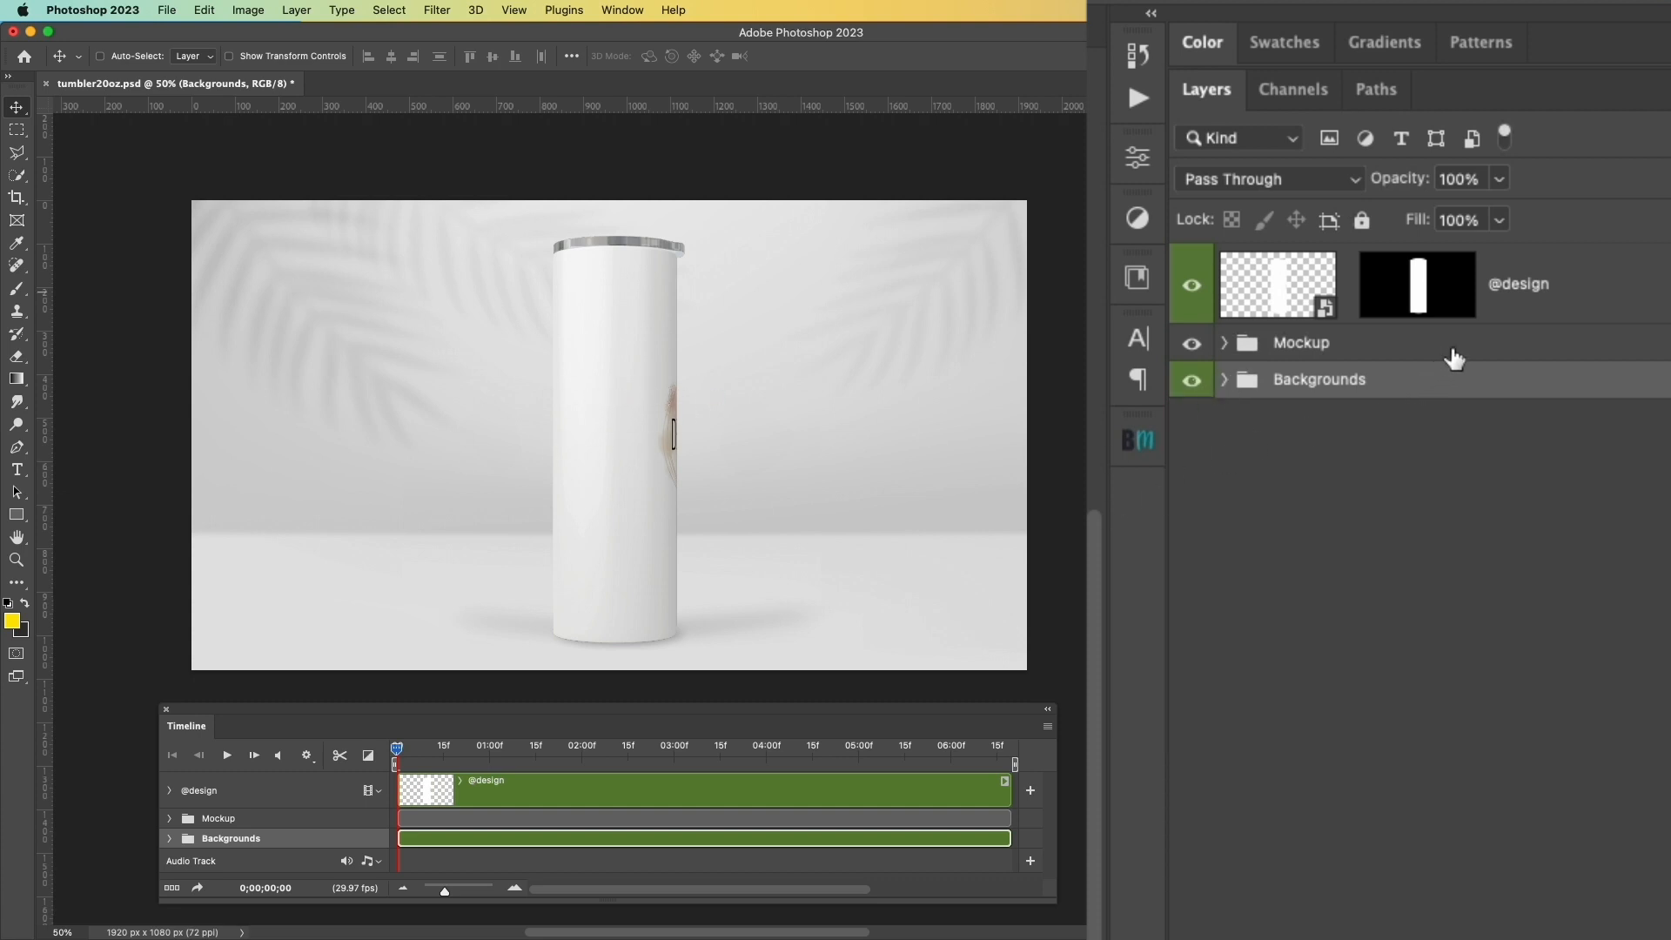
left_click(1276, 283)
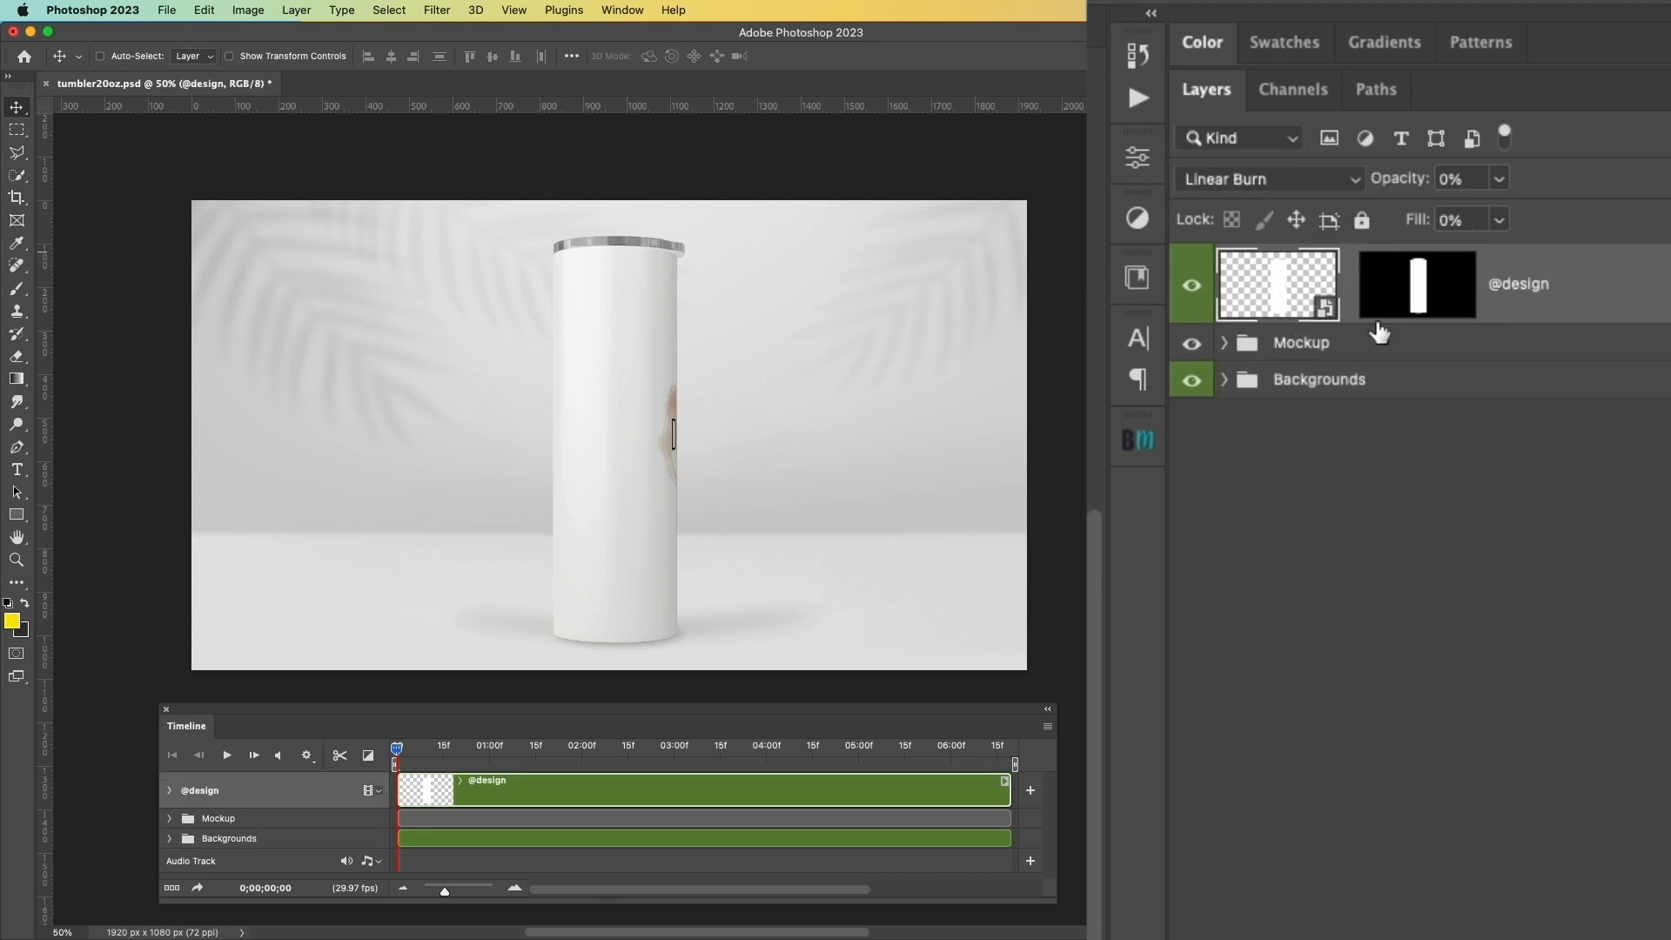
mouse_move(1514, 308)
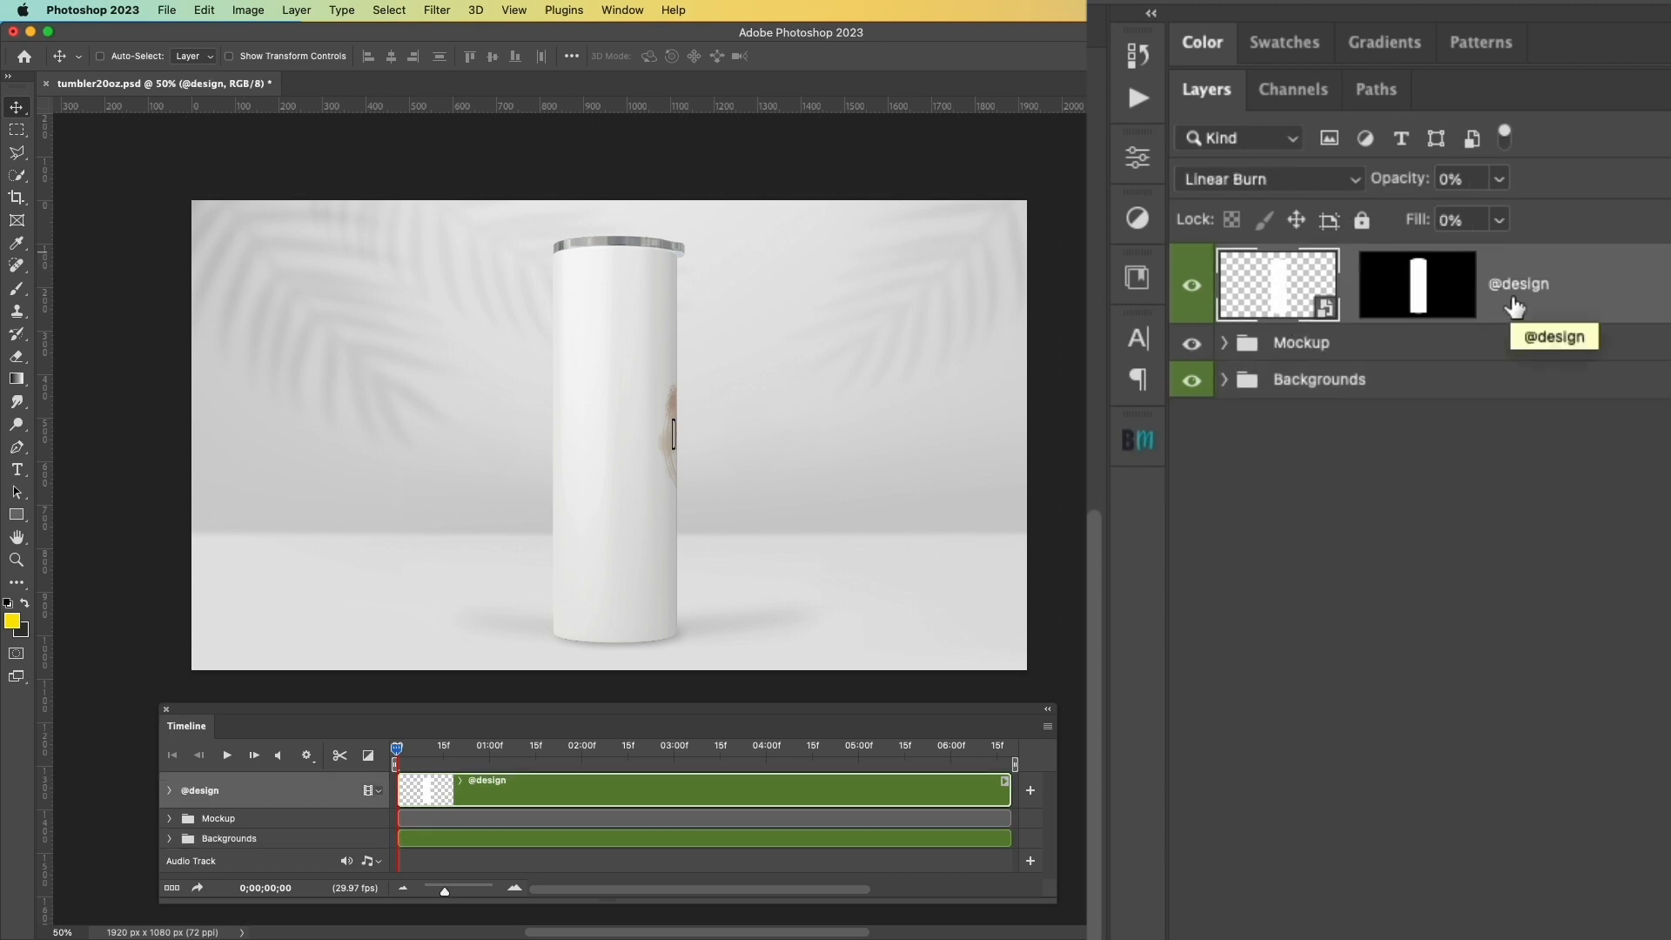
mouse_move(1328, 309)
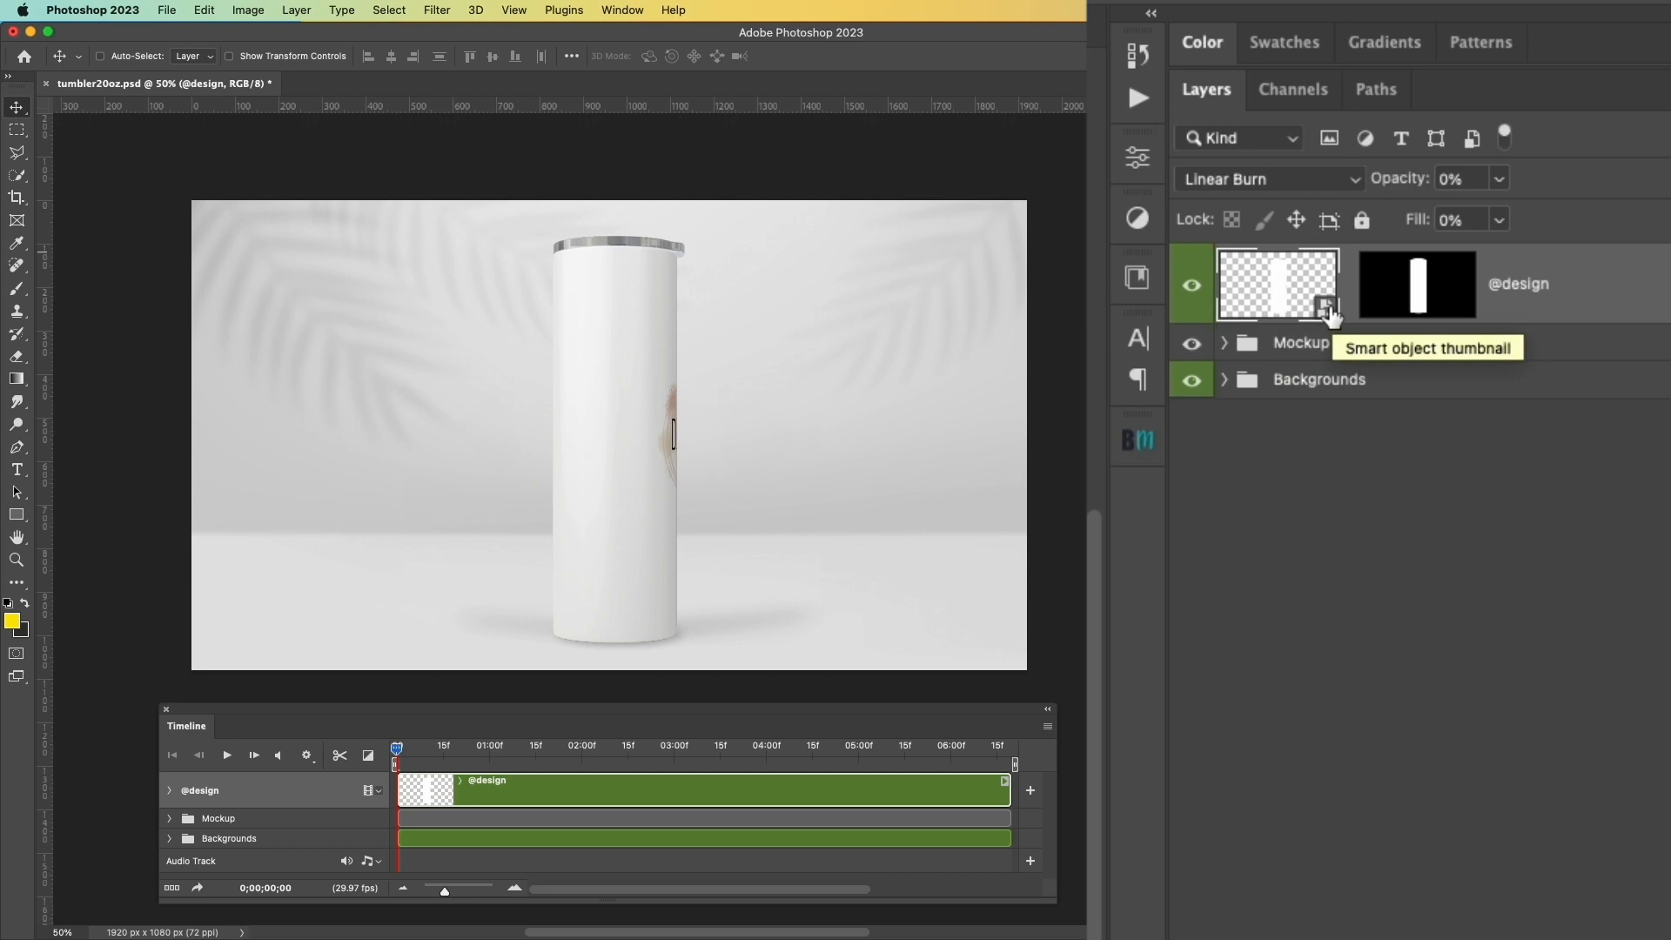
double_click(1275, 284)
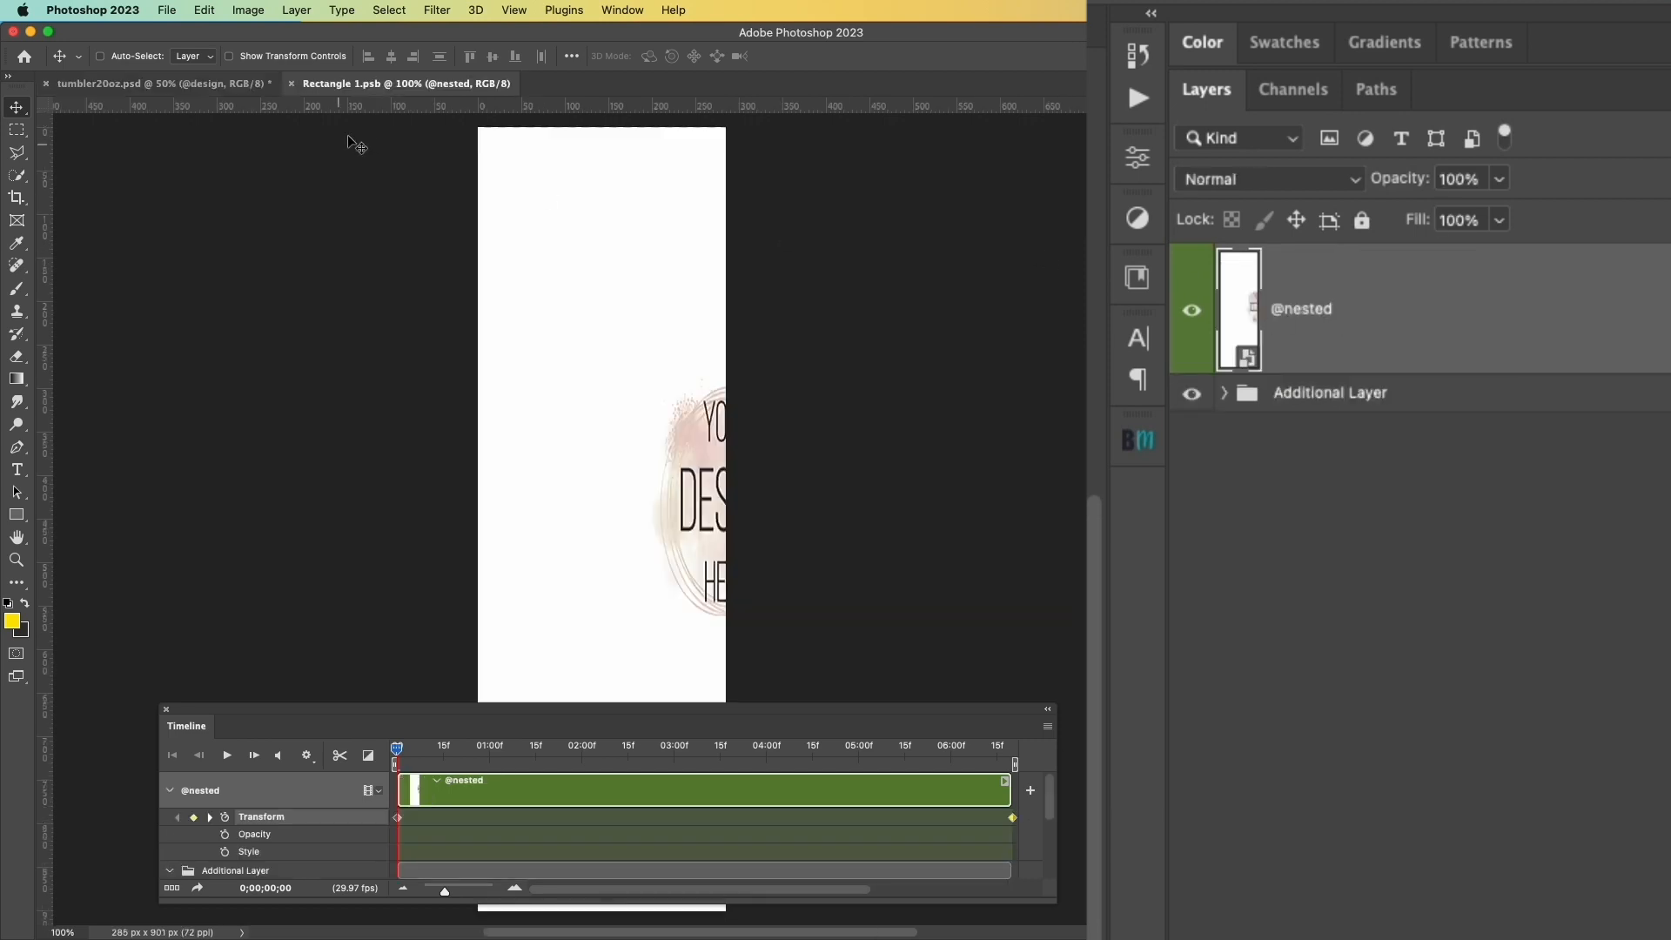
mouse_move(371, 91)
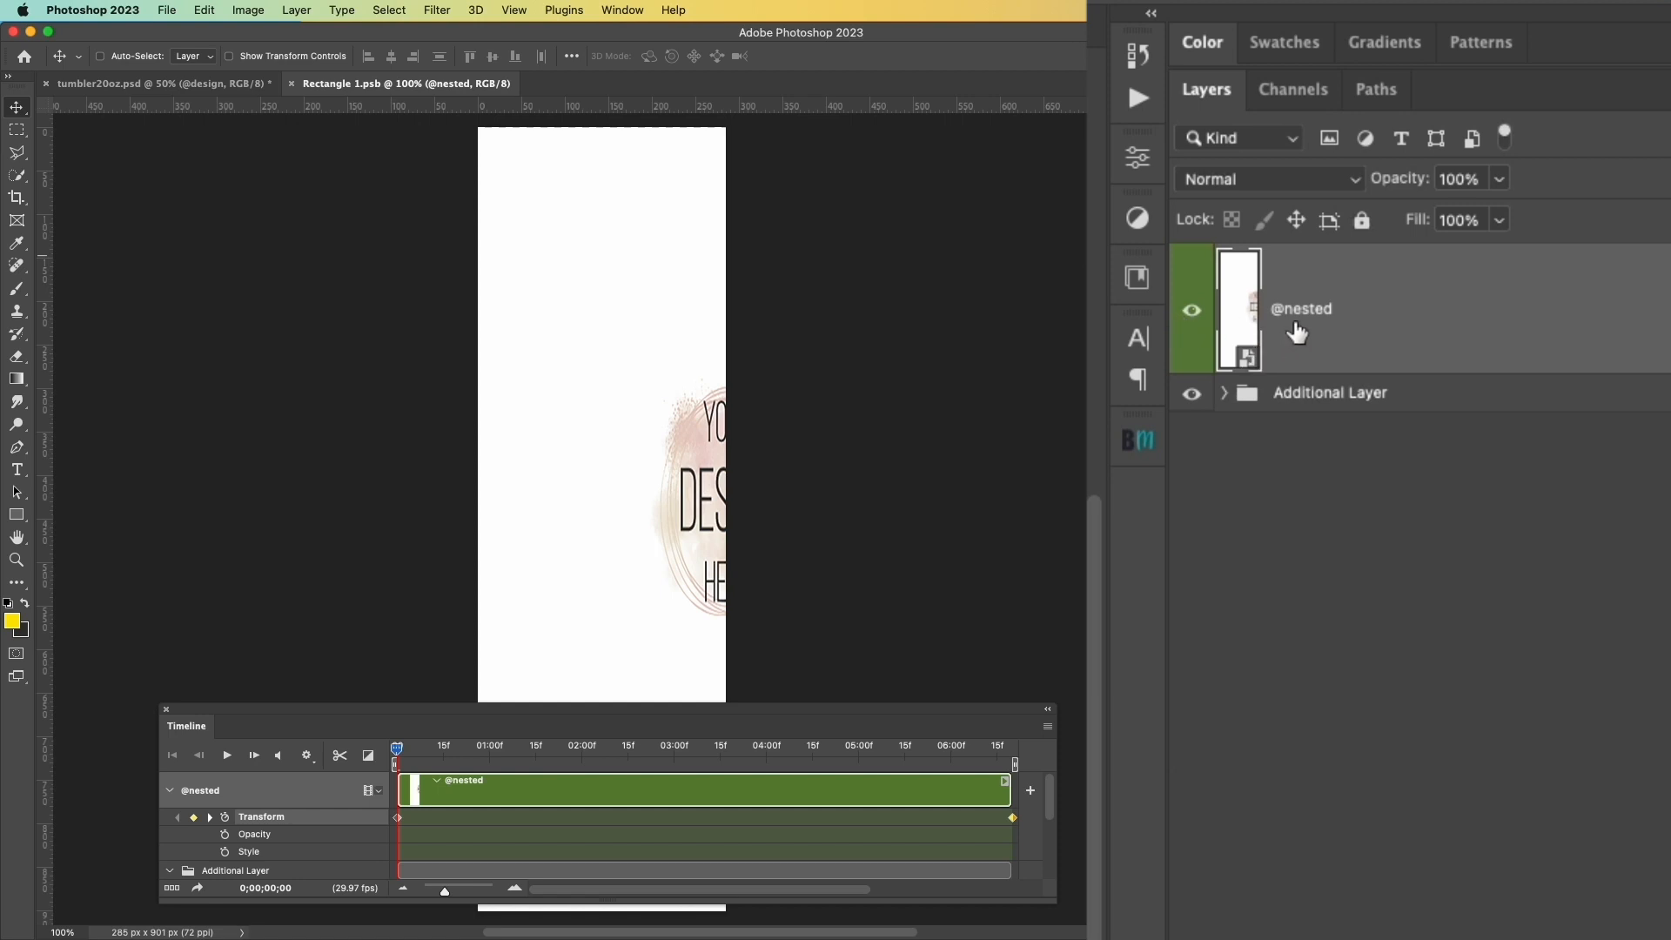
mouse_move(1255, 360)
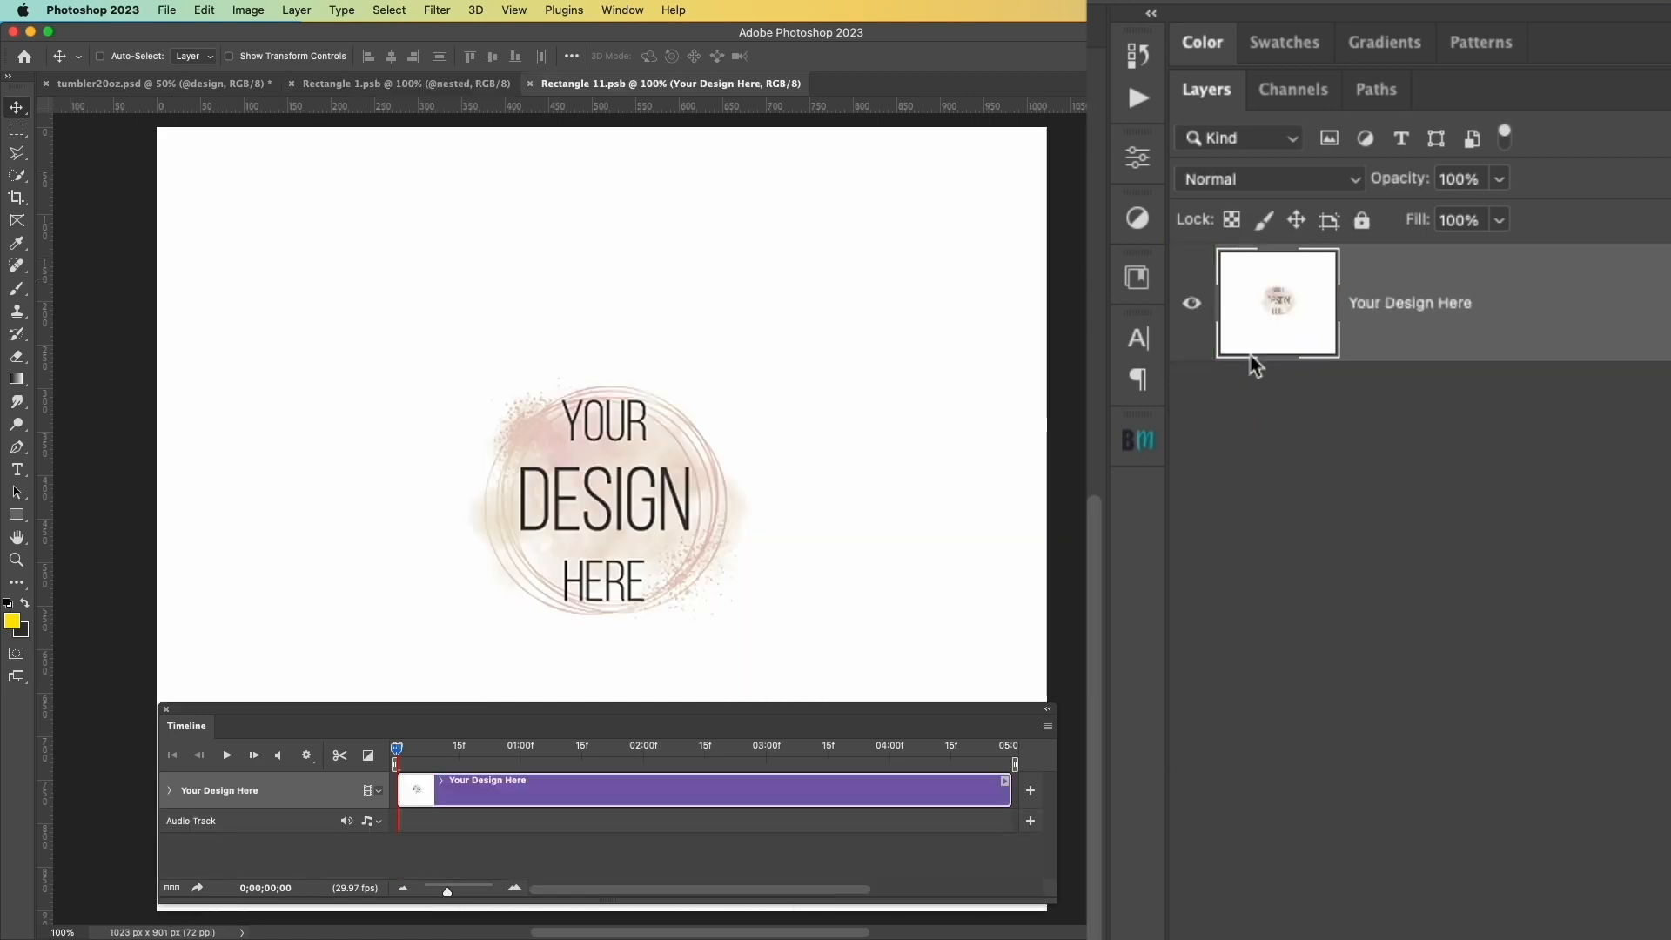
mouse_move(612, 105)
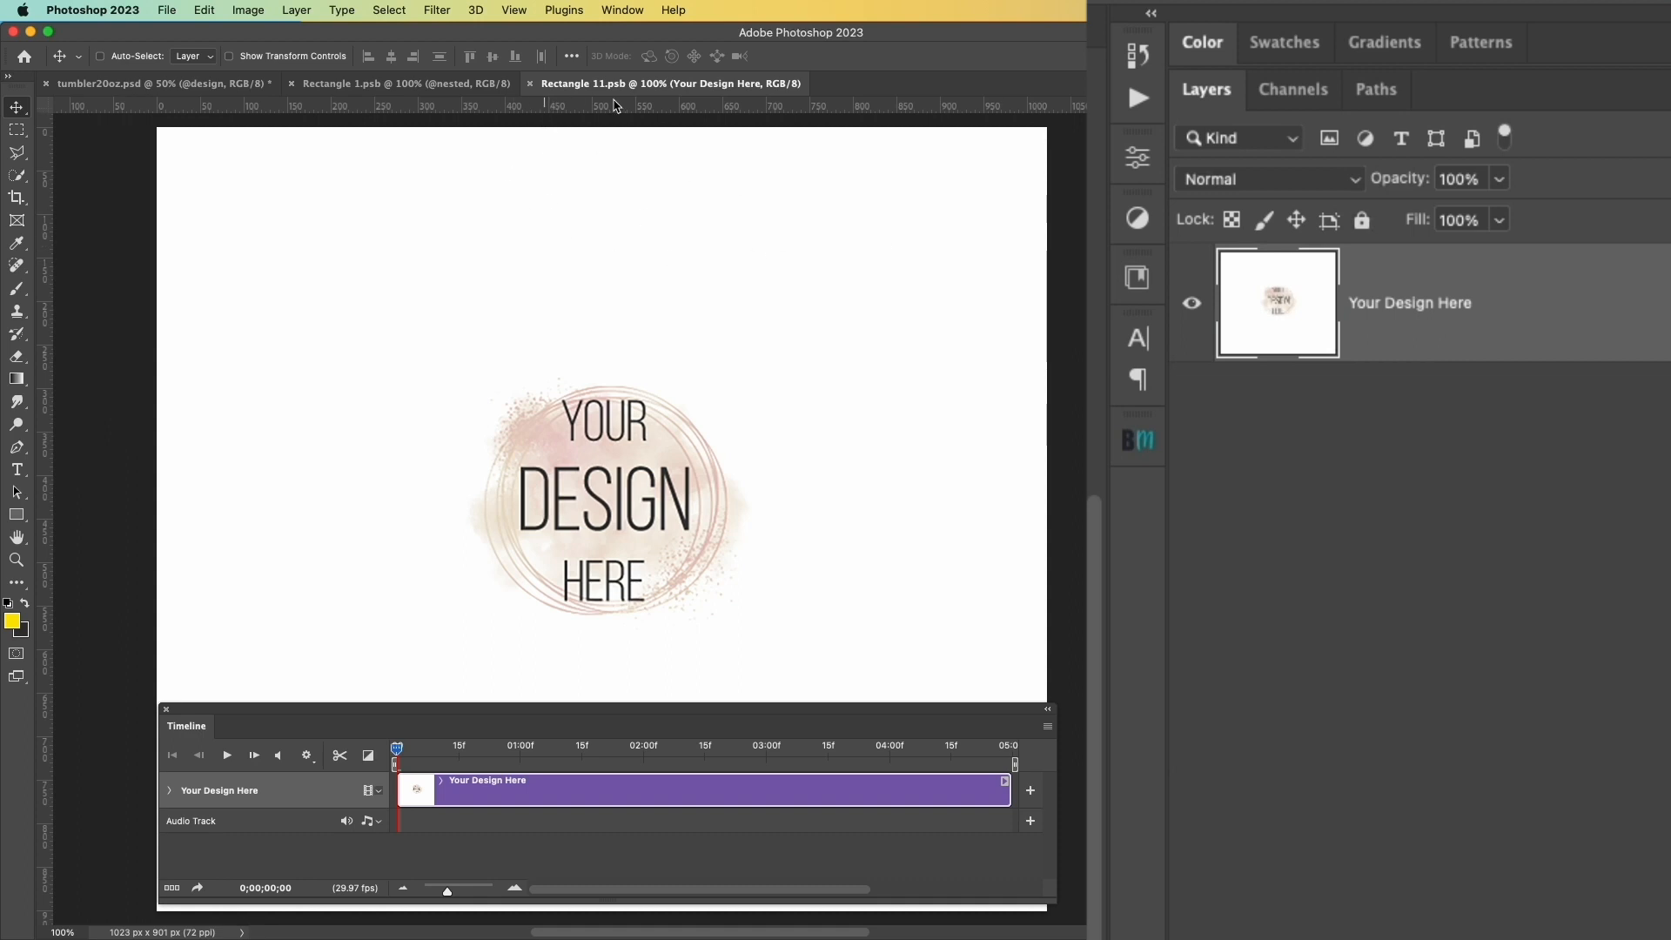
mouse_move(1411, 322)
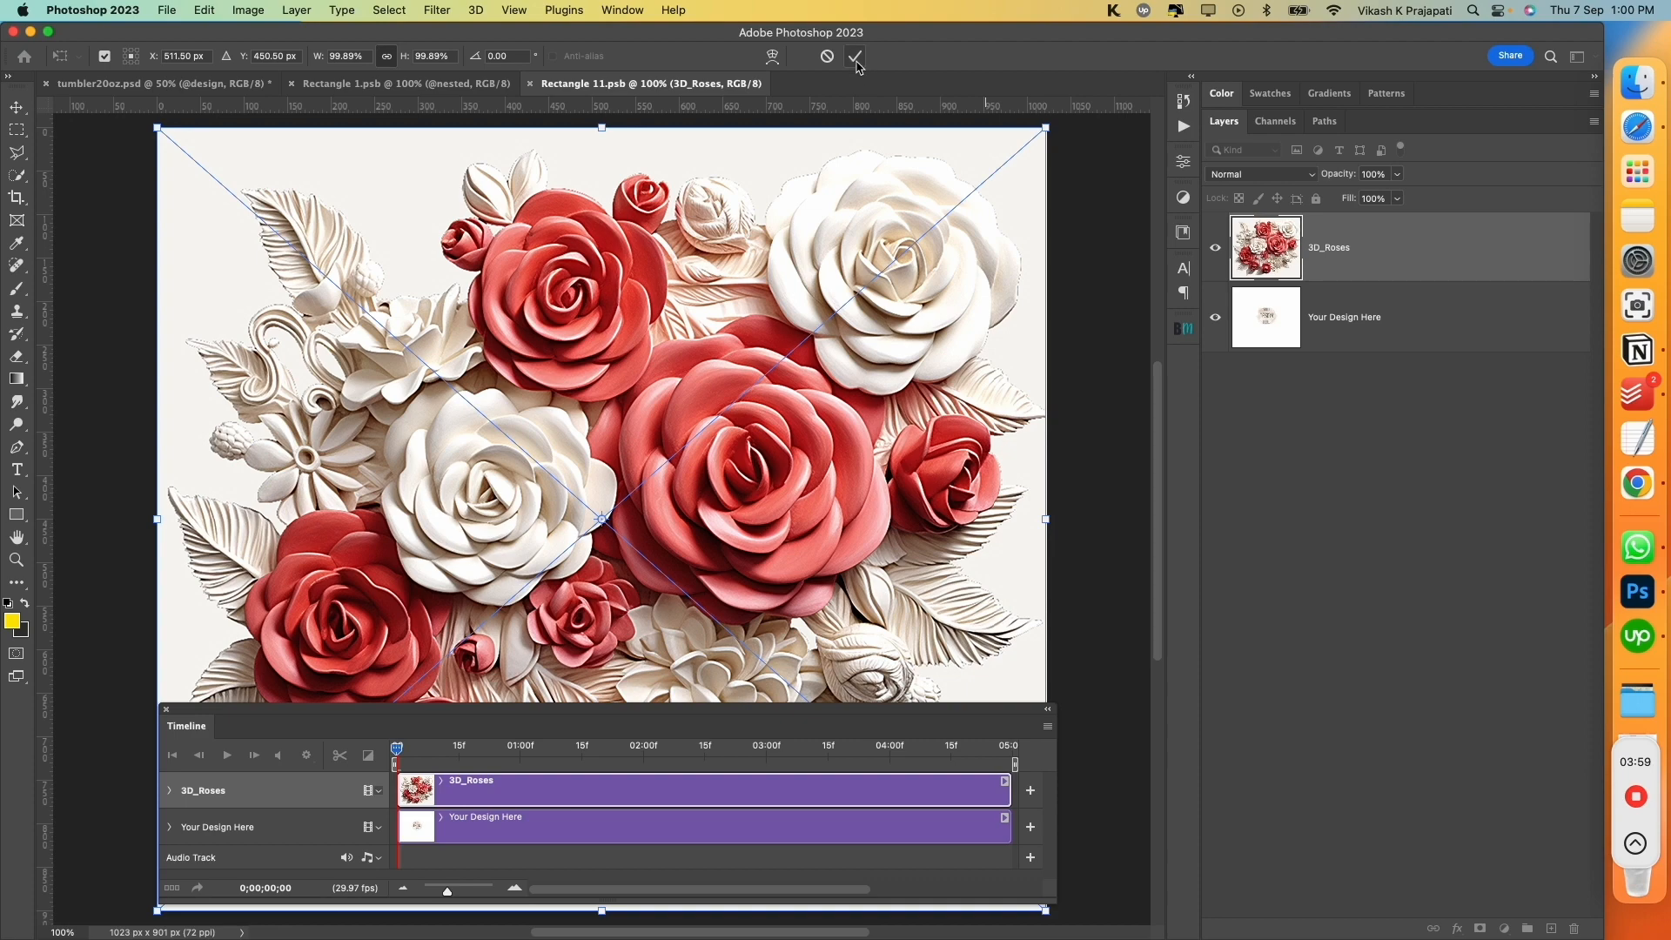
left_click(852, 55)
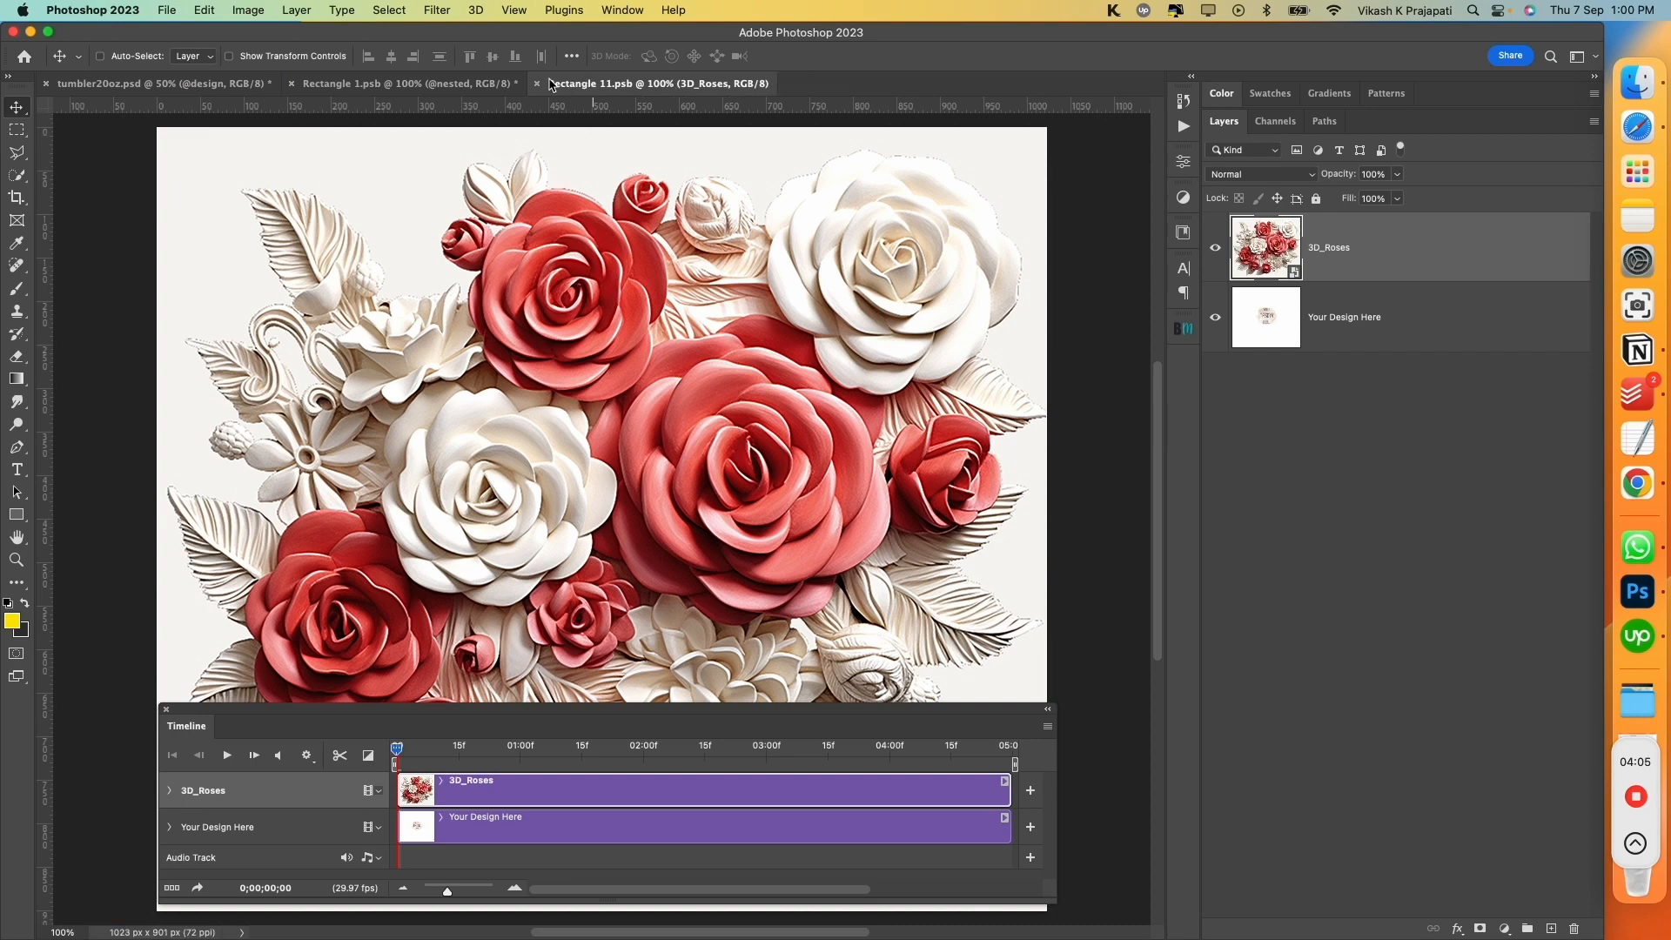
Save the nested design document so the roses apply to the mockup
left_click(538, 83)
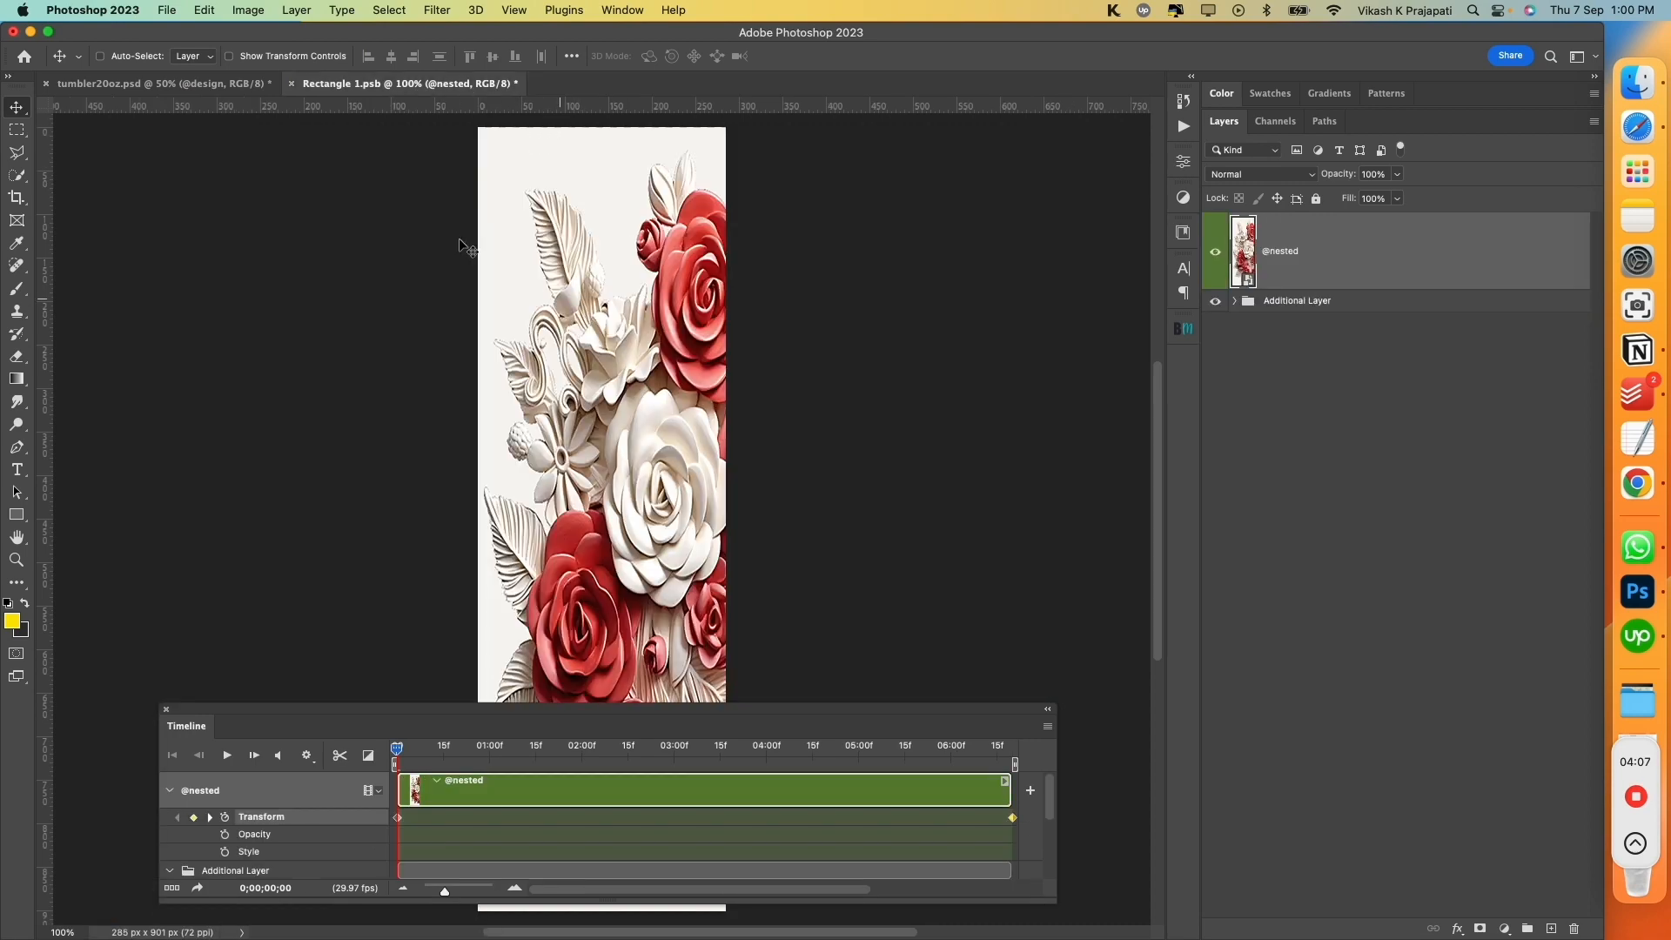
left_click(167, 10)
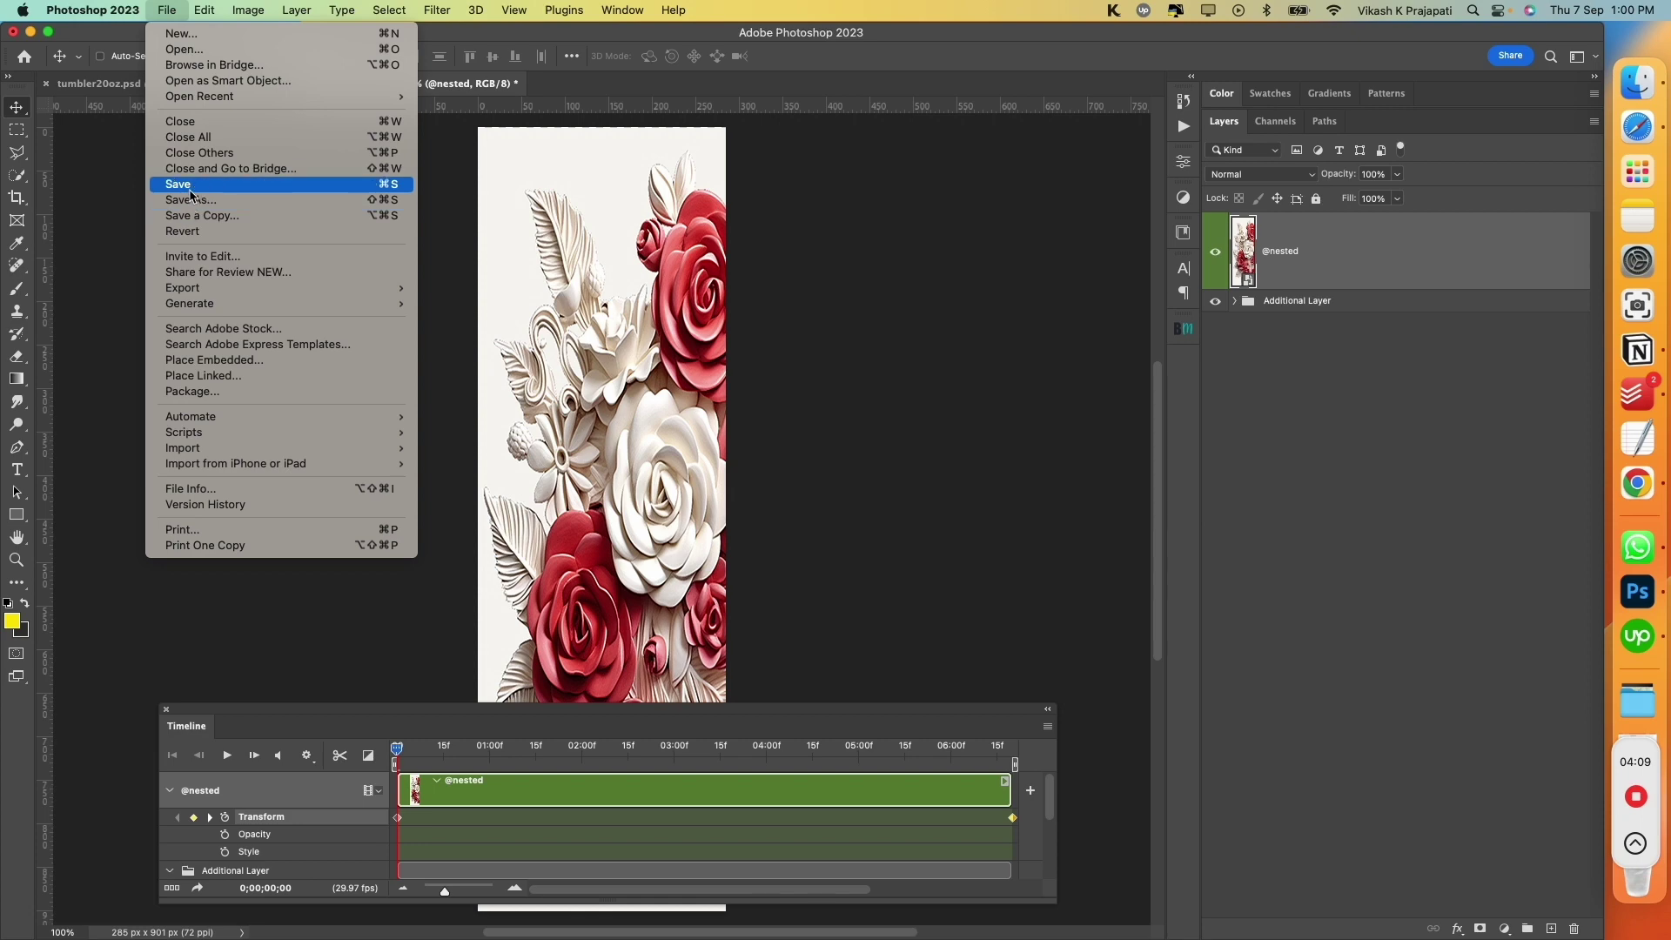
left_click(178, 184)
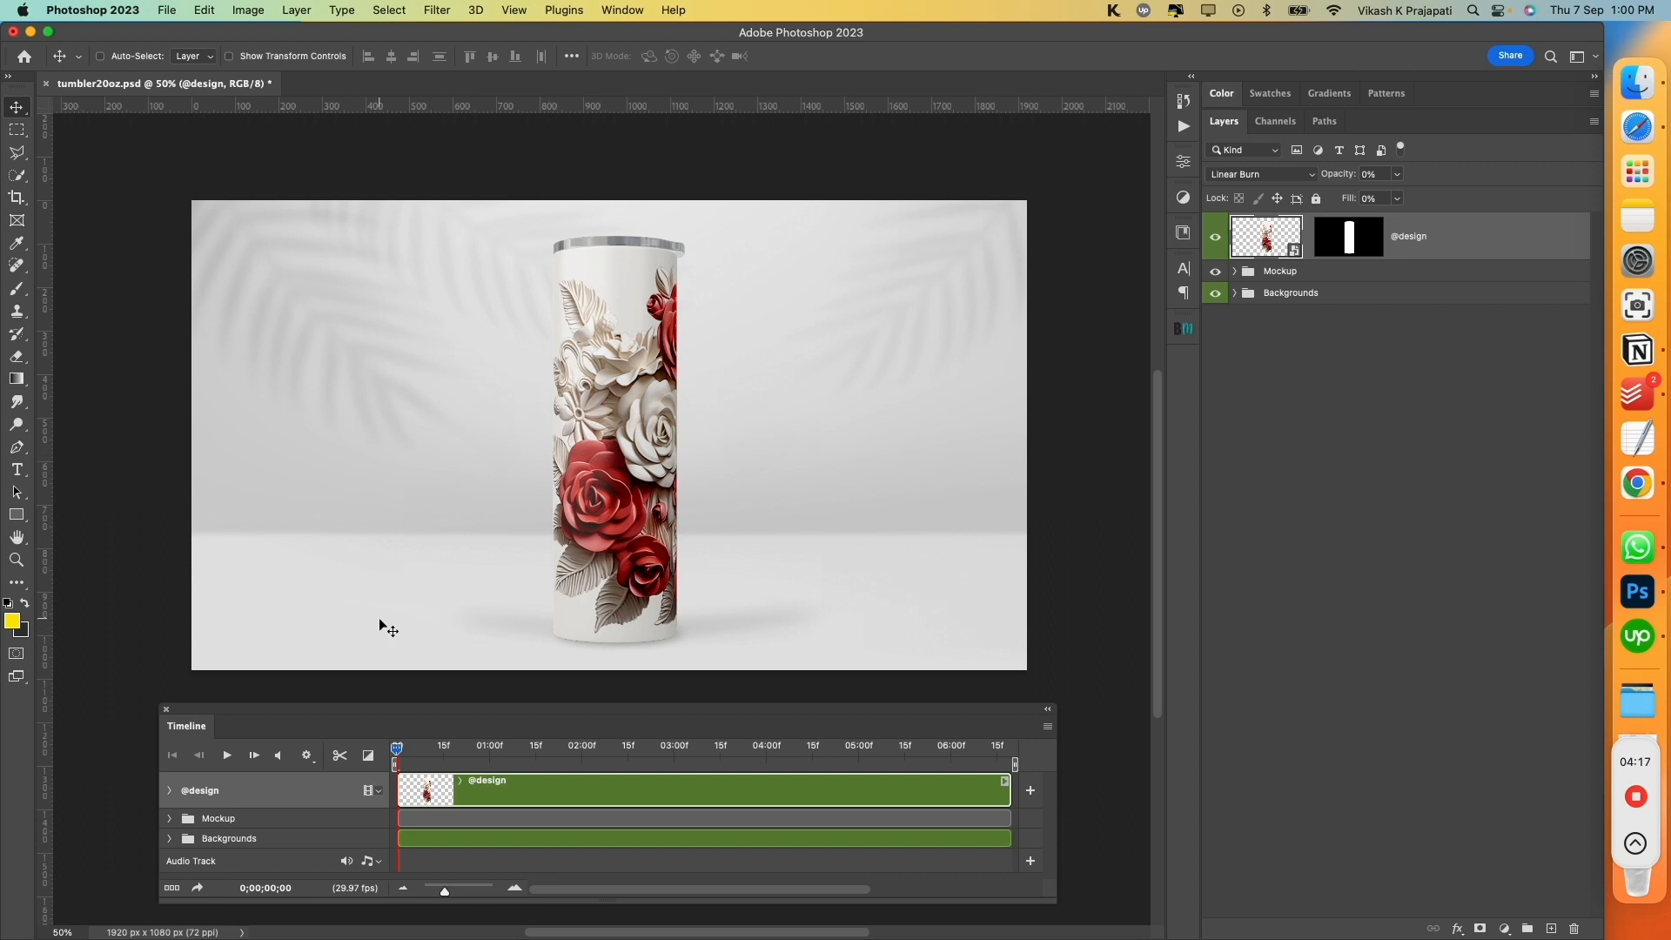
Play the timeline to watch the roses design rotate around the tumbler
left_click(224, 753)
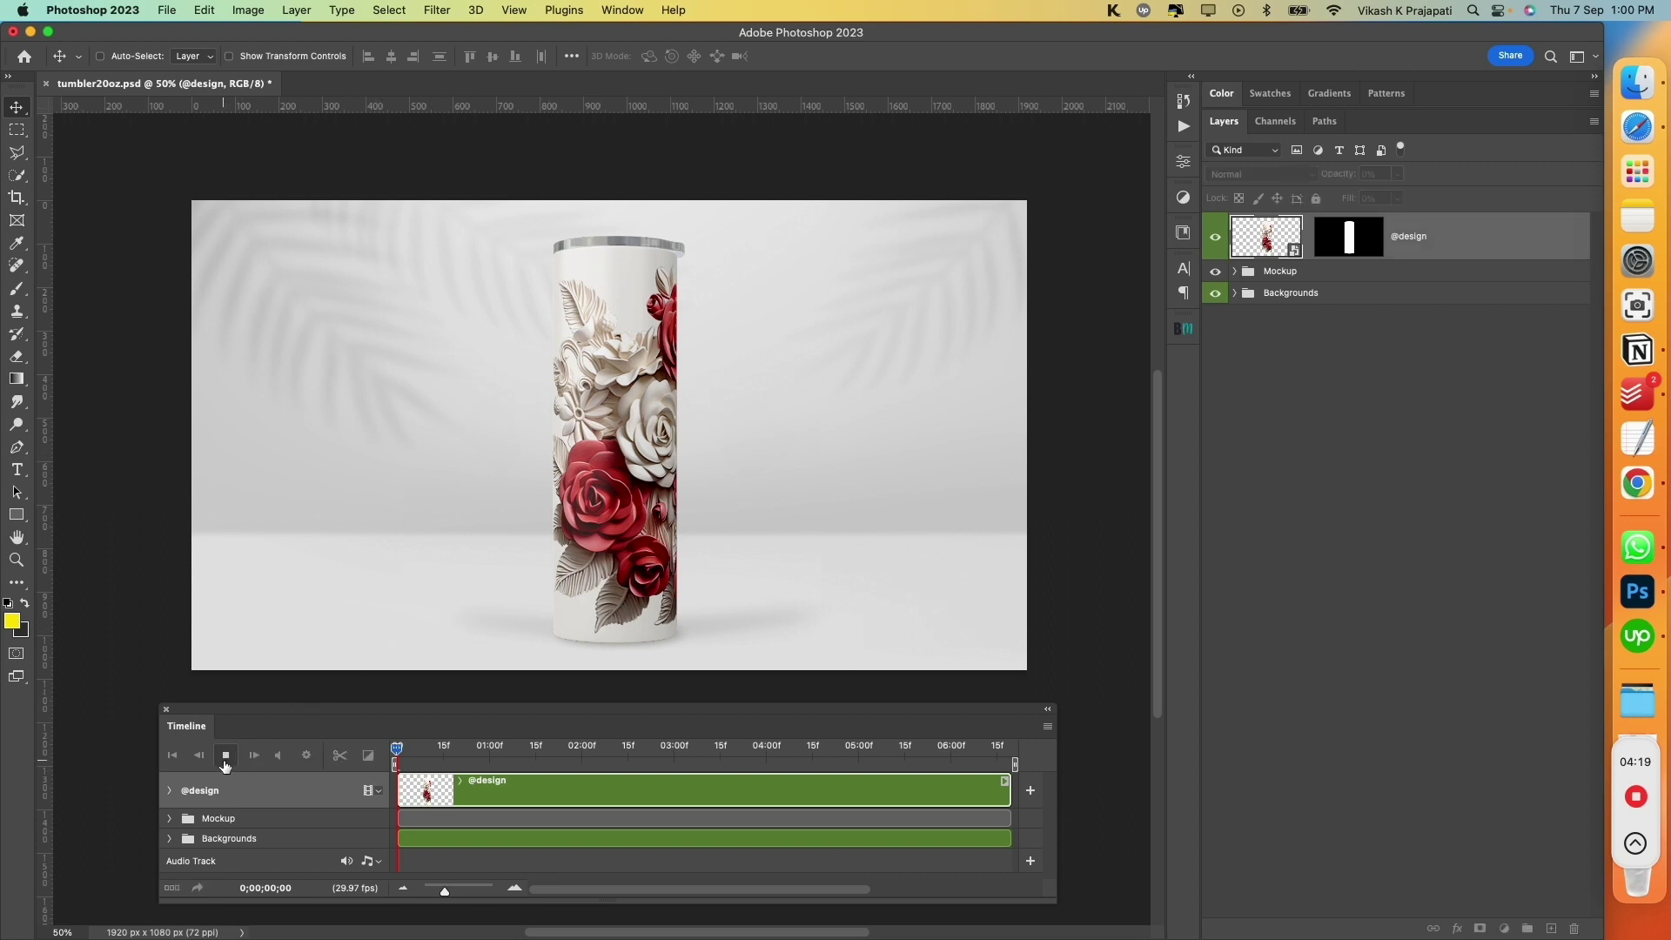
left_click(253, 753)
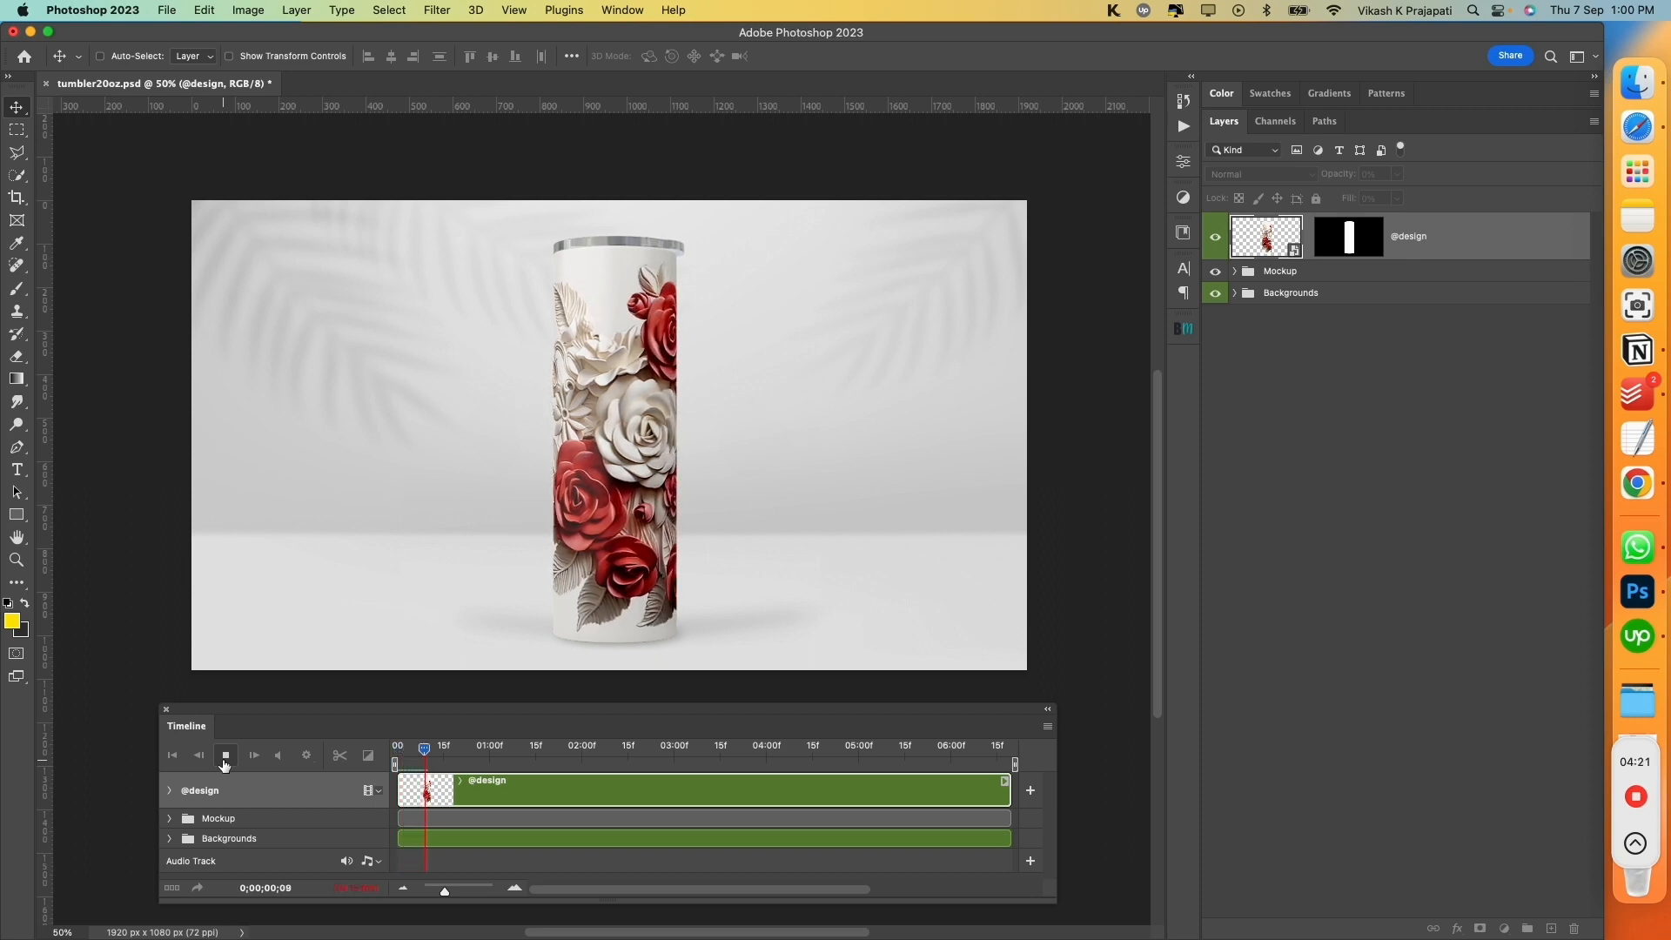
left_click(224, 753)
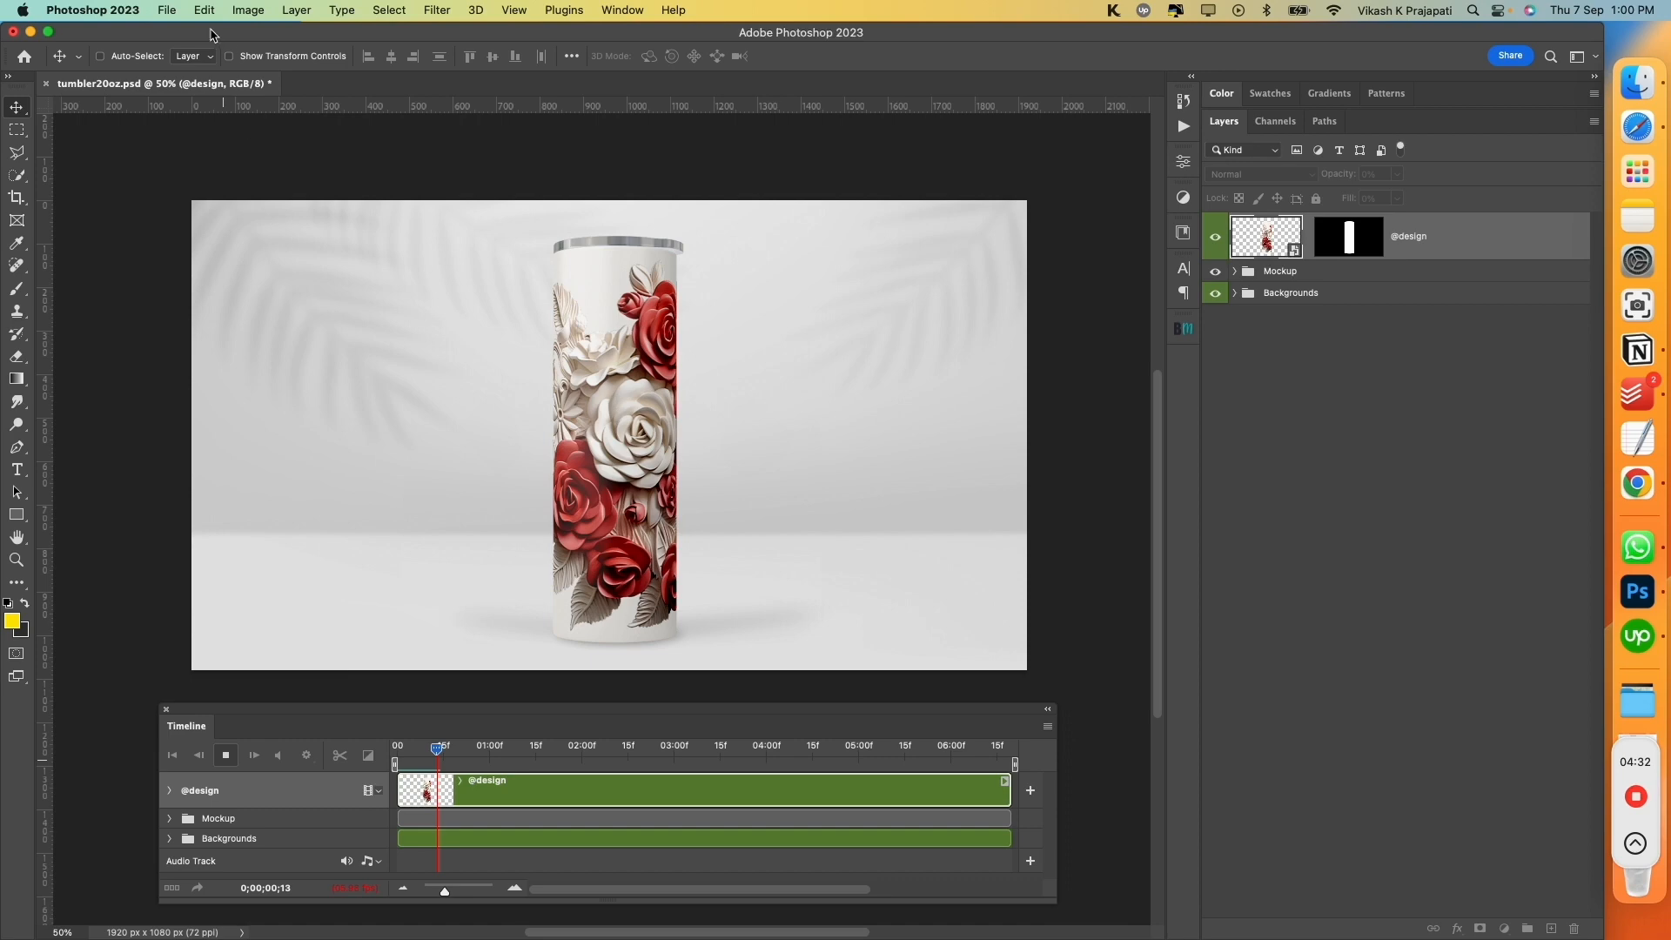
Render the video as tumbler20oz.mp4, H.264 High Quality, 1920x1080, 30 fps, to the Desktop
left_click(167, 10)
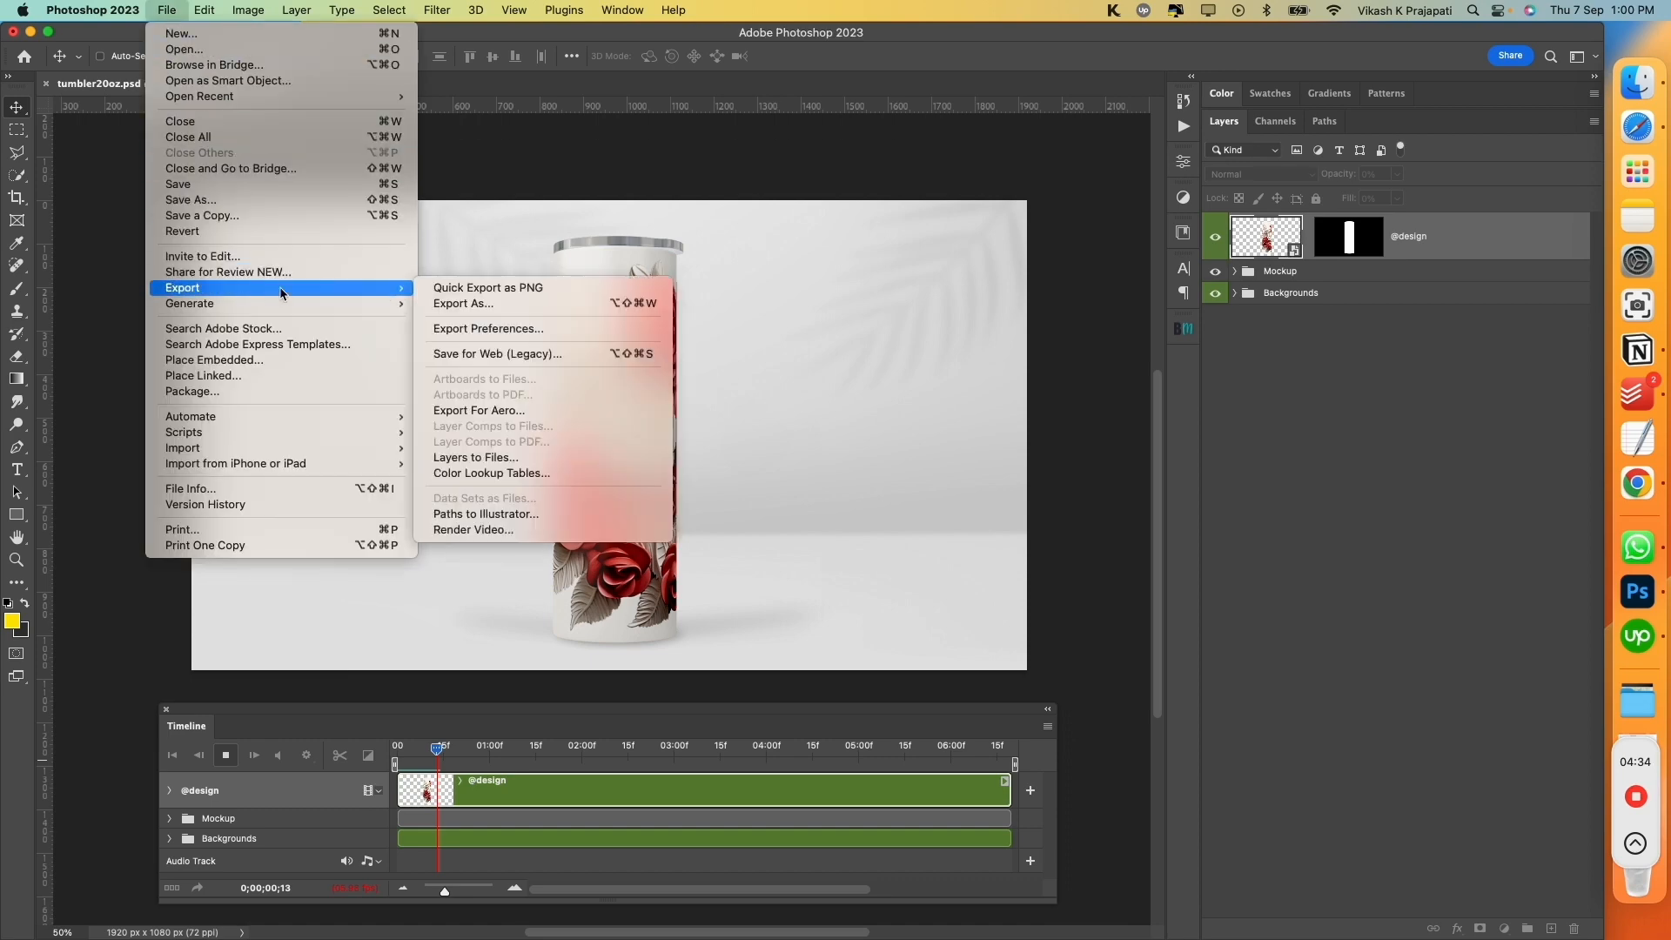
left_click(473, 529)
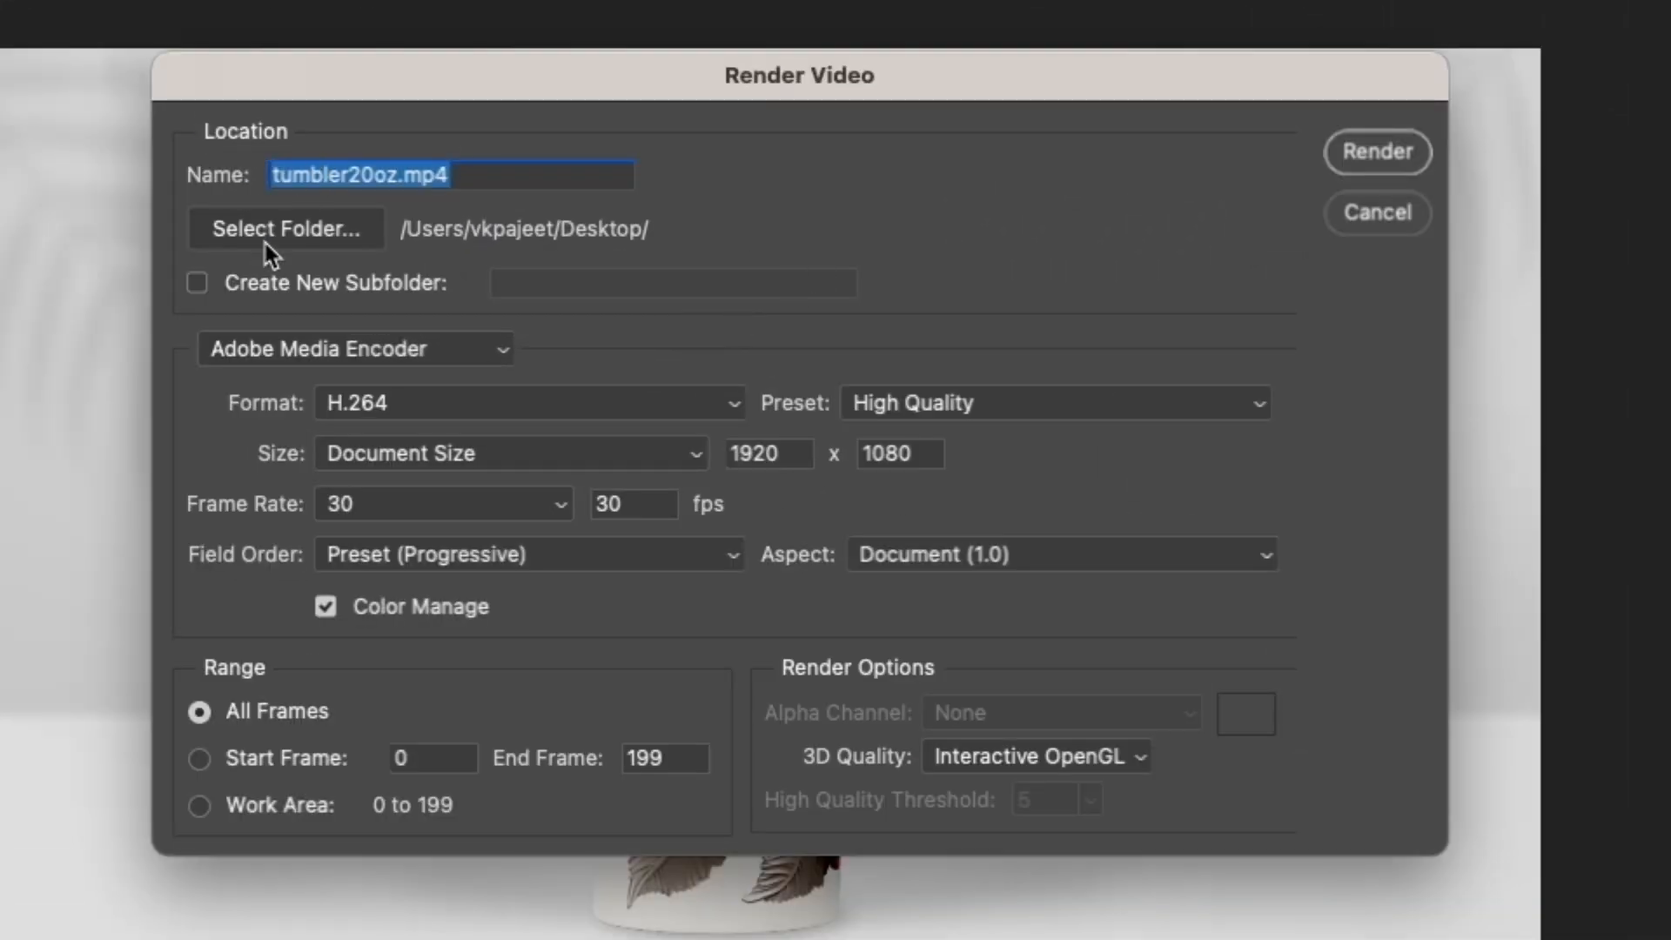
mouse_move(966, 458)
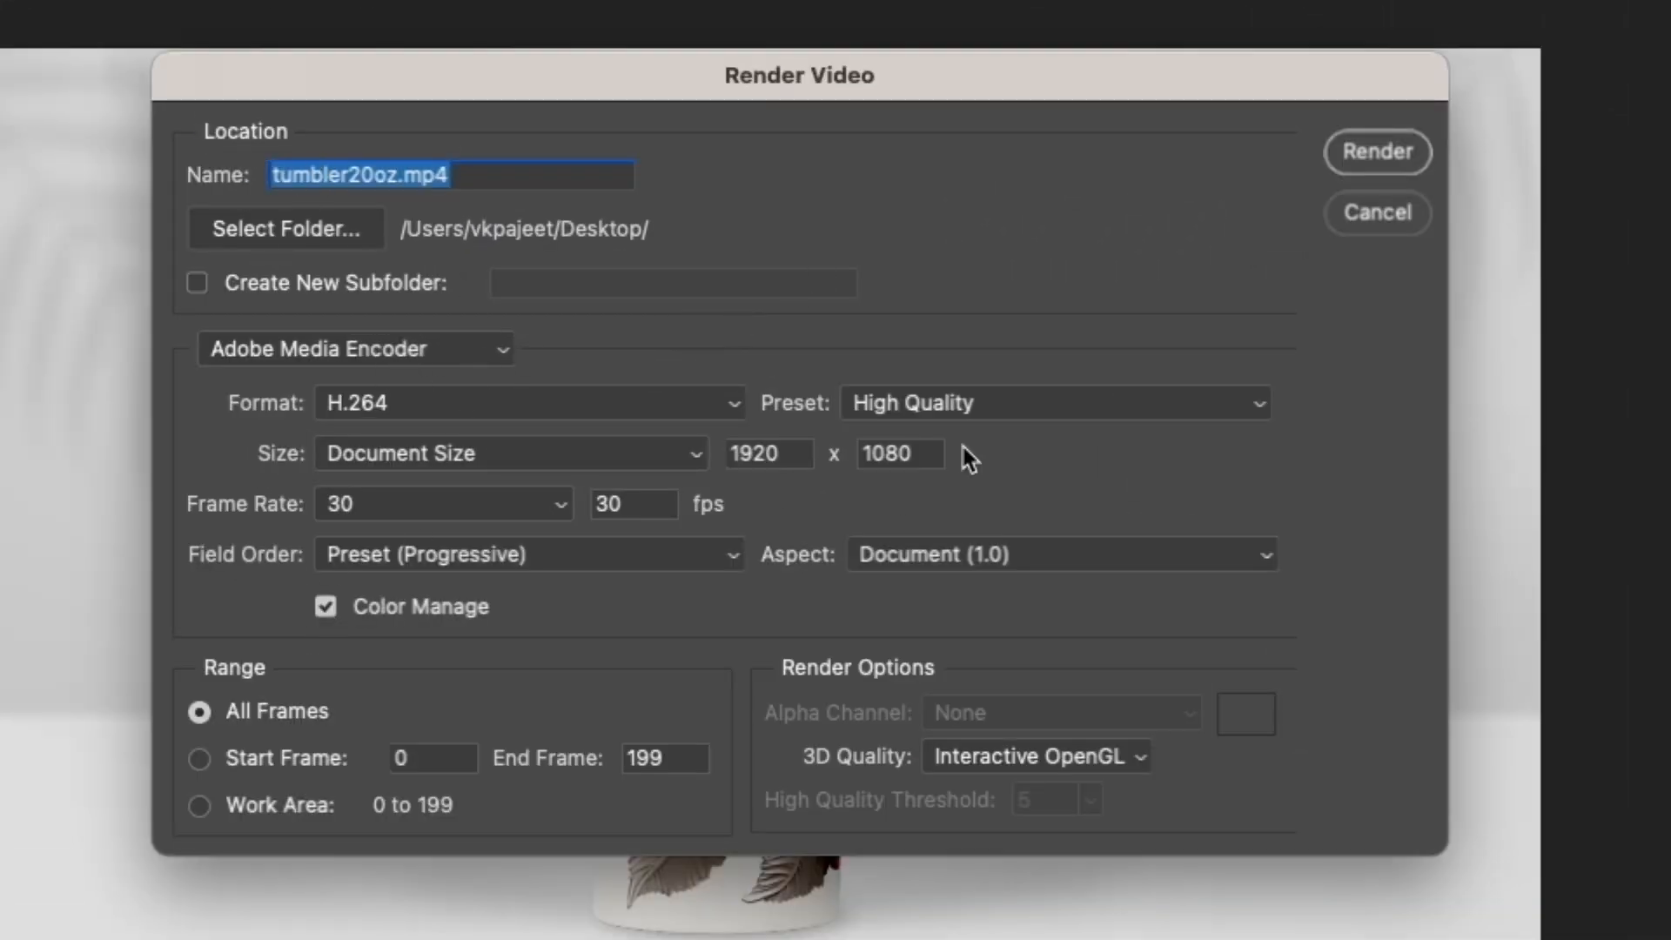
mouse_move(1279, 532)
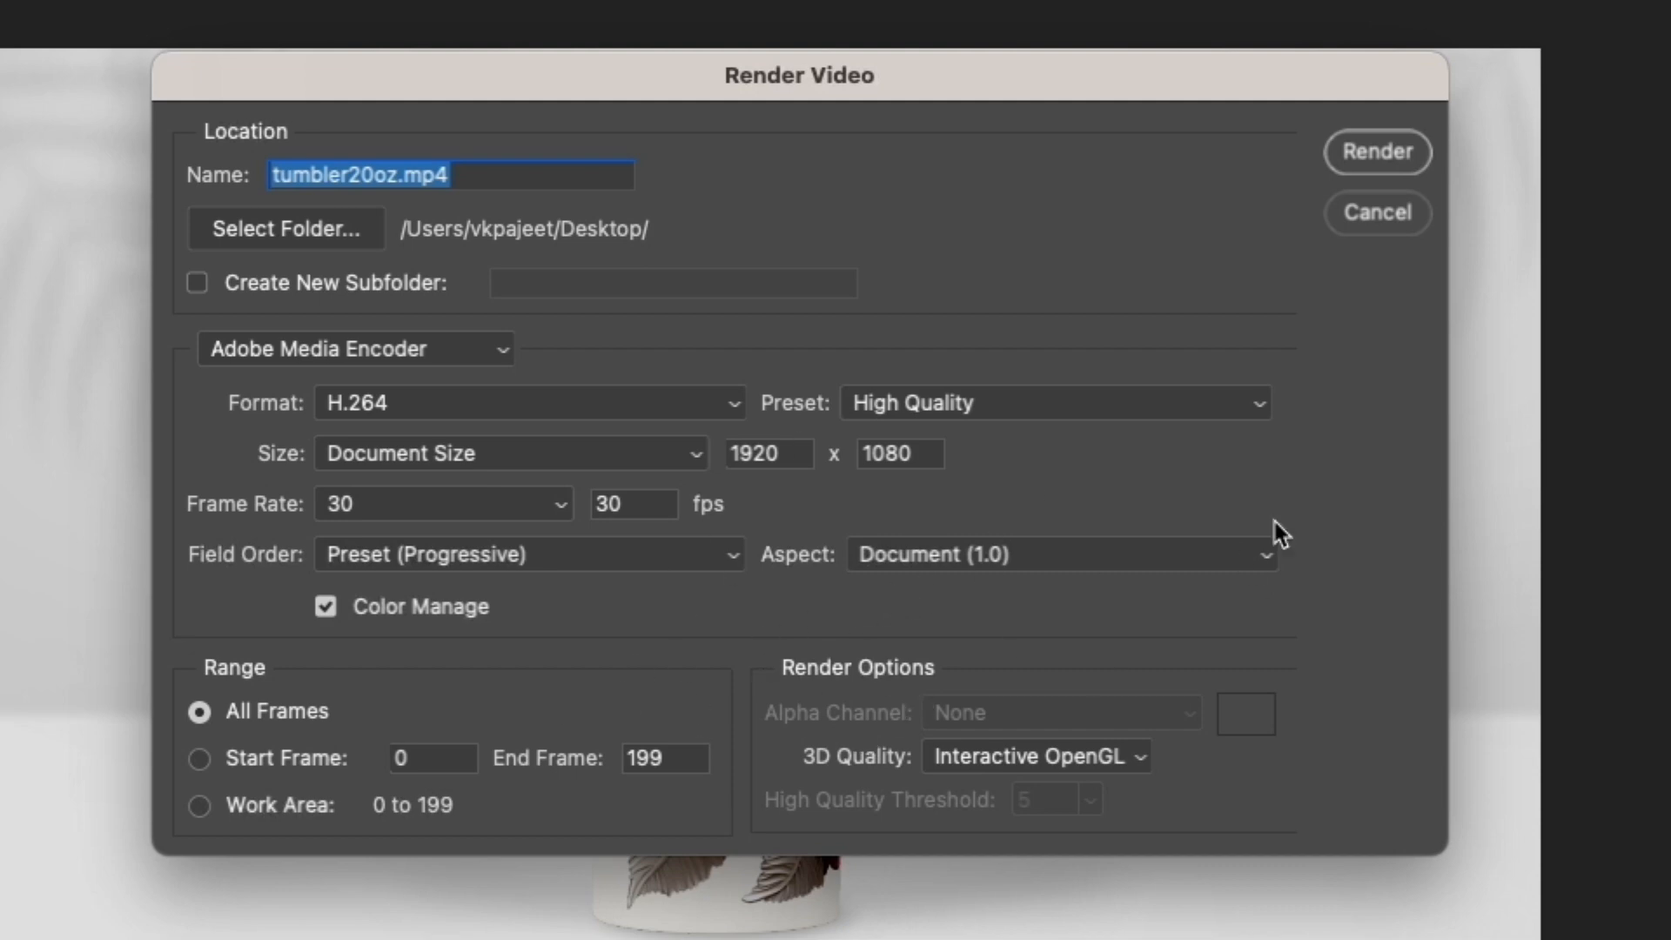
left_click(1375, 152)
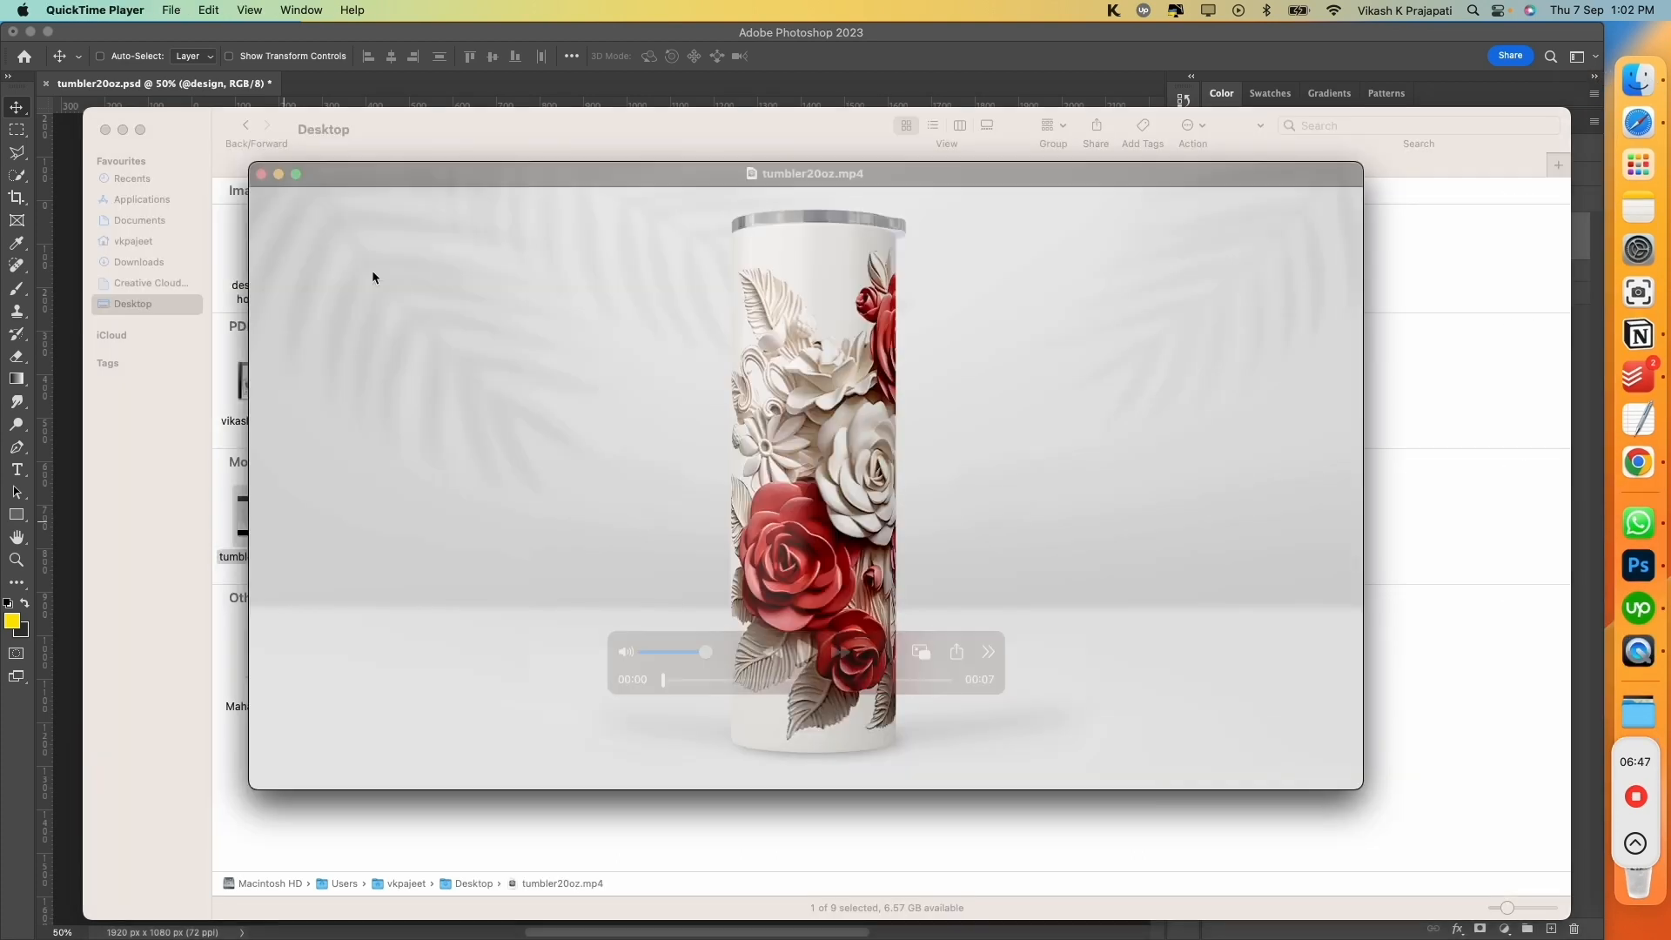
Play tumbler20oz.mp4 to its end in QuickTime, then return to the Photoshop document
left_click(806, 651)
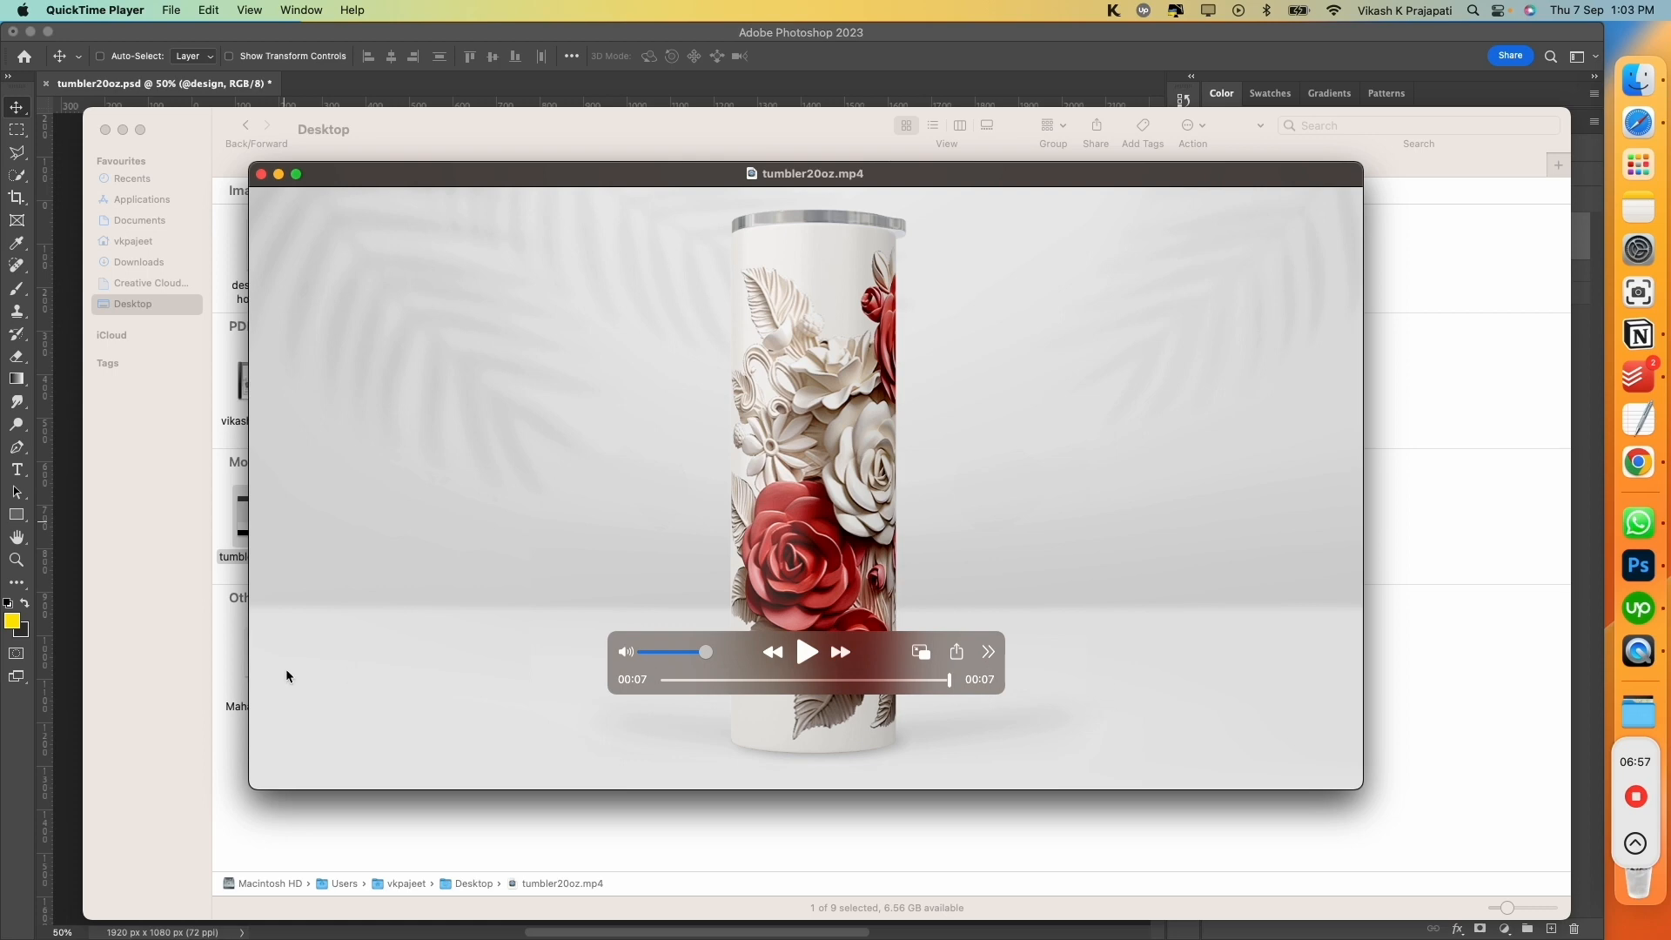
left_click(278, 174)
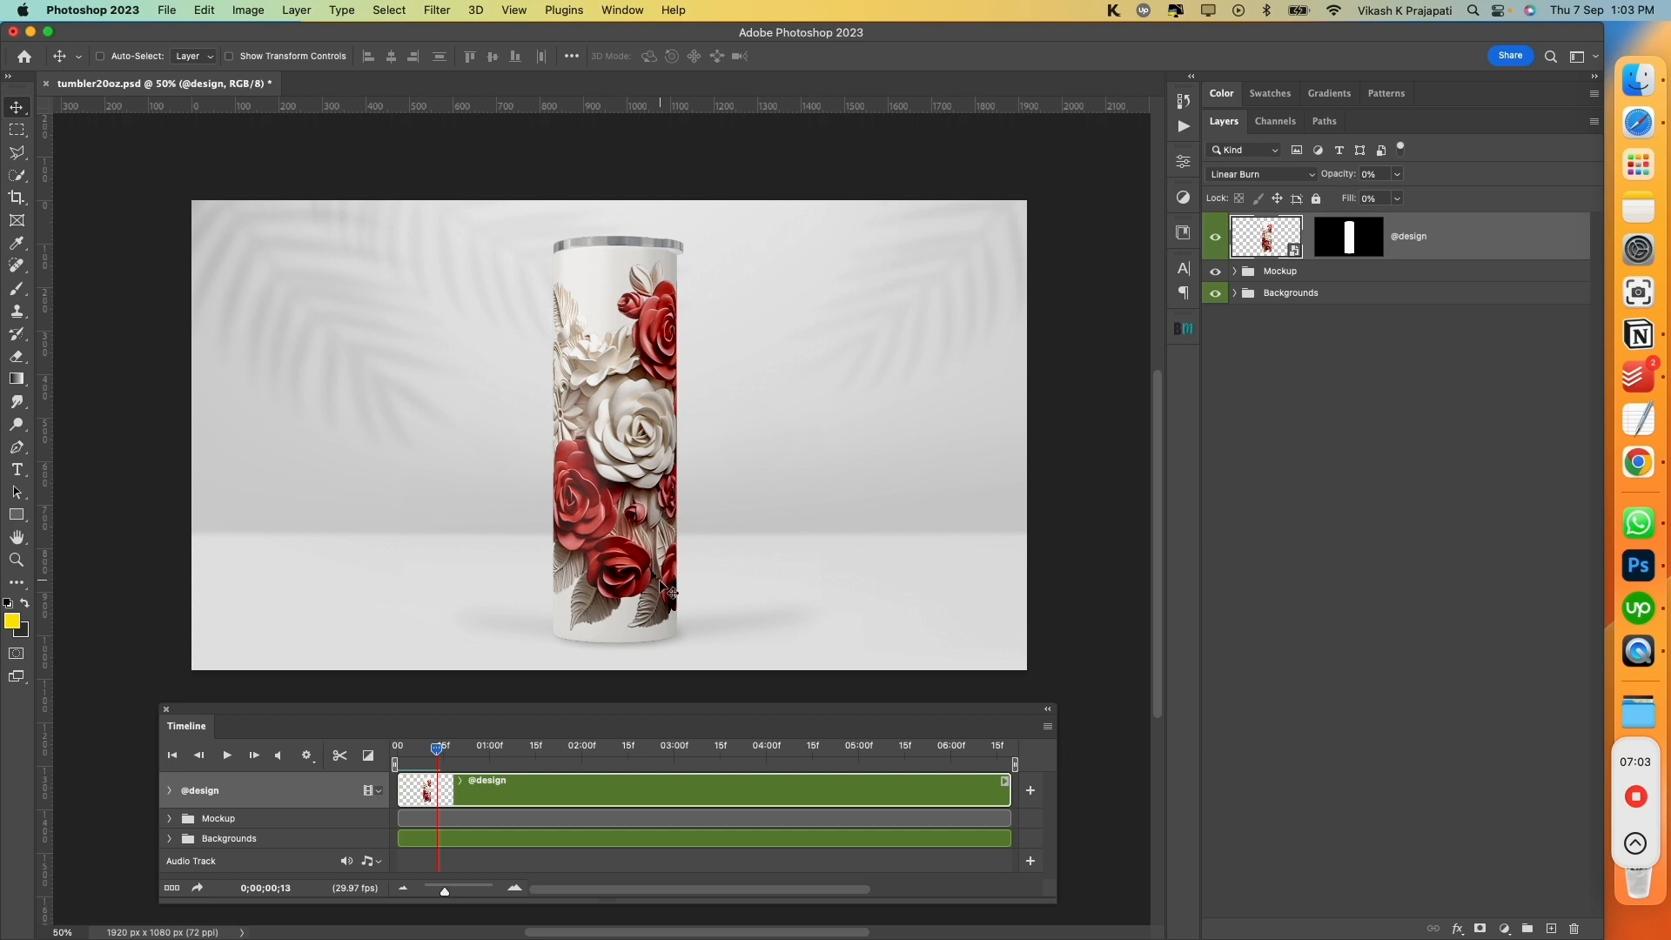
mouse_move(1517, 368)
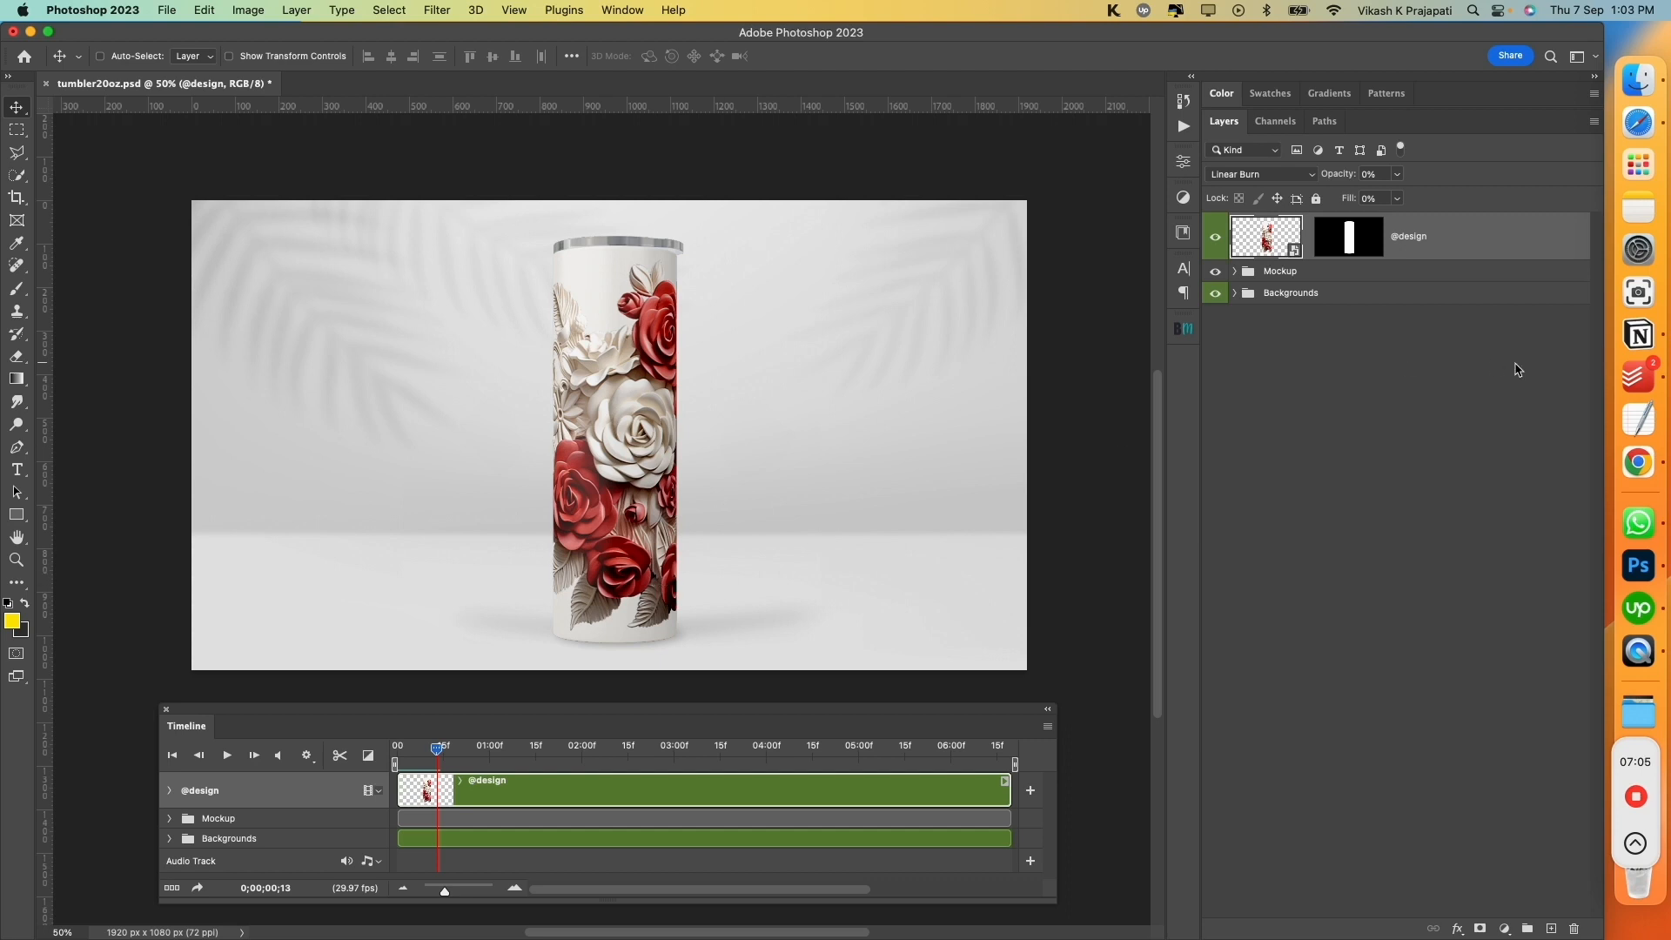
mouse_move(1237, 279)
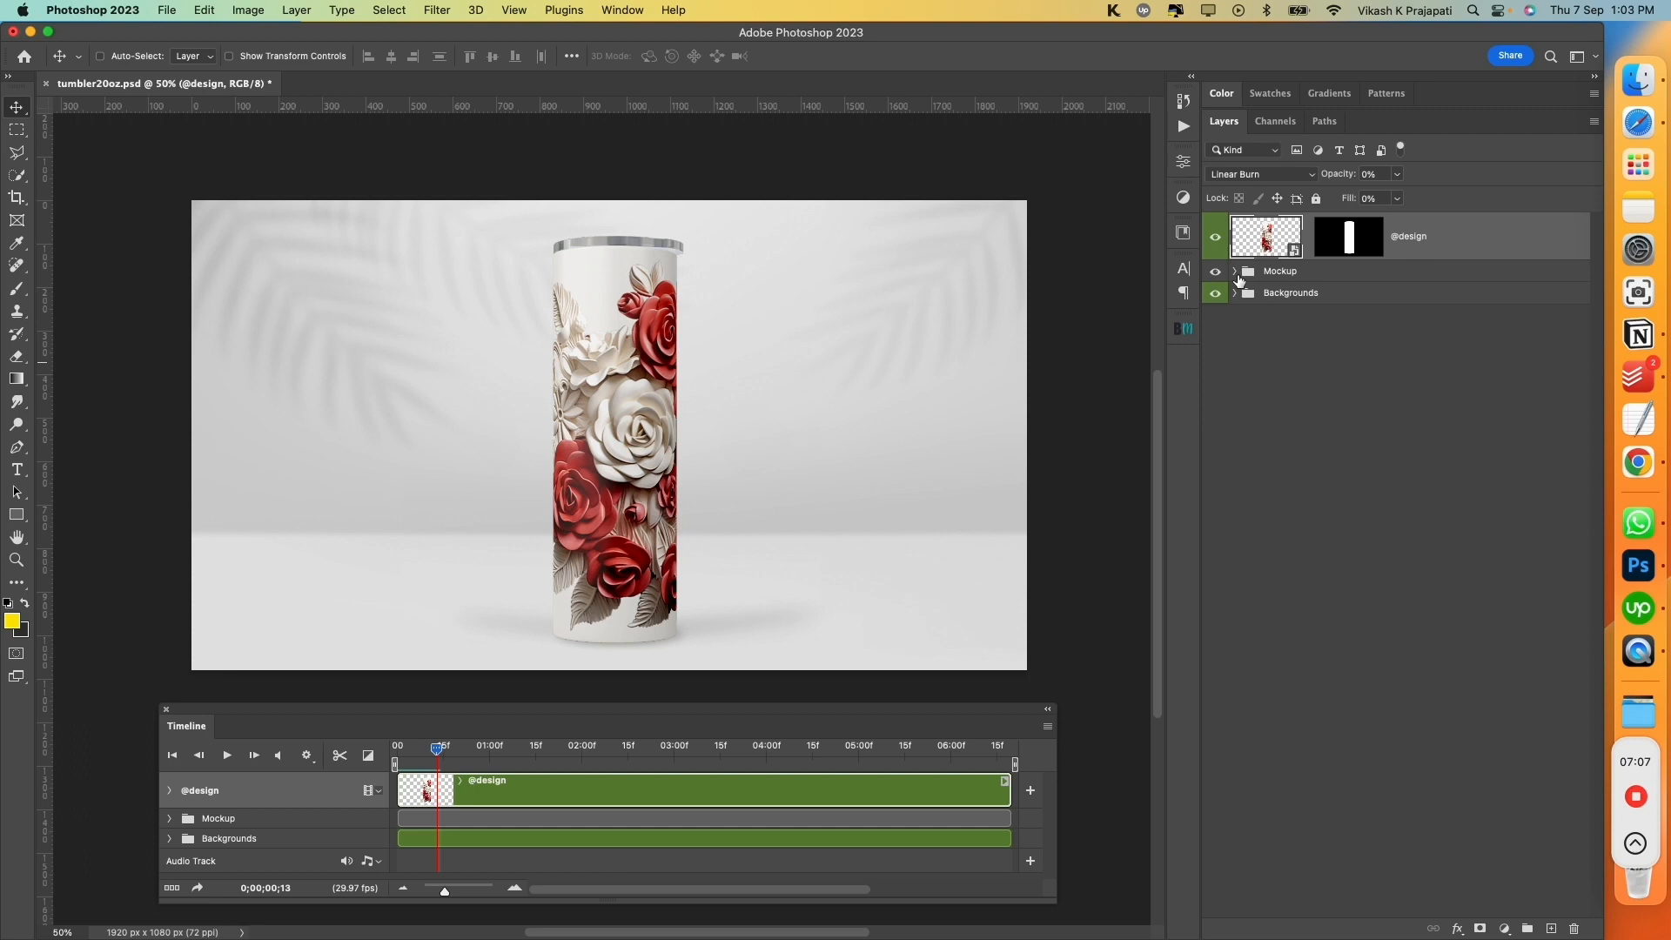
Set the Tumbler video Layer 1 clip speed to 71.15% so it lasts 9.36 s
left_click(1233, 272)
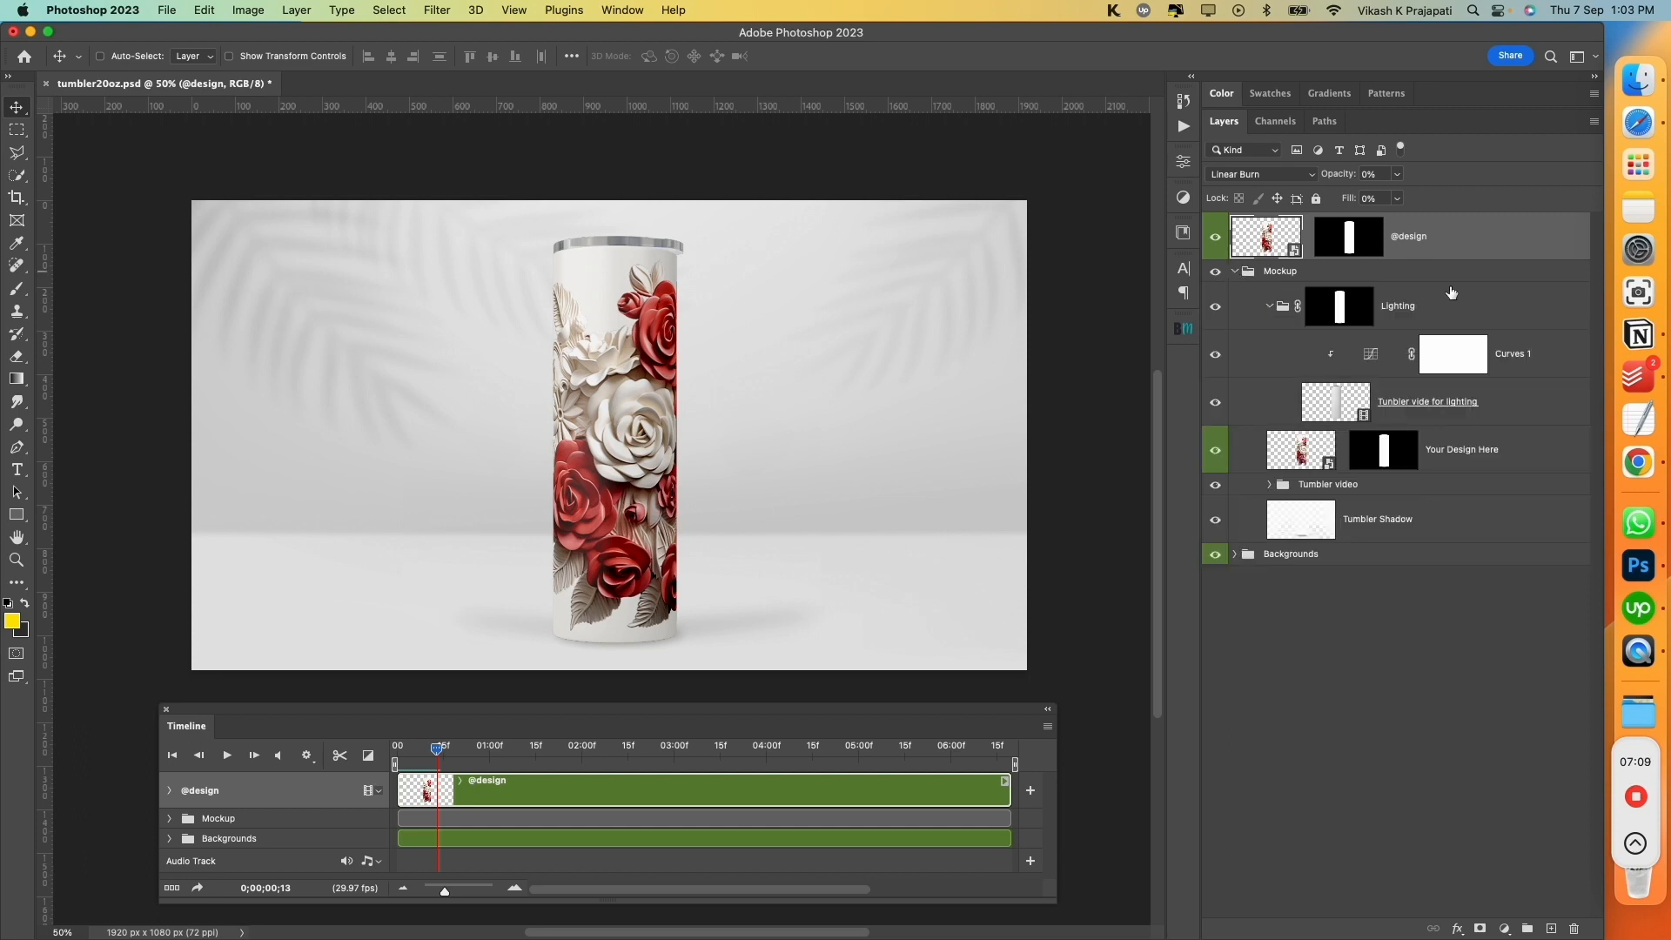
mouse_move(1406, 487)
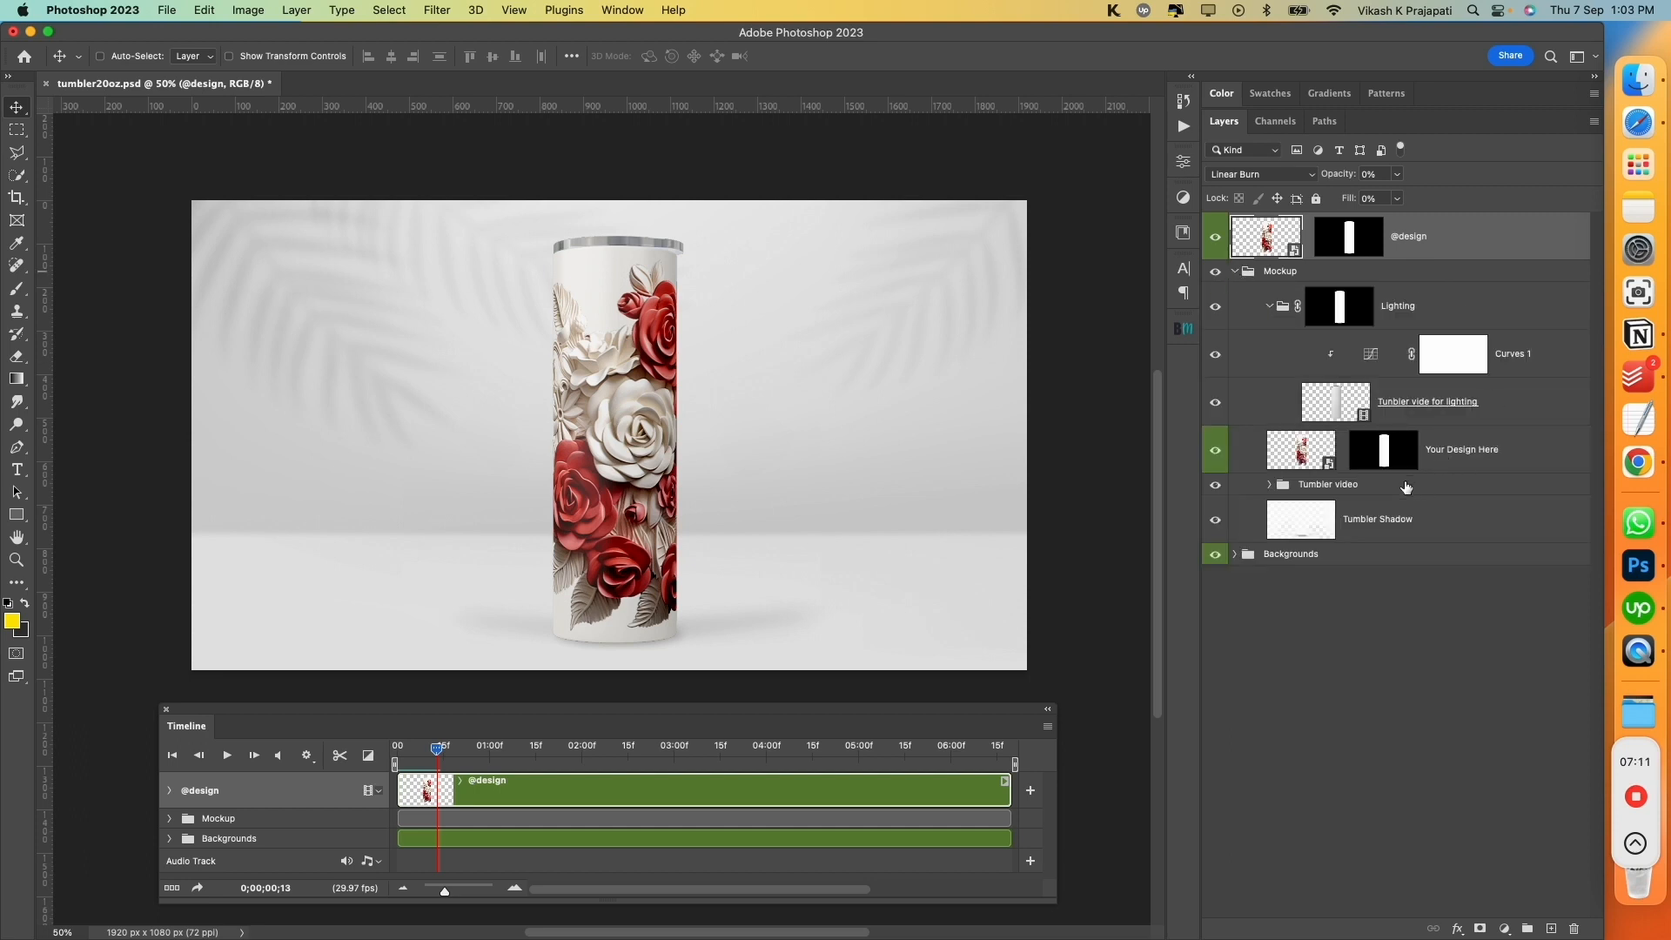
left_click(1326, 484)
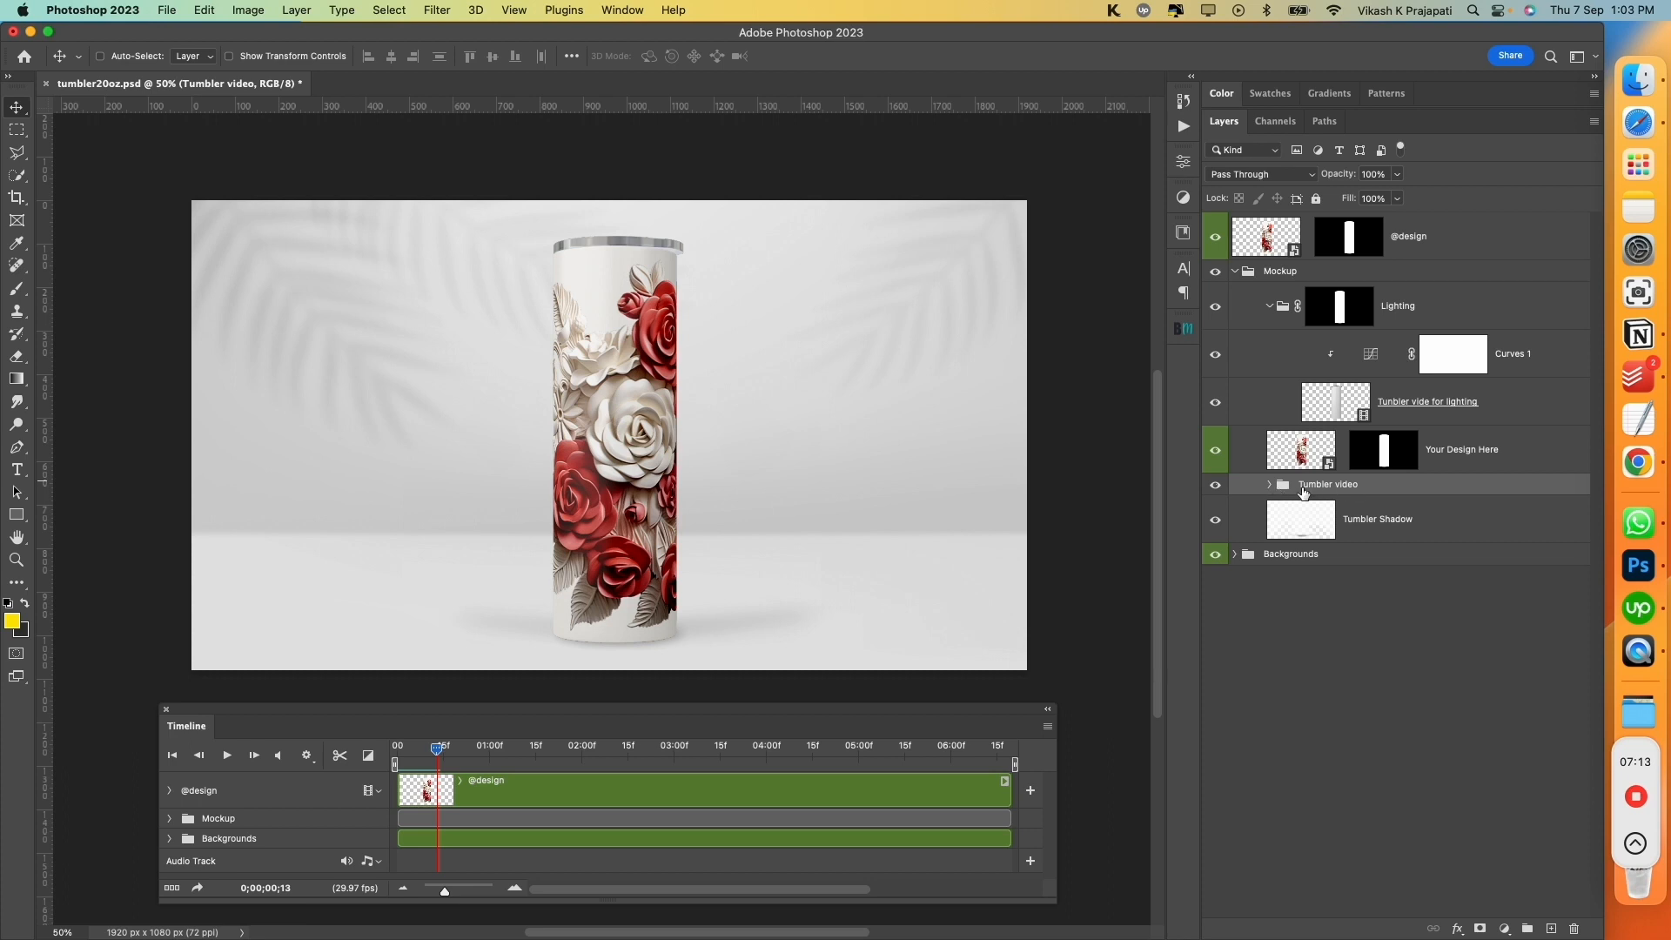
left_click(1269, 484)
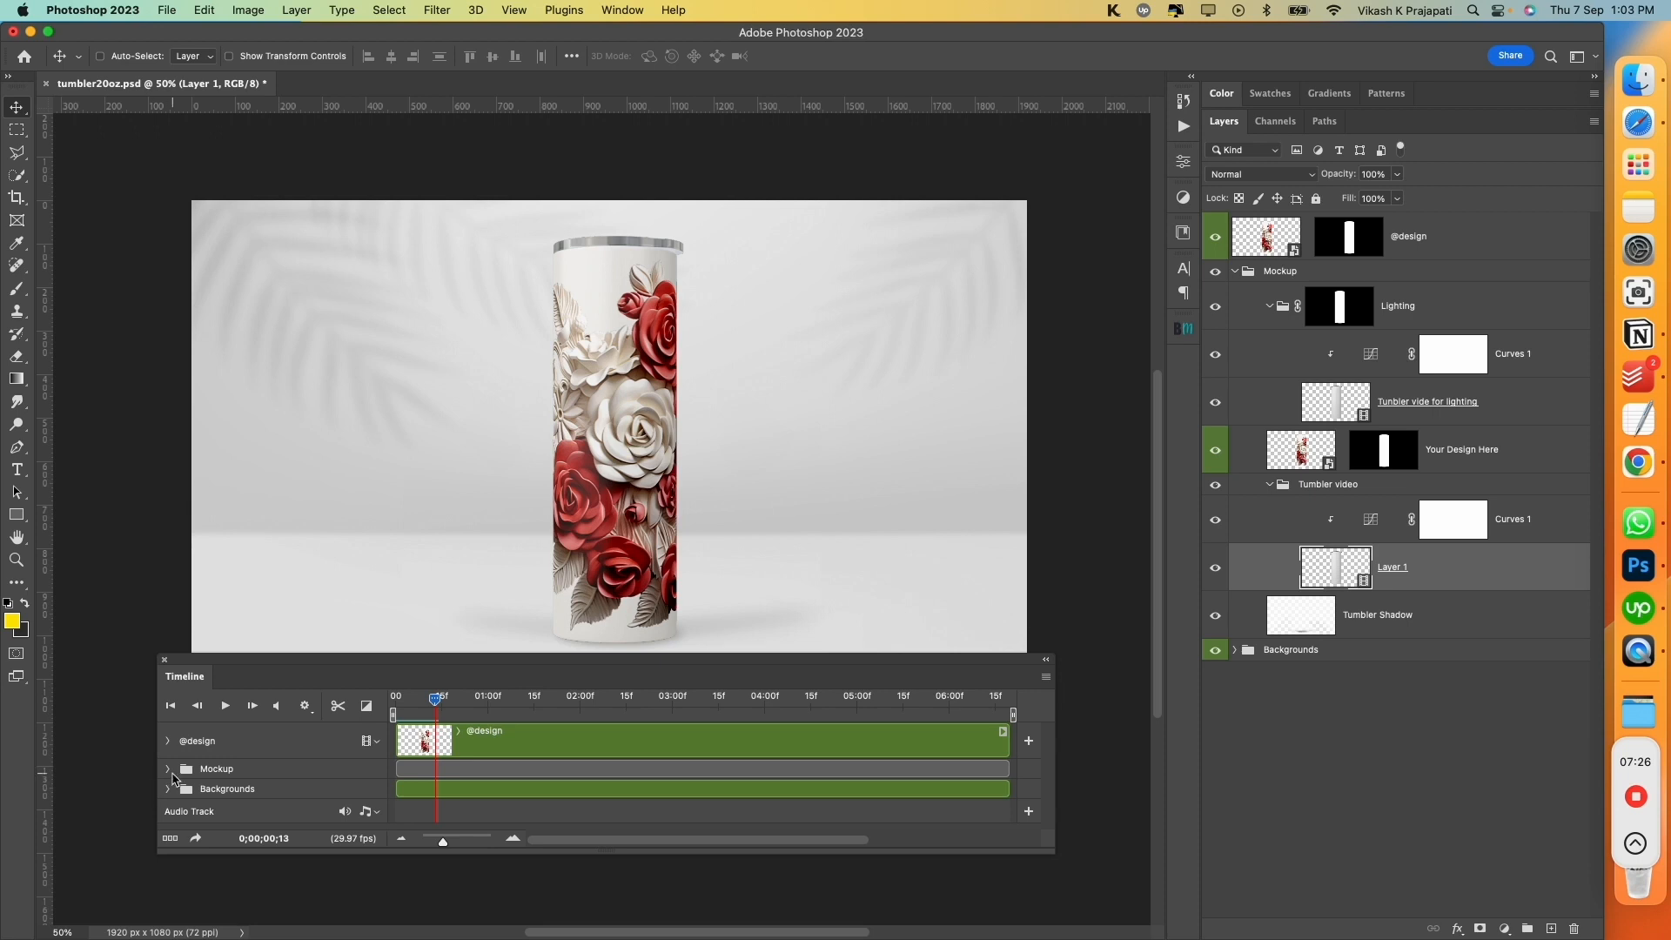
left_click(167, 767)
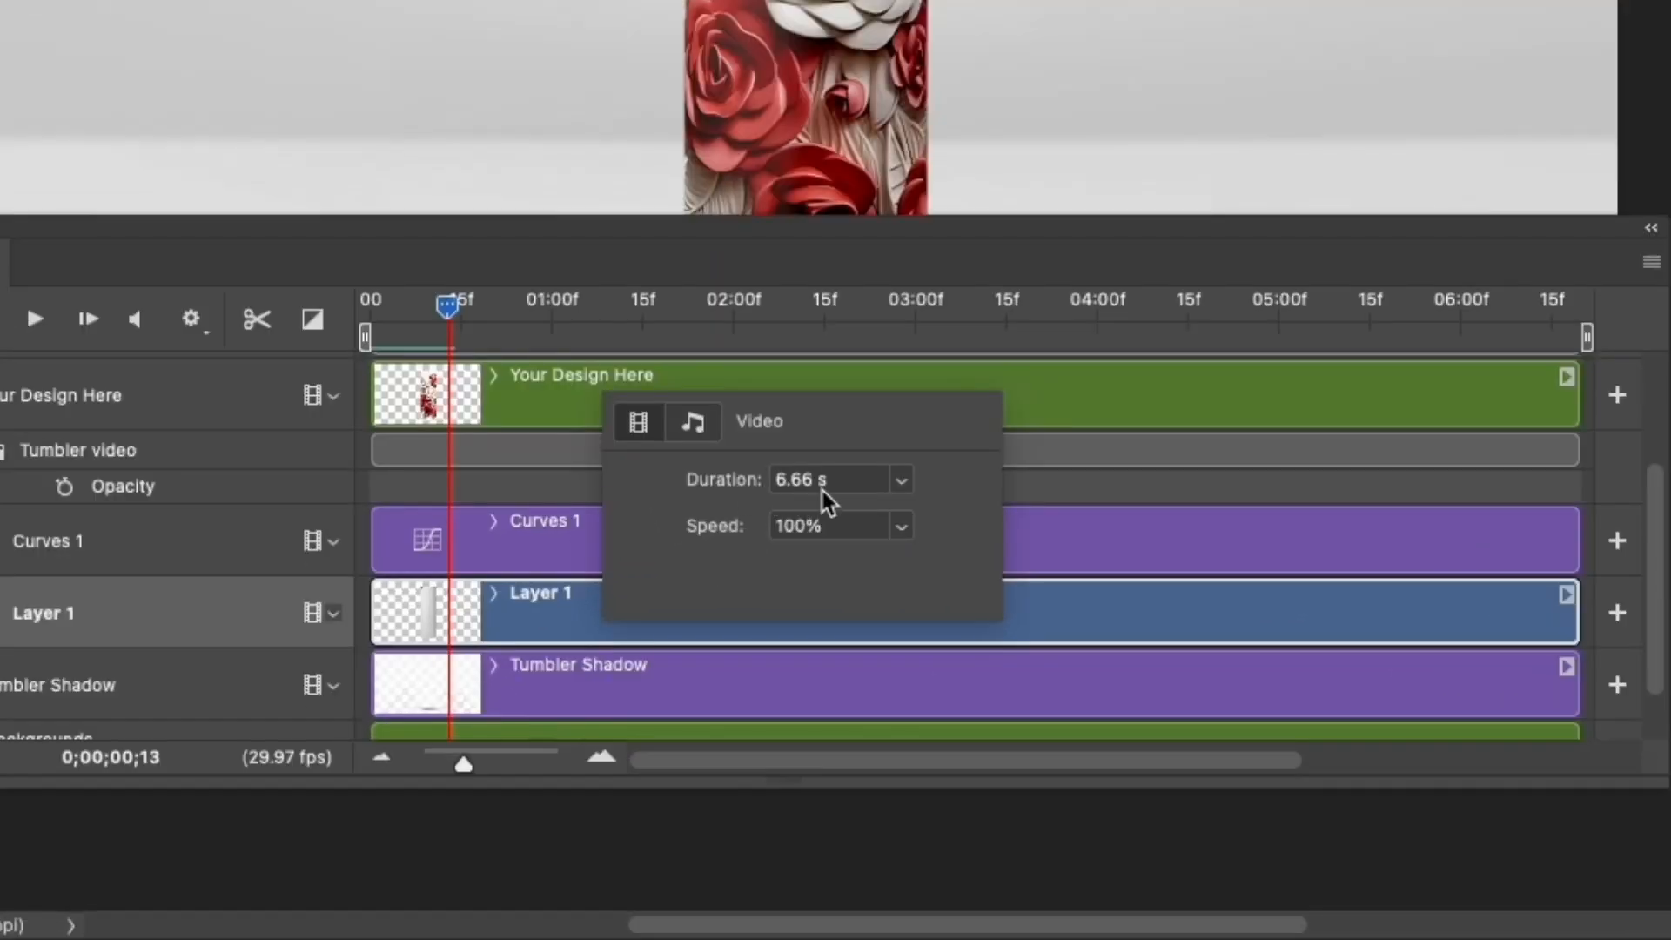
mouse_move(794, 545)
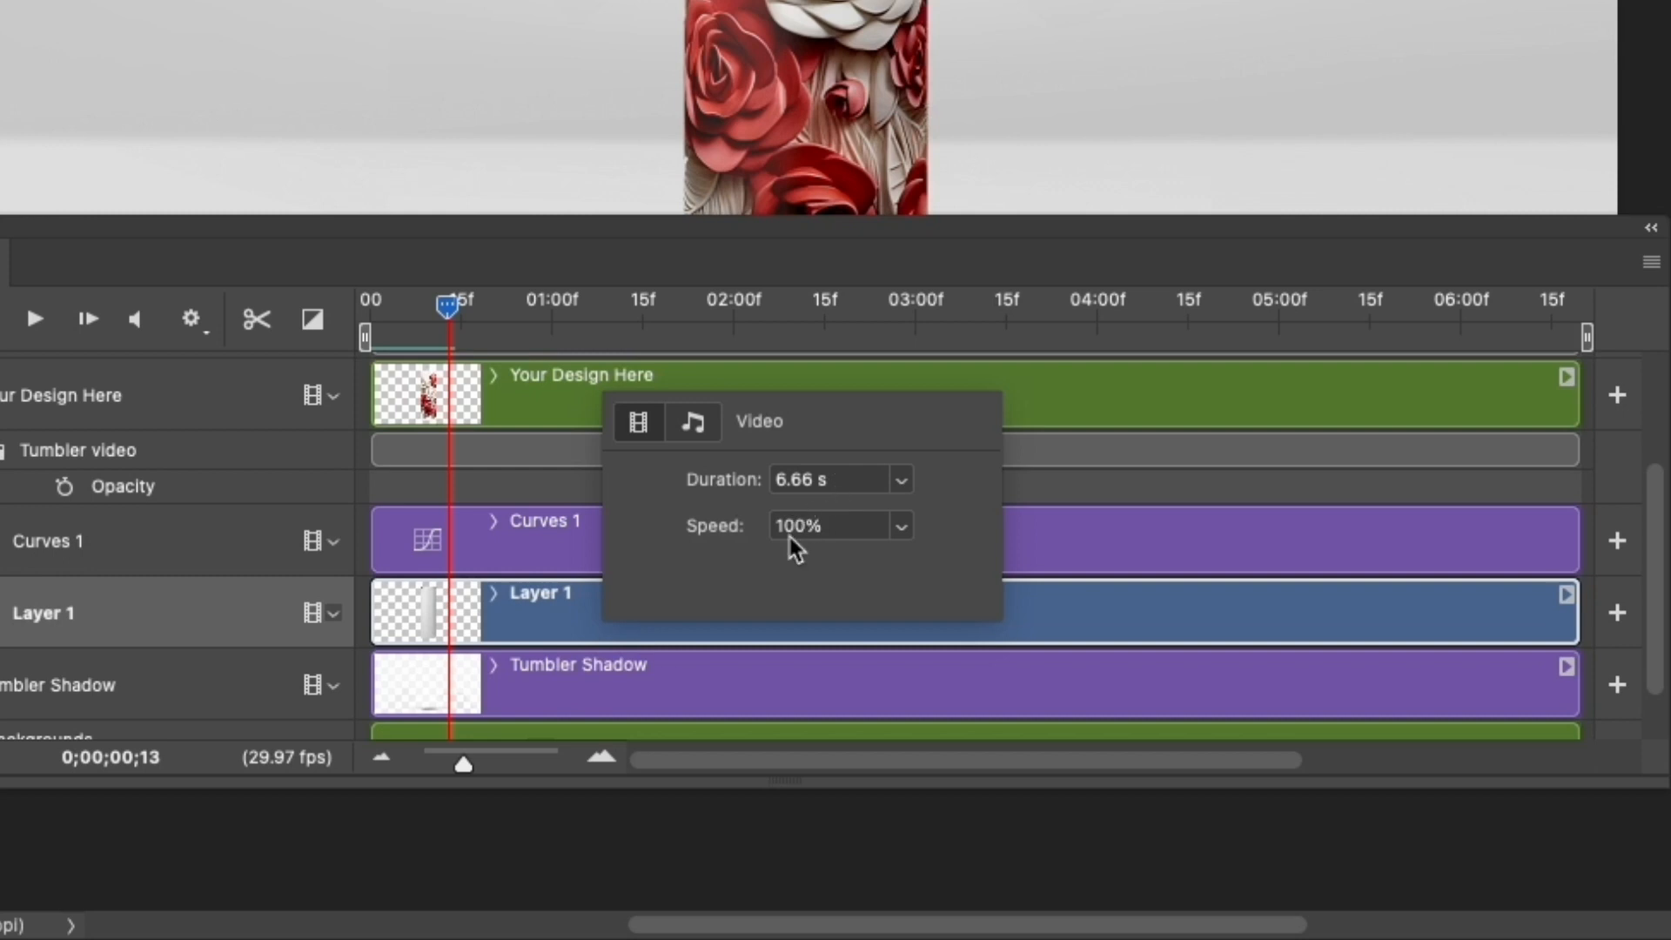
mouse_move(903, 538)
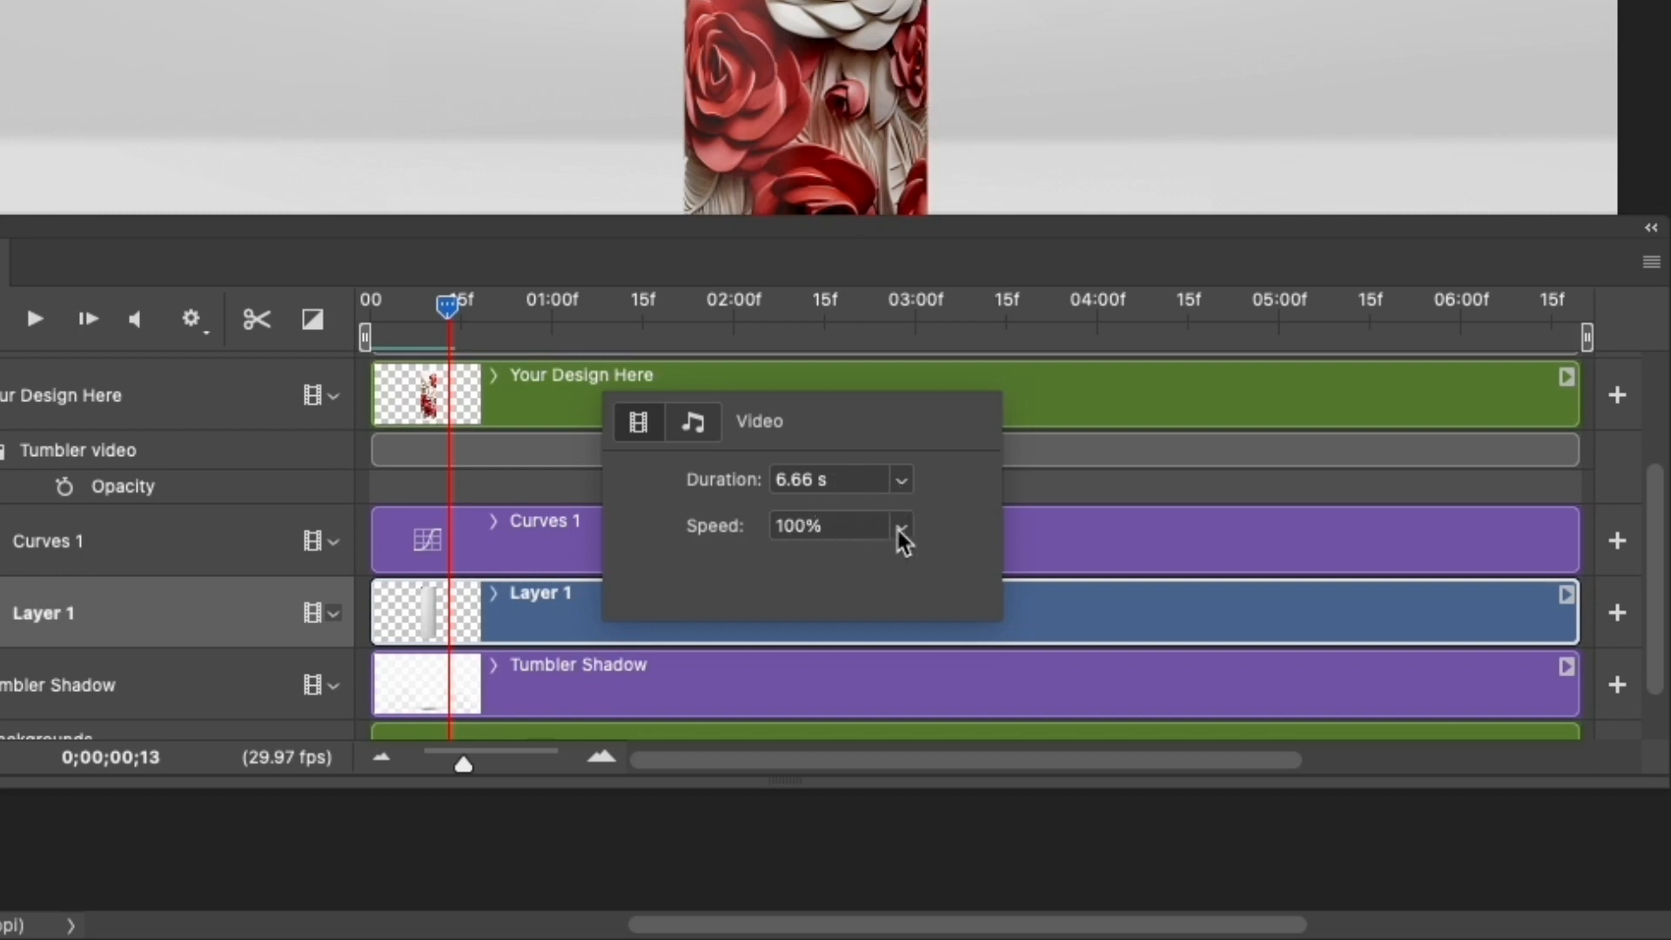
left_click(900, 526)
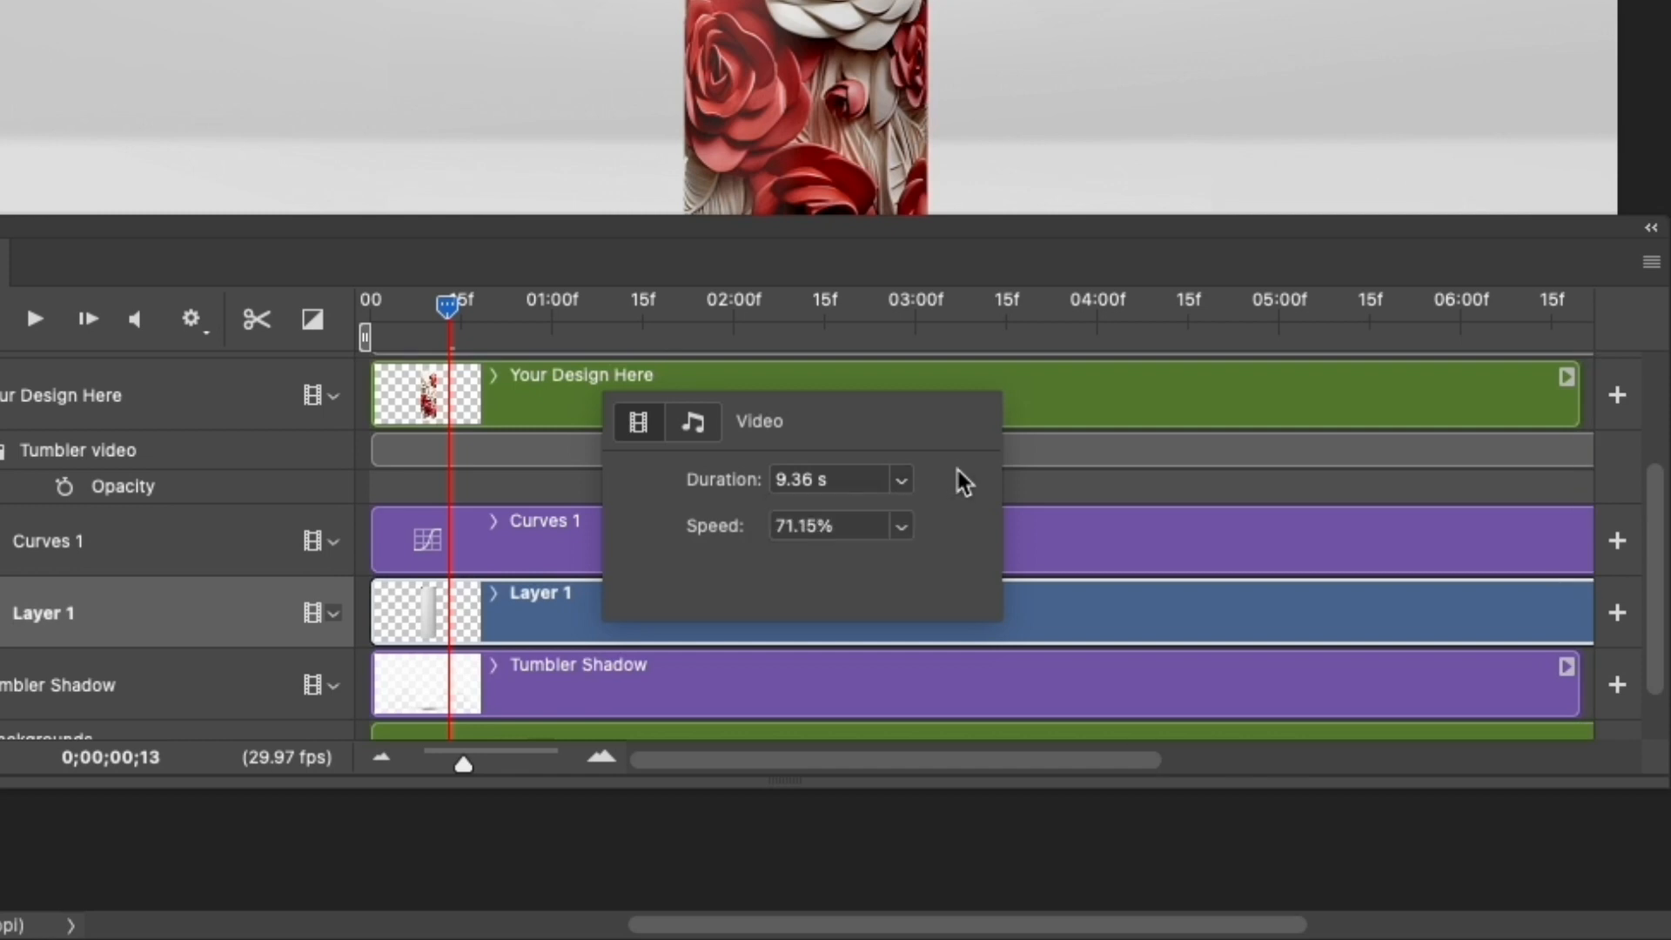
mouse_move(927, 586)
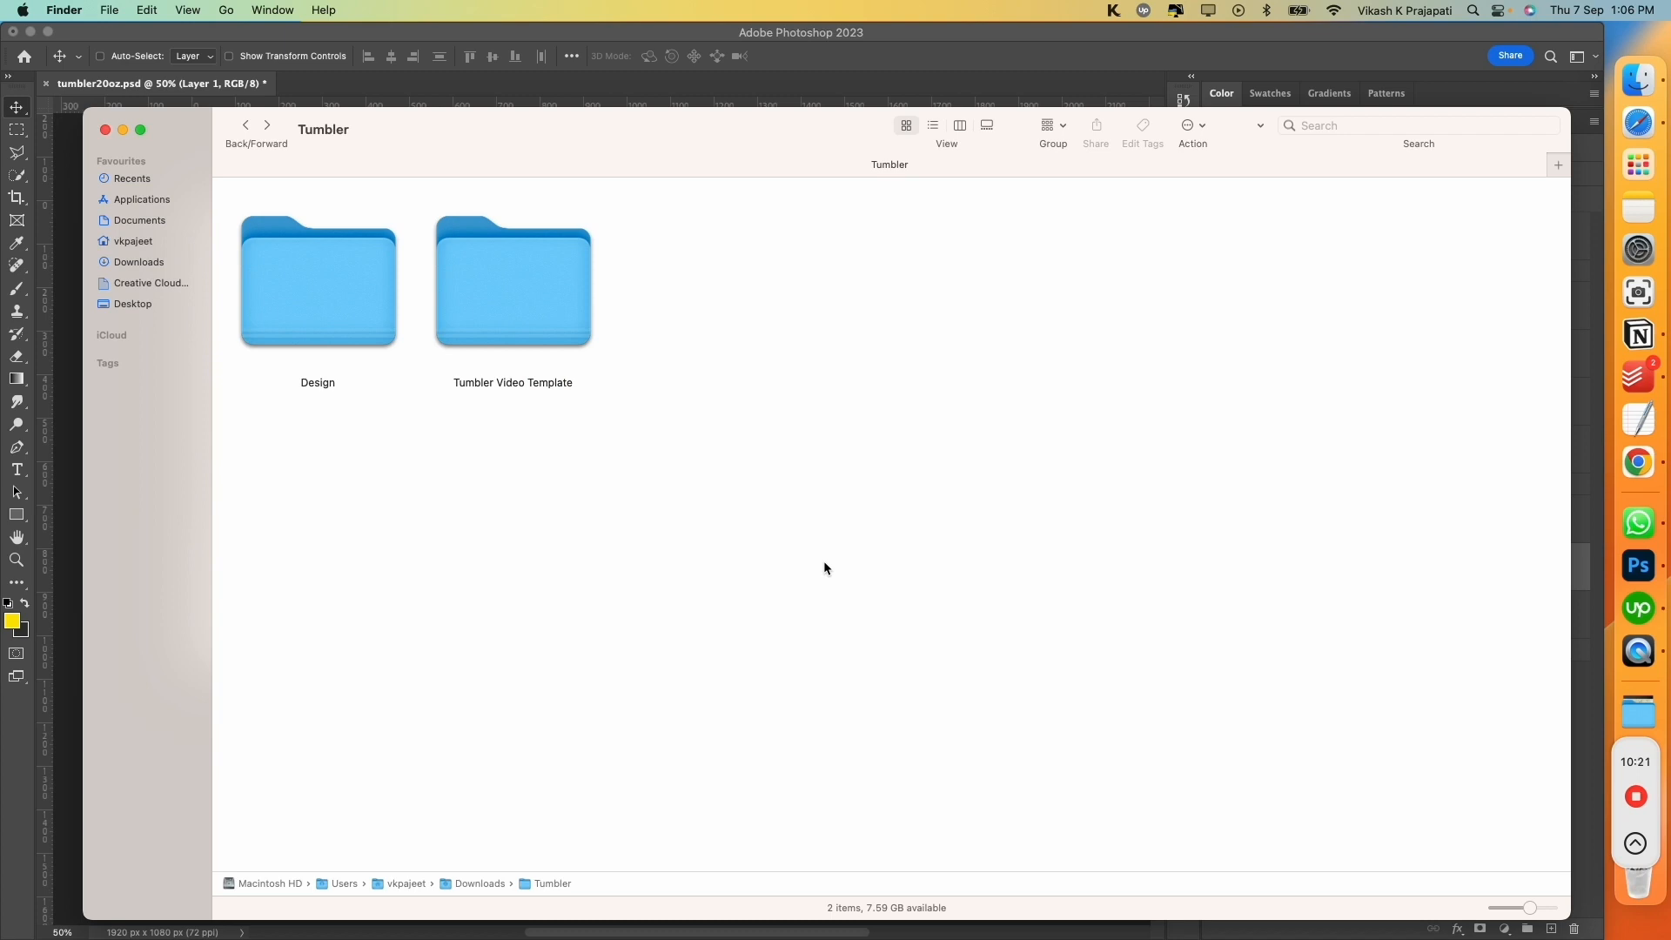
Review the contents of the Design and Tumbler Video Template folders inside Tumbler
left_click(317, 282)
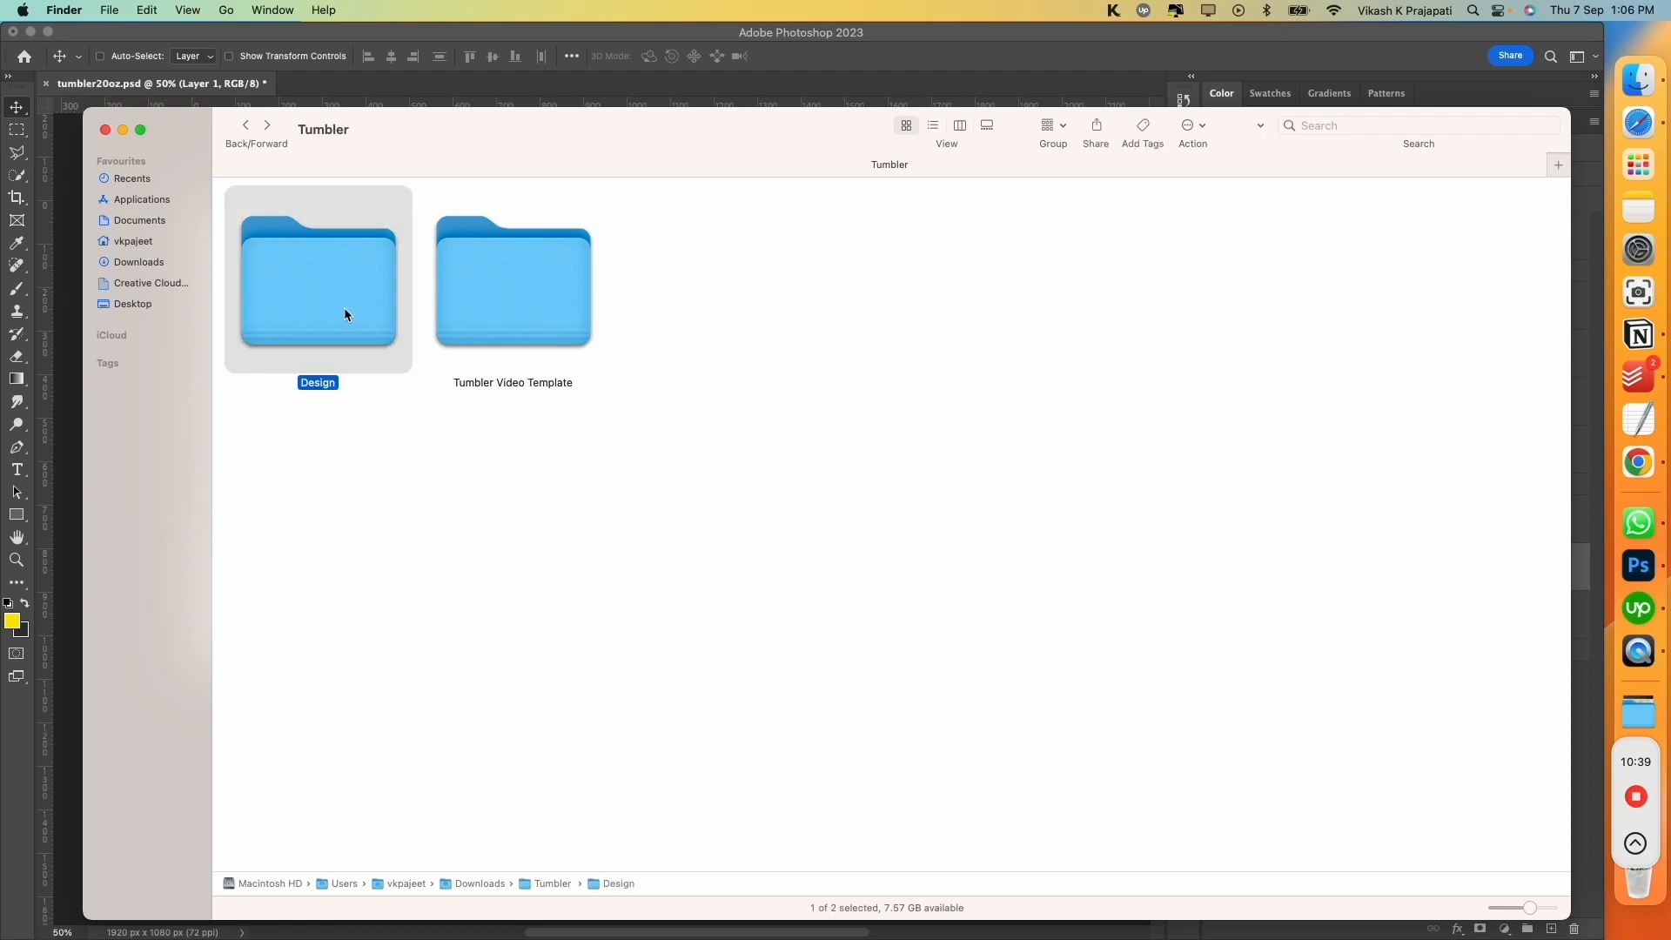
double_click(317, 280)
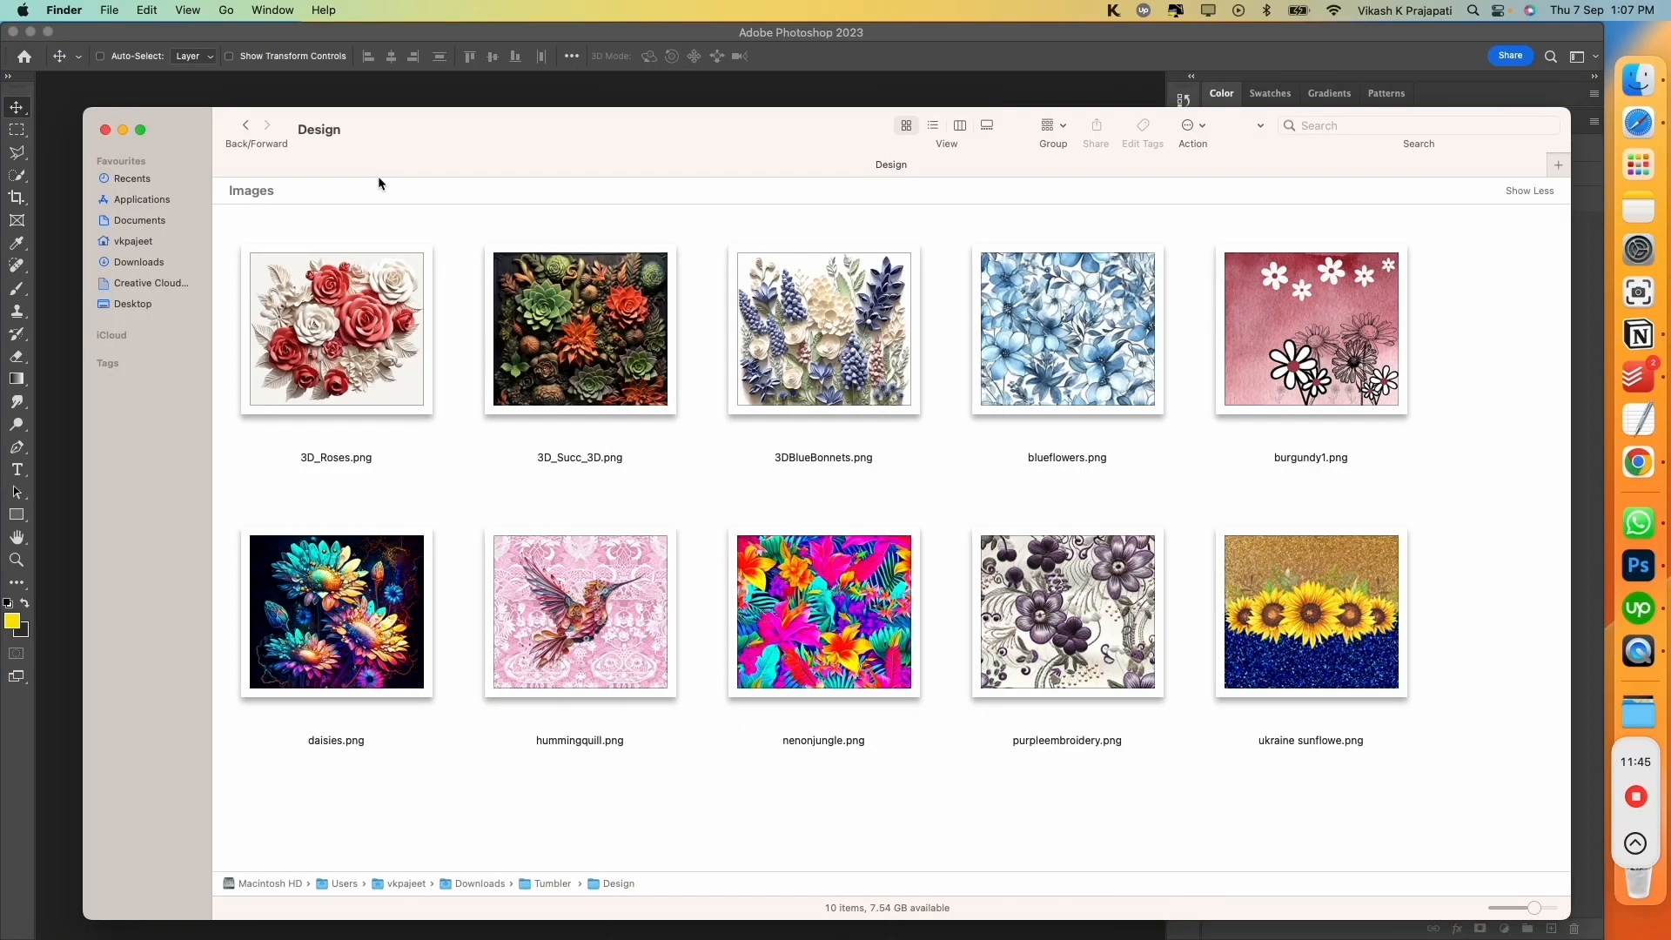
left_click(246, 125)
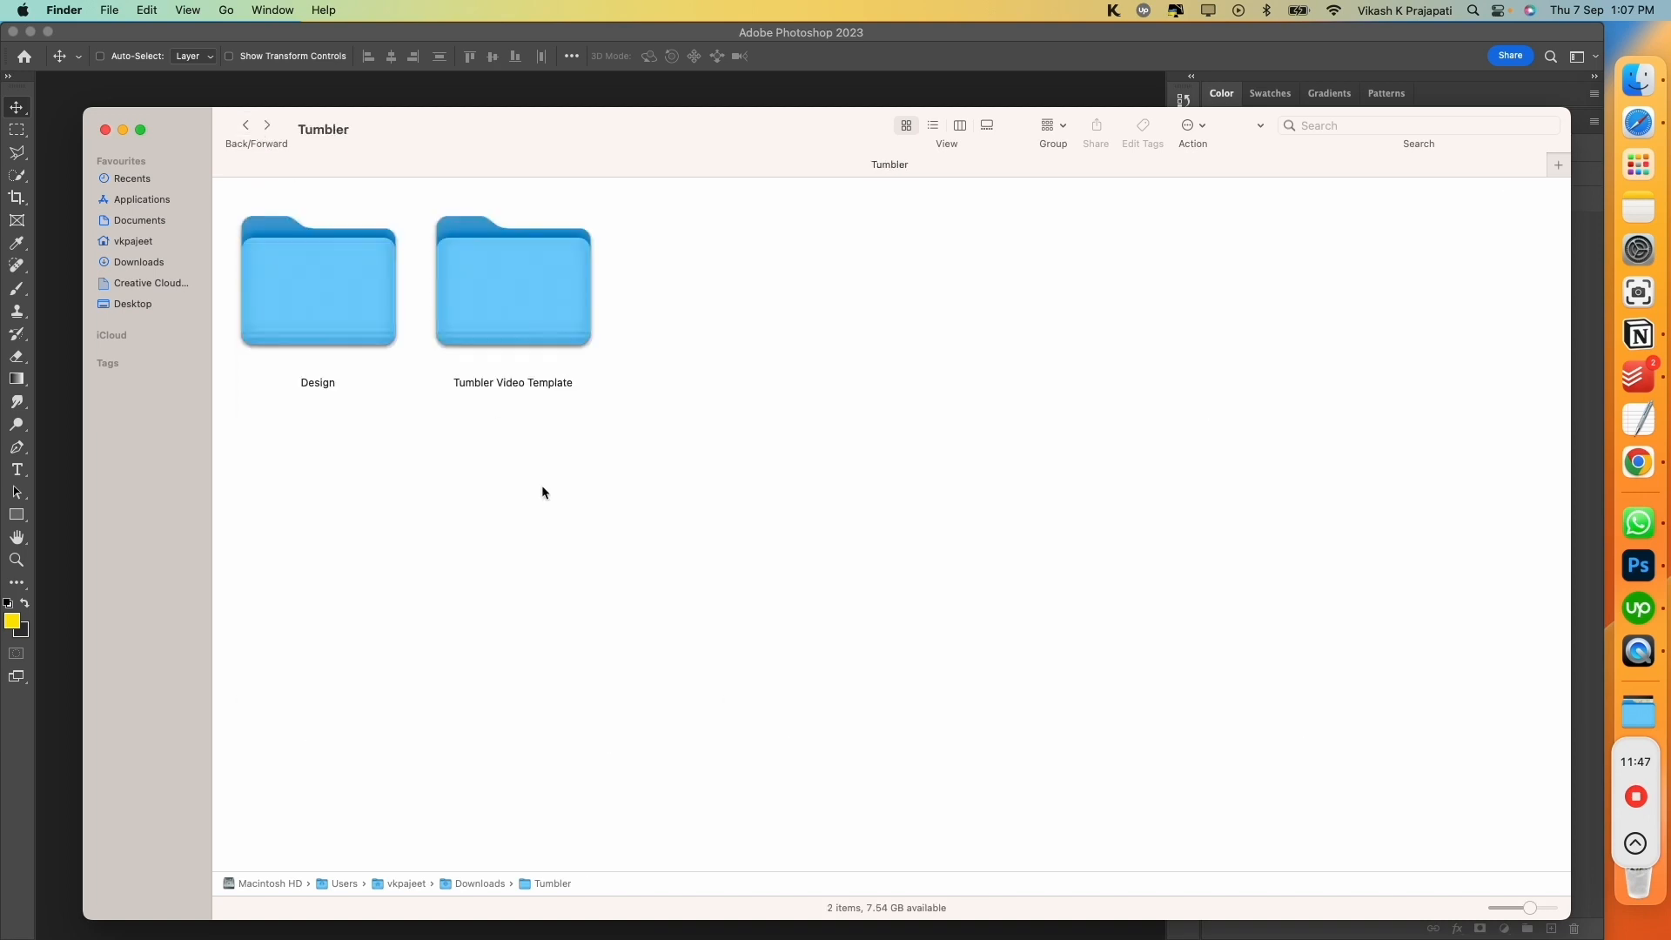
mouse_move(607, 553)
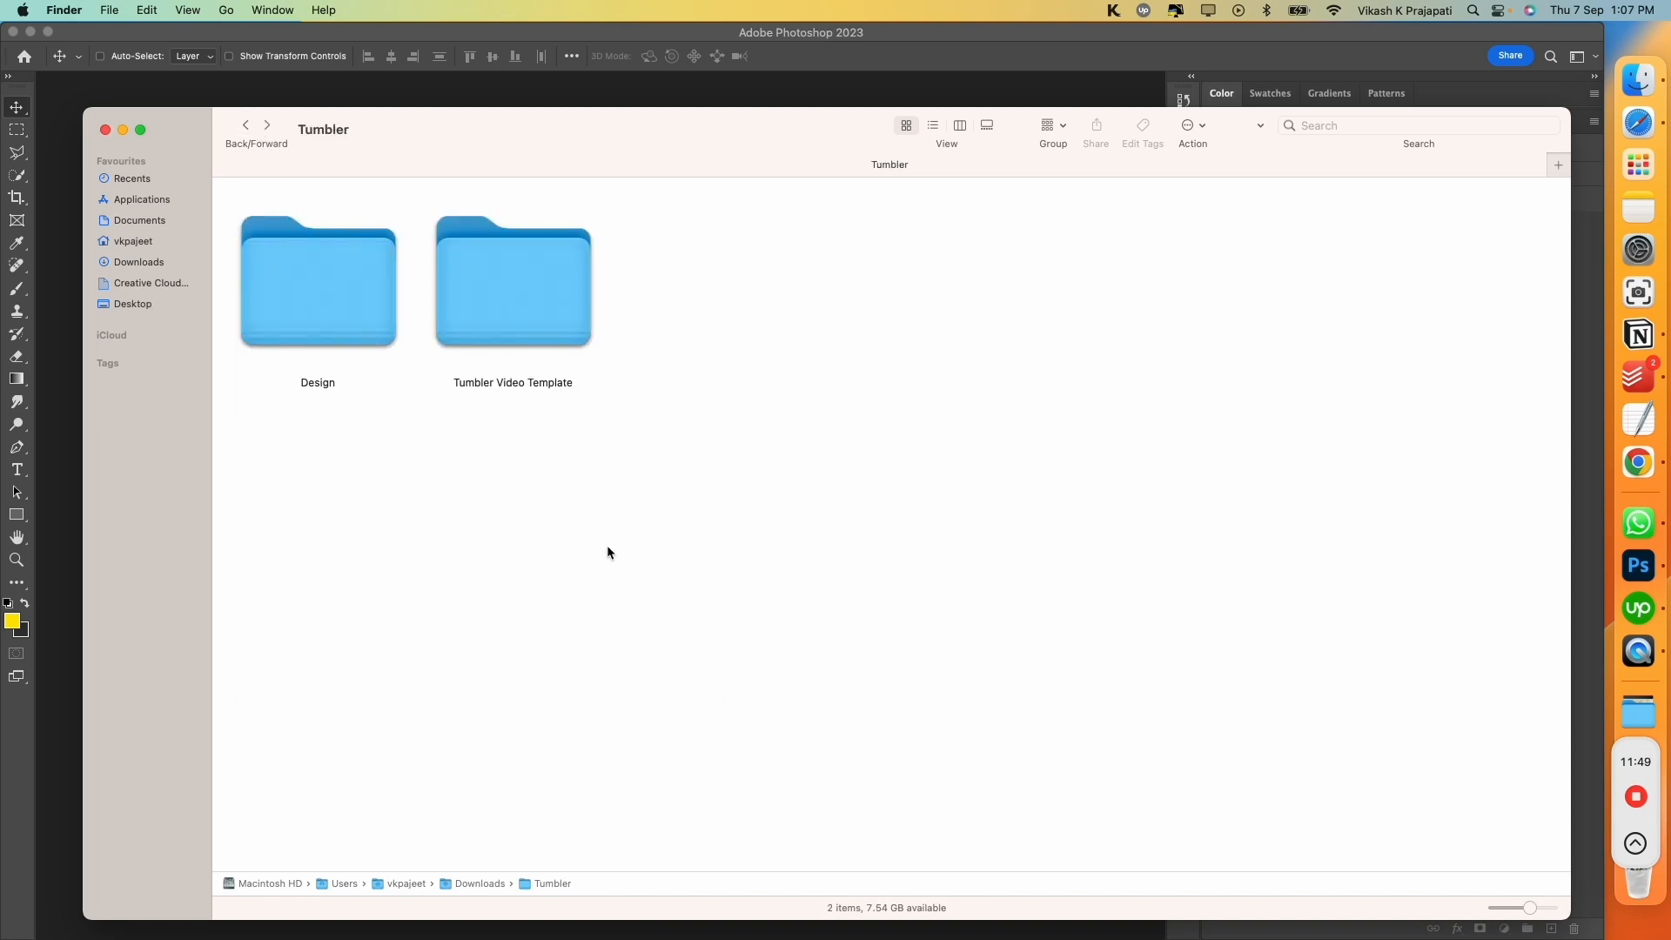
mouse_move(510, 287)
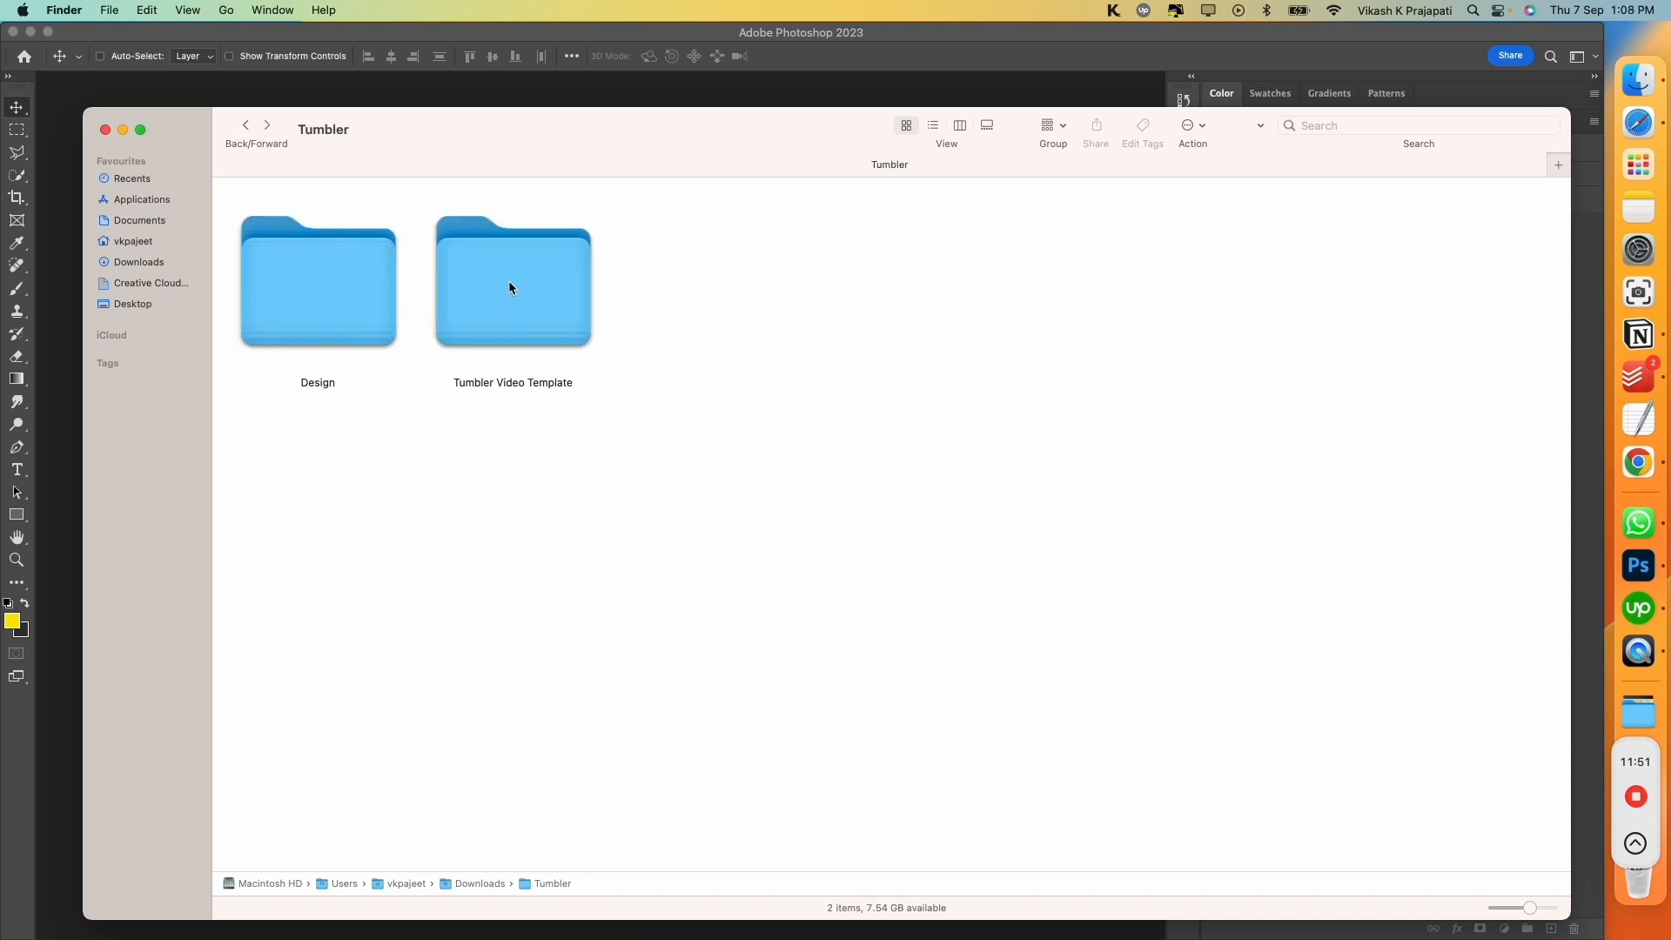
double_click(511, 280)
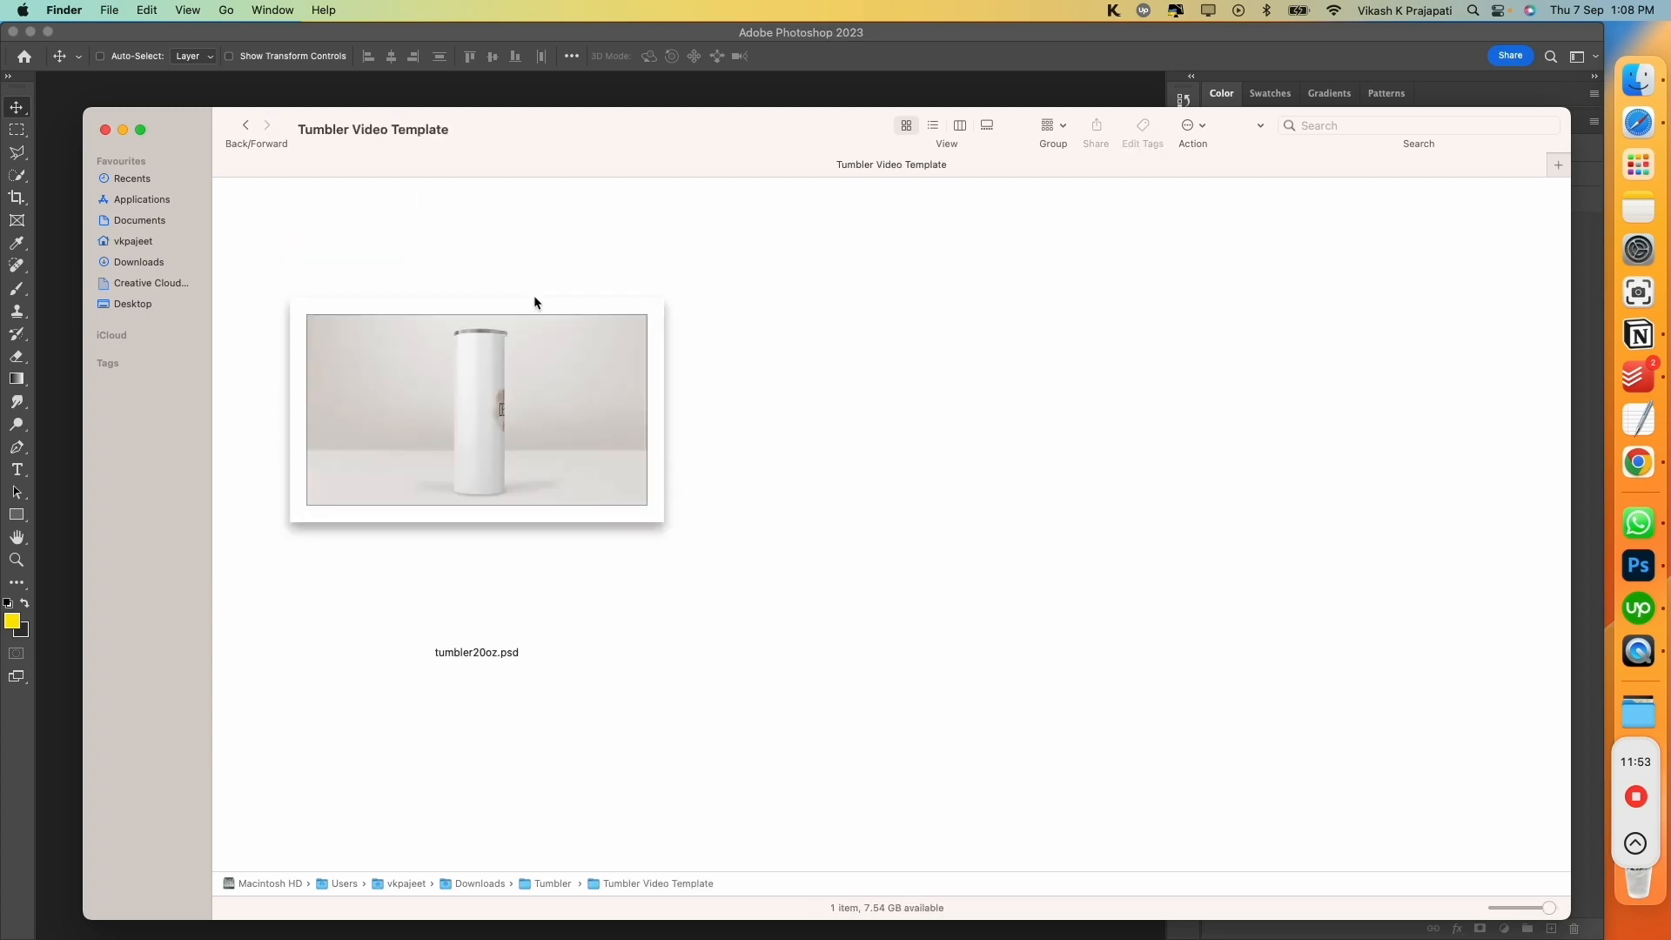
left_click(245, 125)
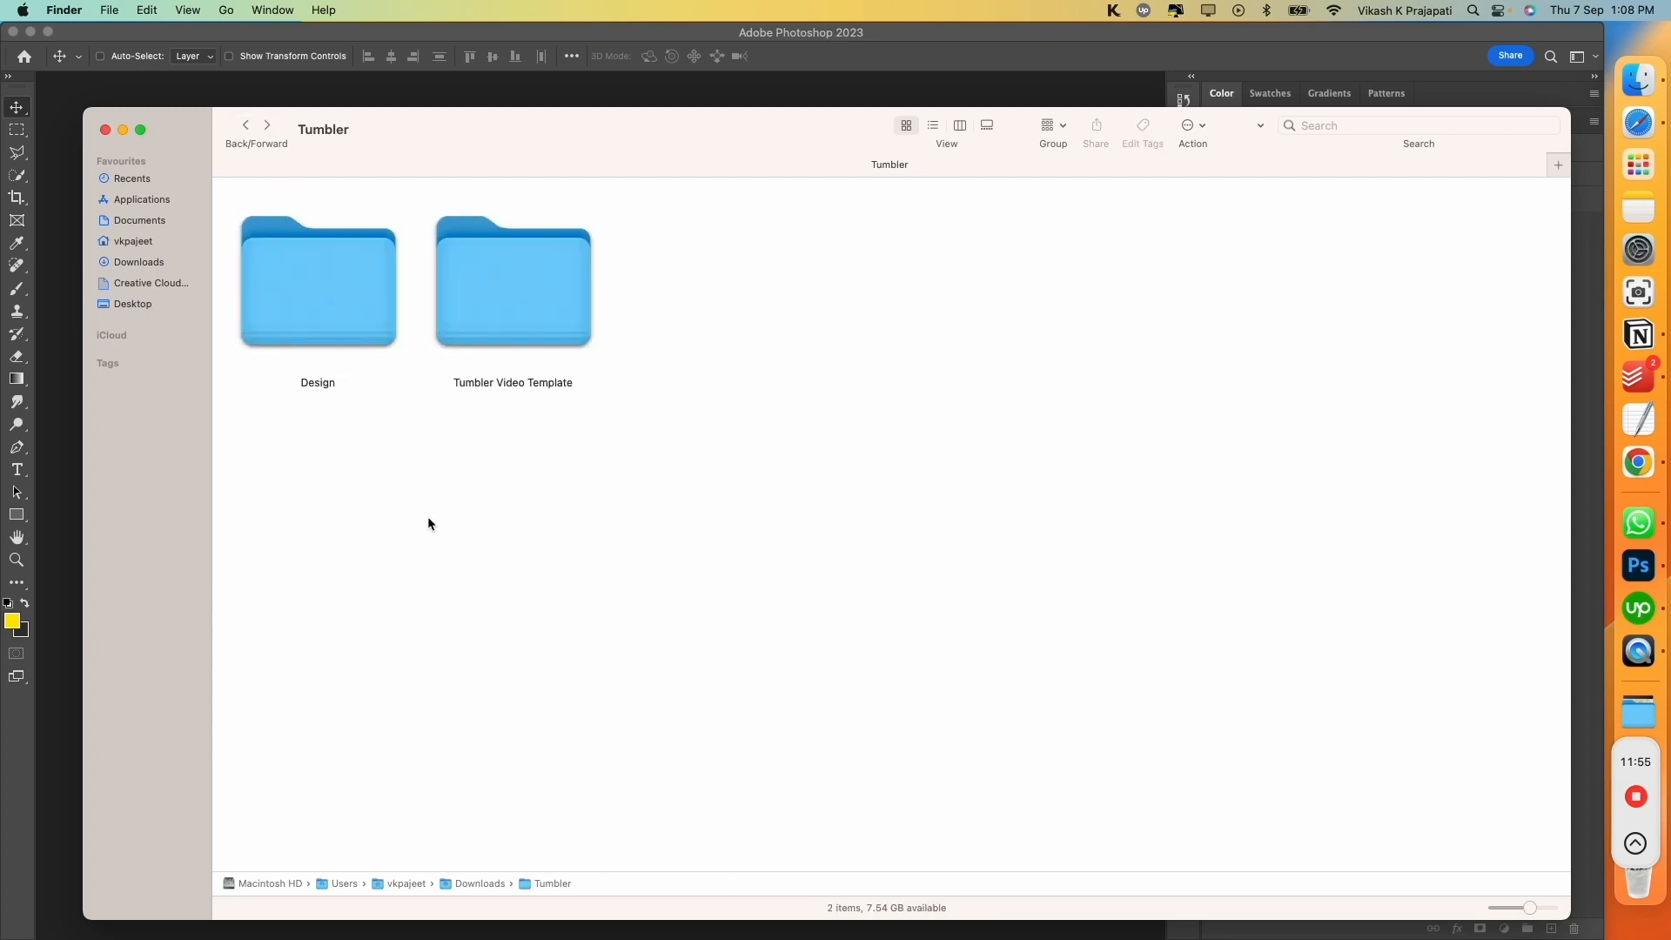
double_click(317, 280)
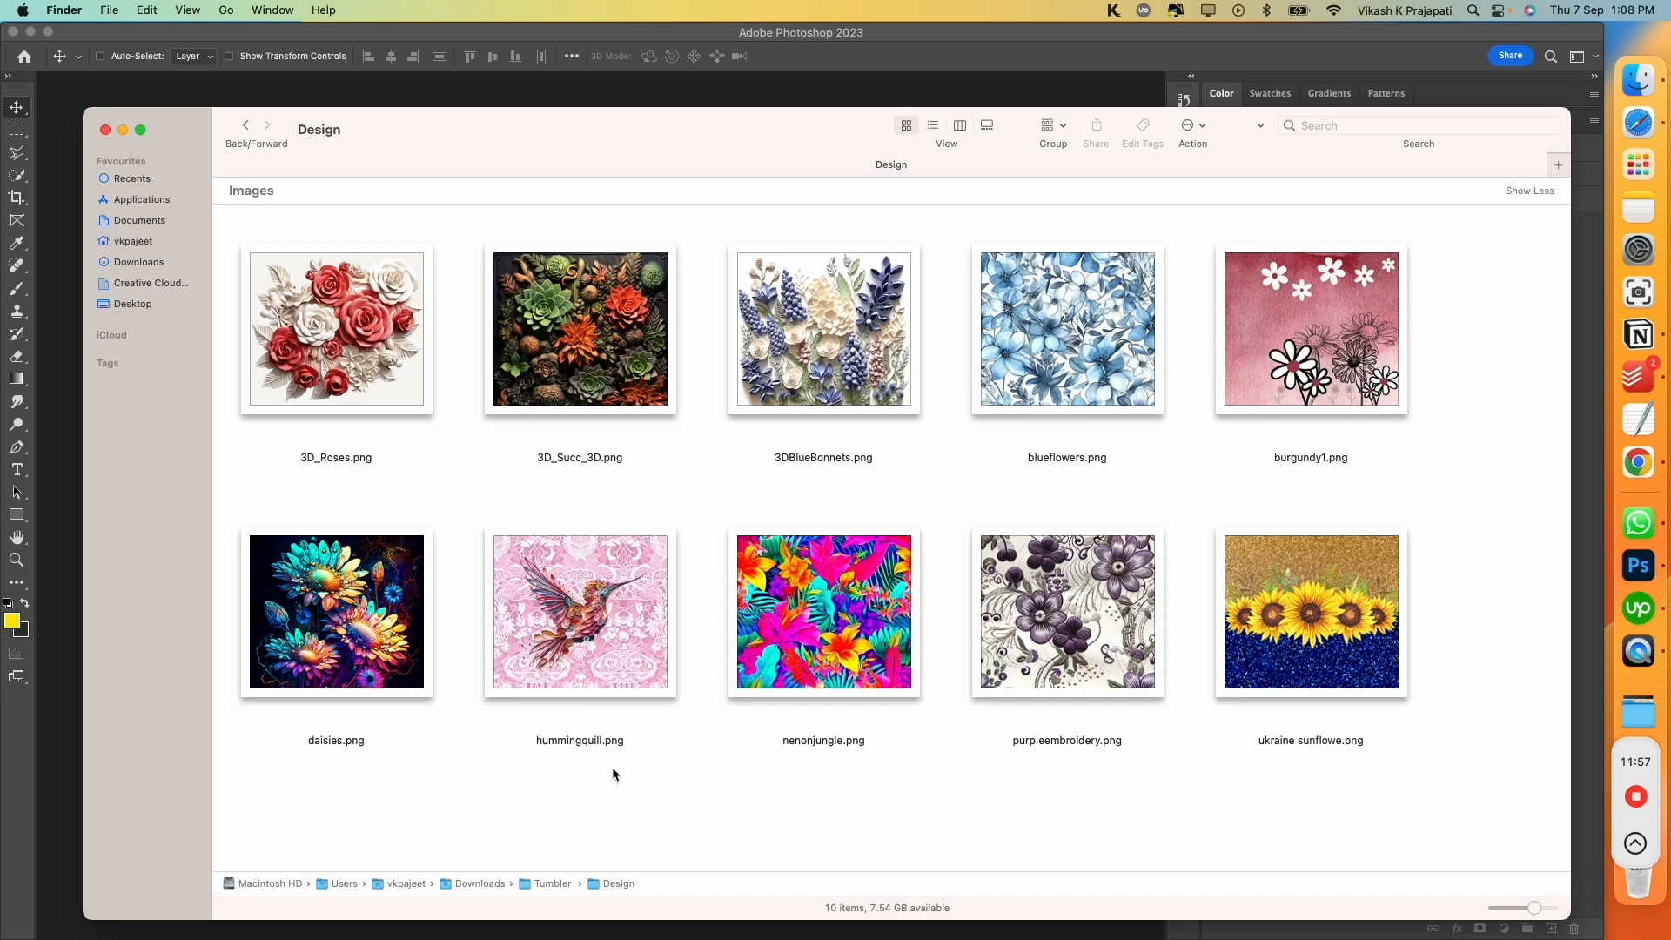
mouse_move(339, 127)
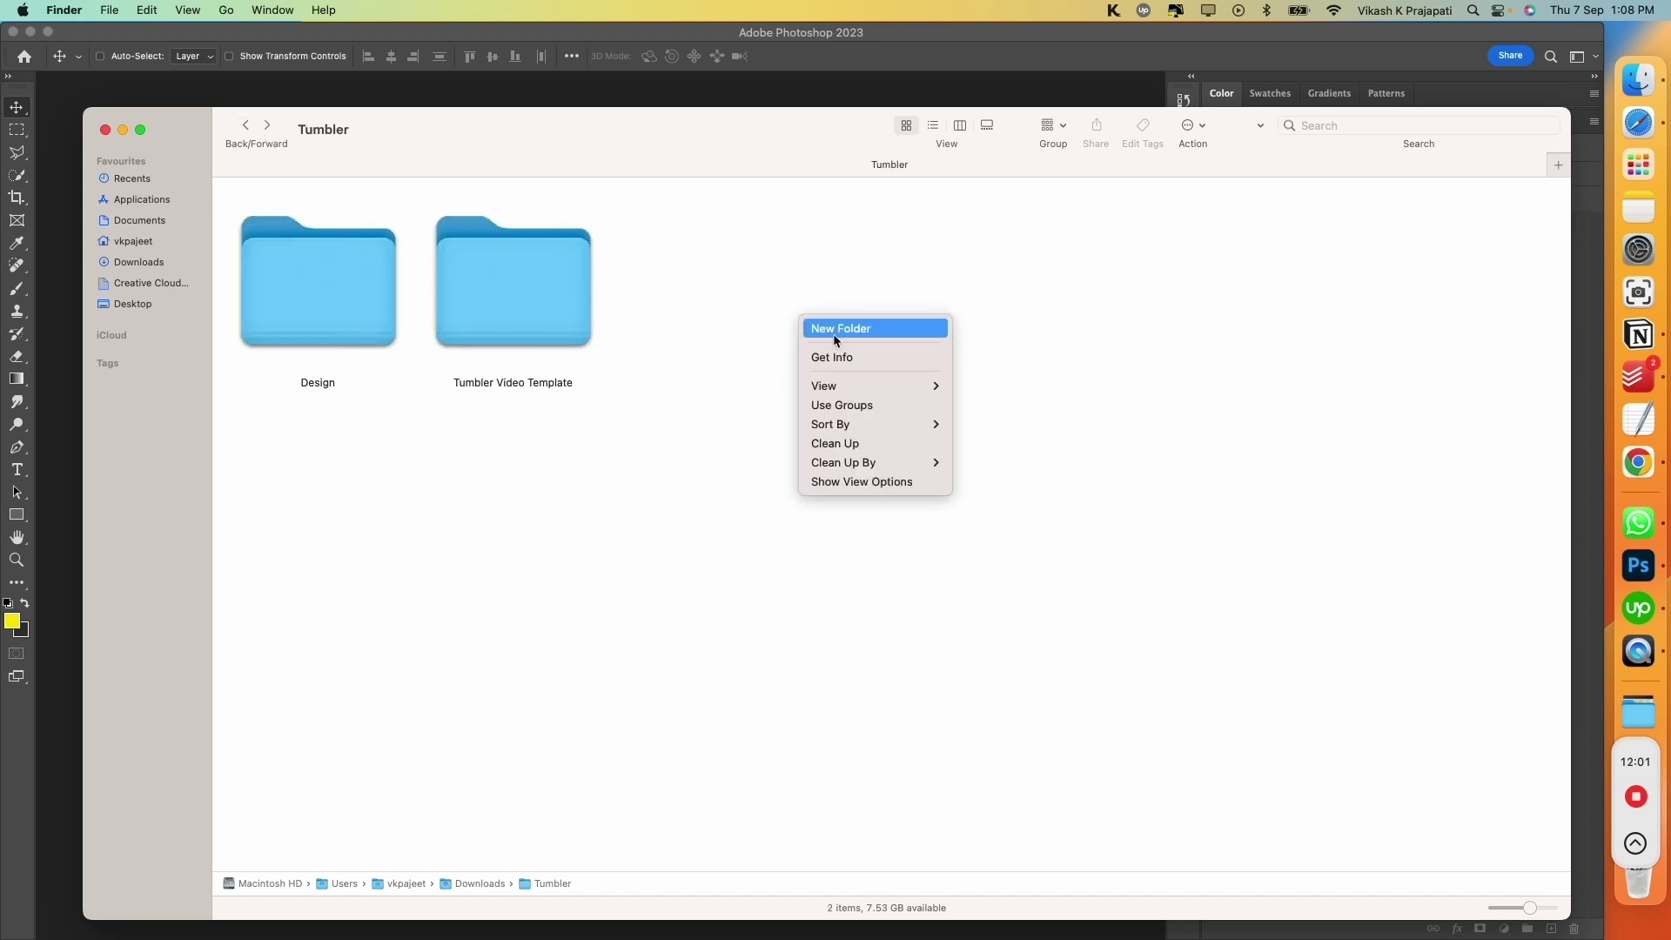
Create a new folder named Export in the Tumbler folder
left_click(839, 329)
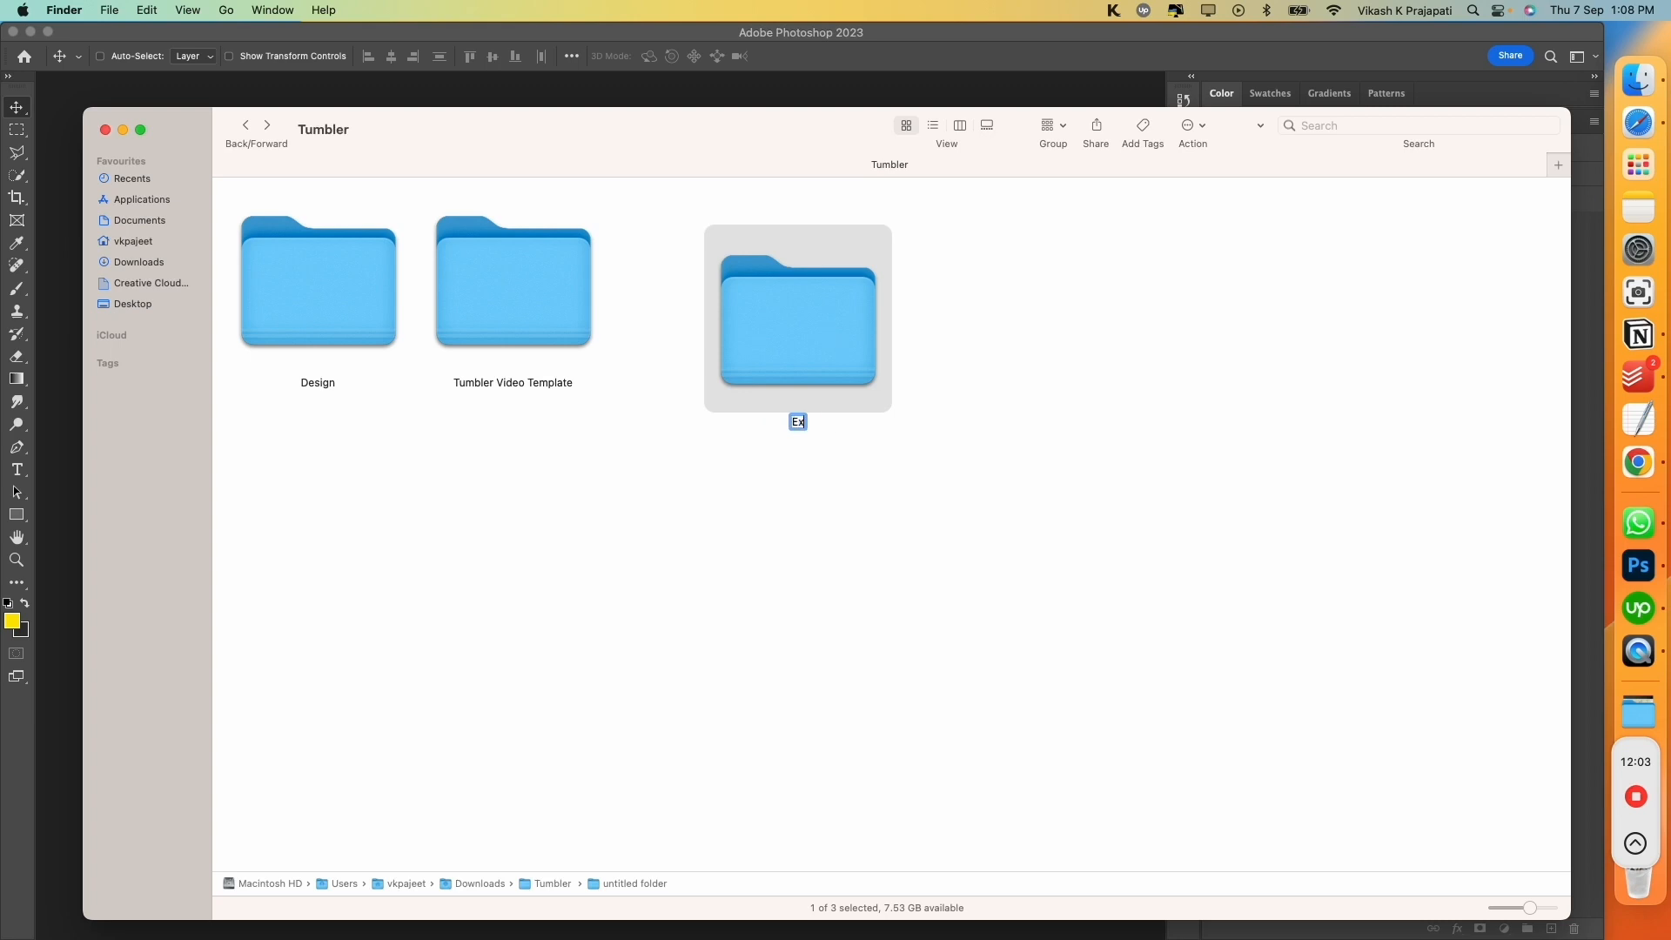
key("Return")
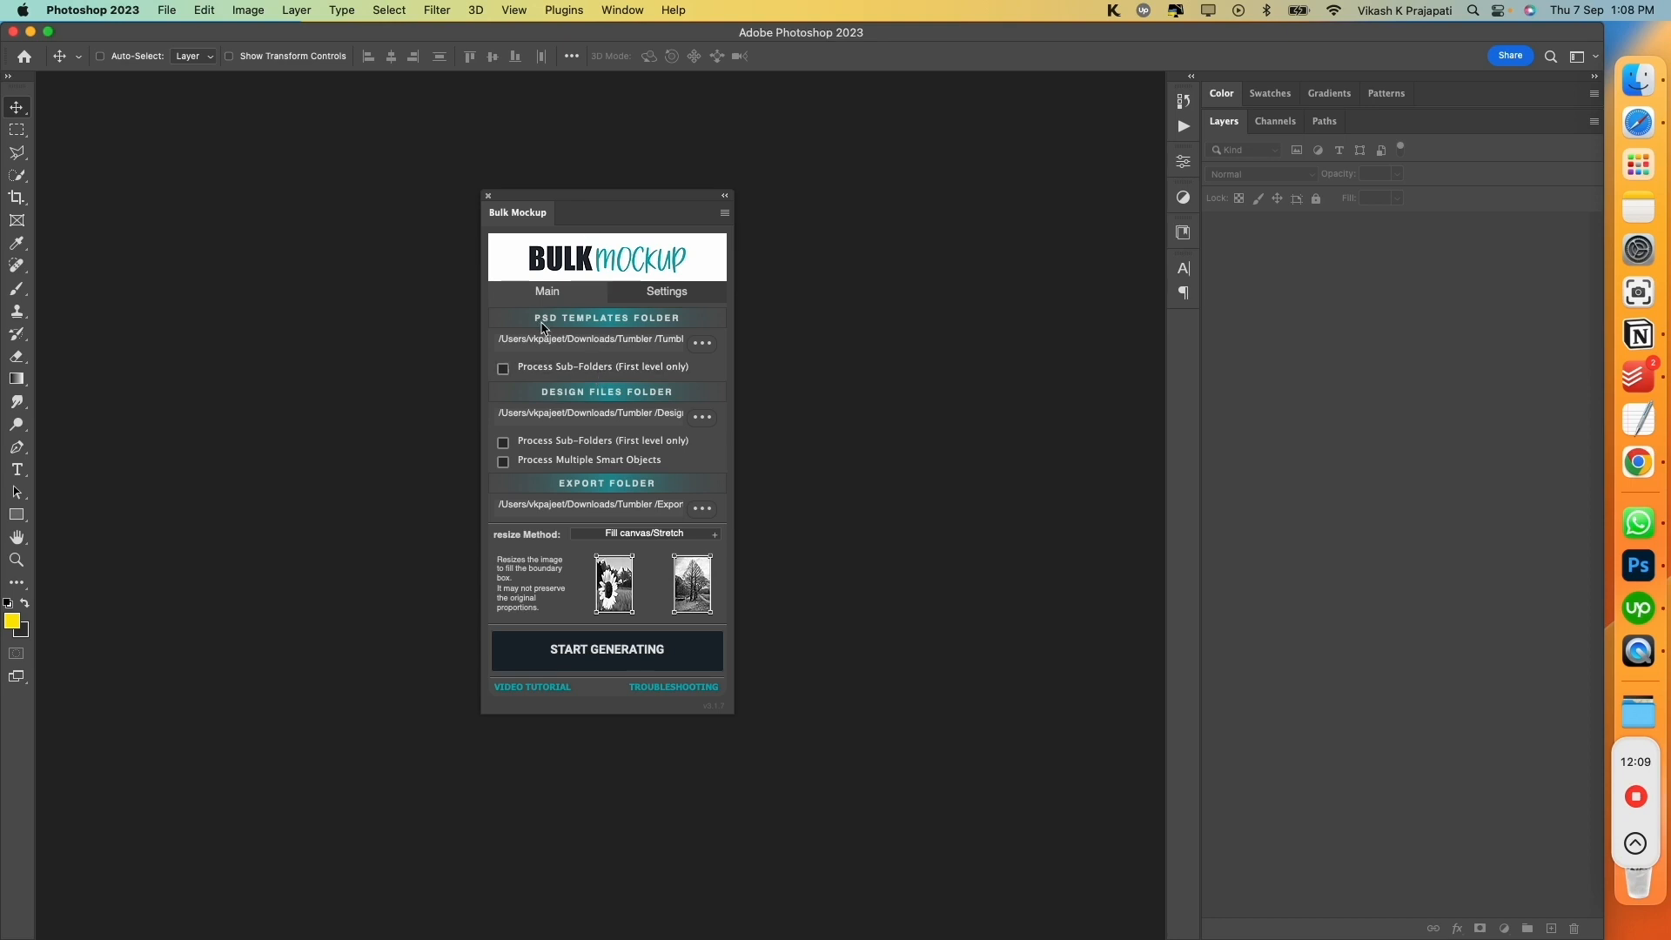
mouse_move(690, 354)
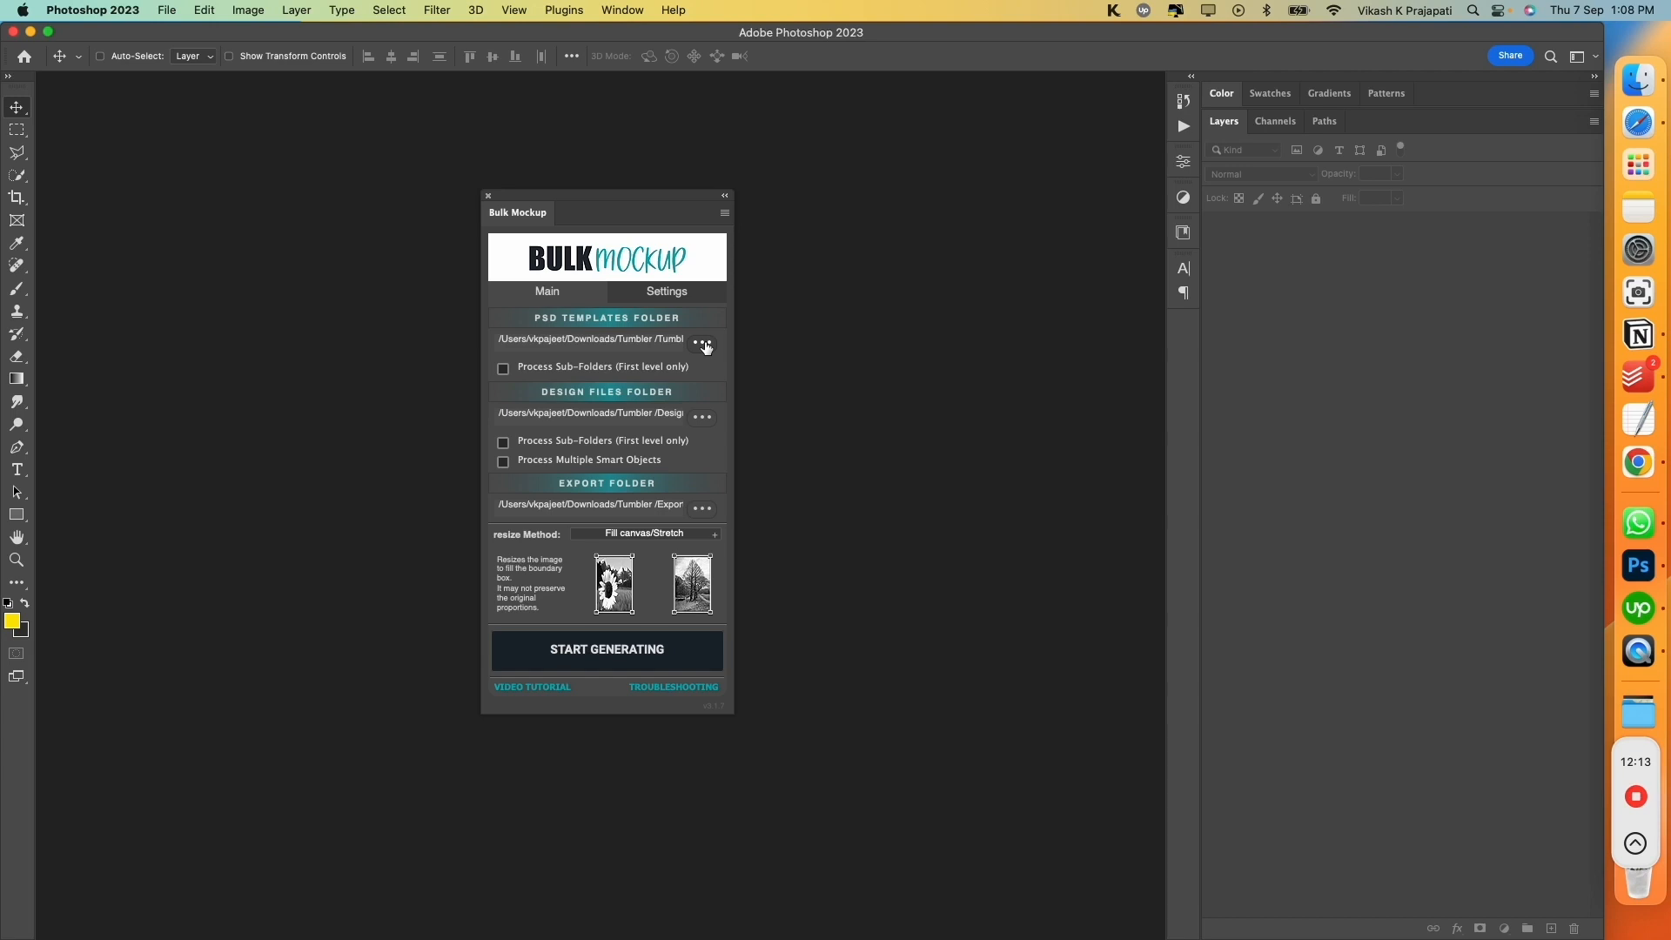
Set Bulk Mockup's template, design and output paths to Tumbler Video Template, Design and Export
left_click(703, 344)
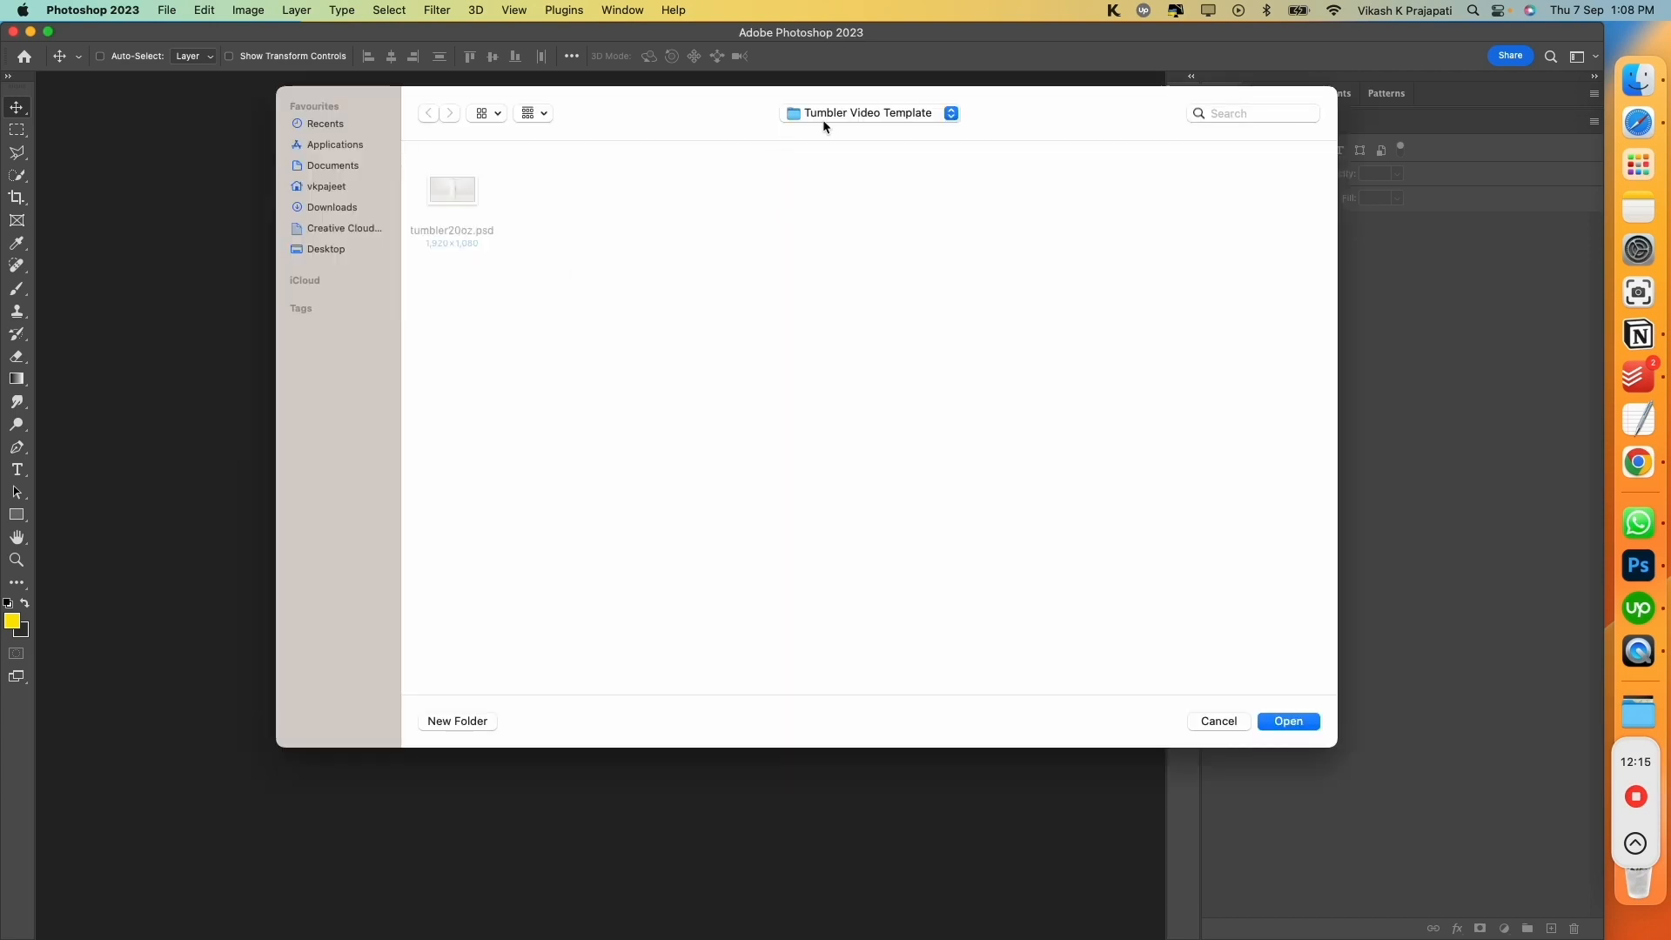
mouse_move(1357, 787)
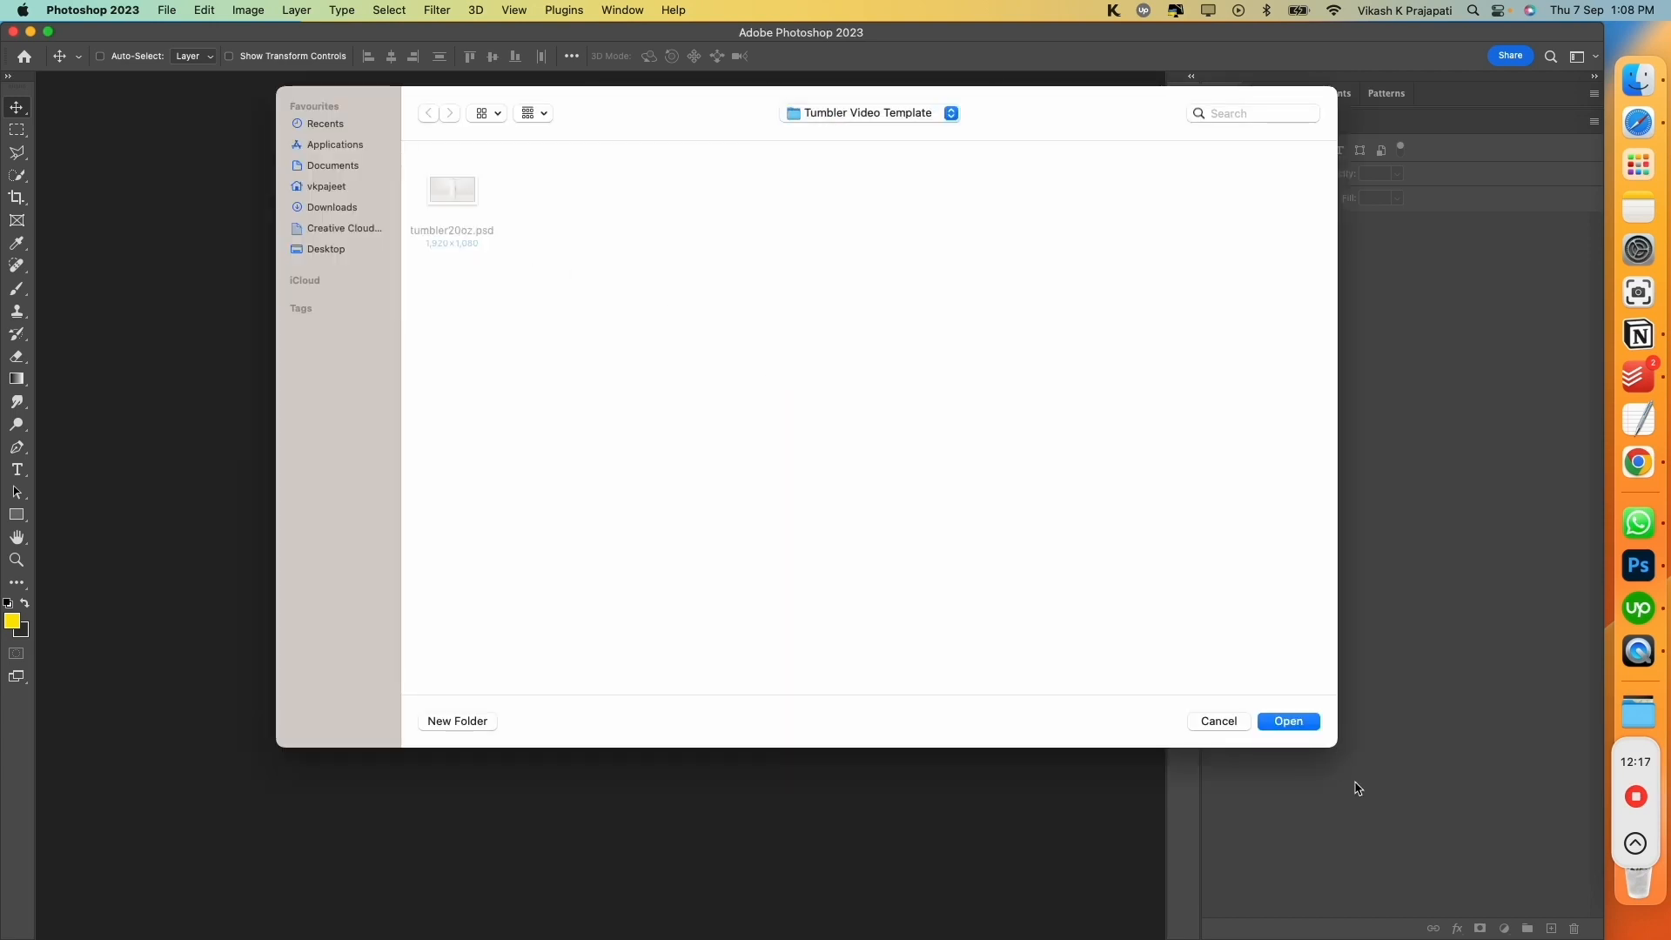
left_click(1288, 721)
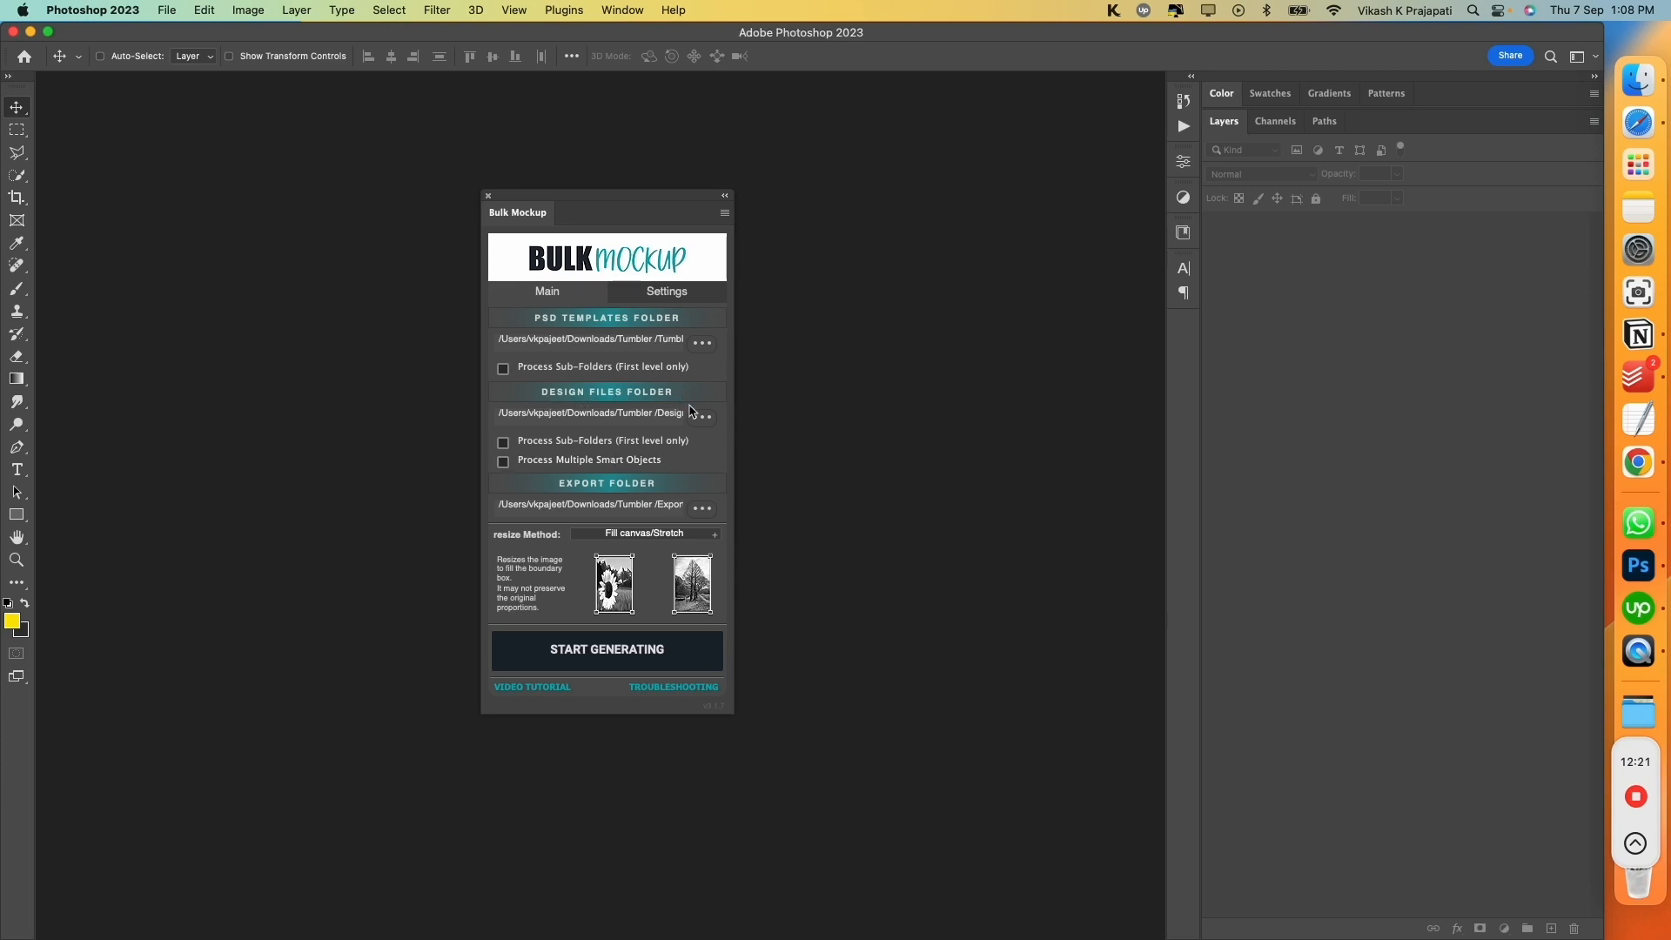
left_click(702, 414)
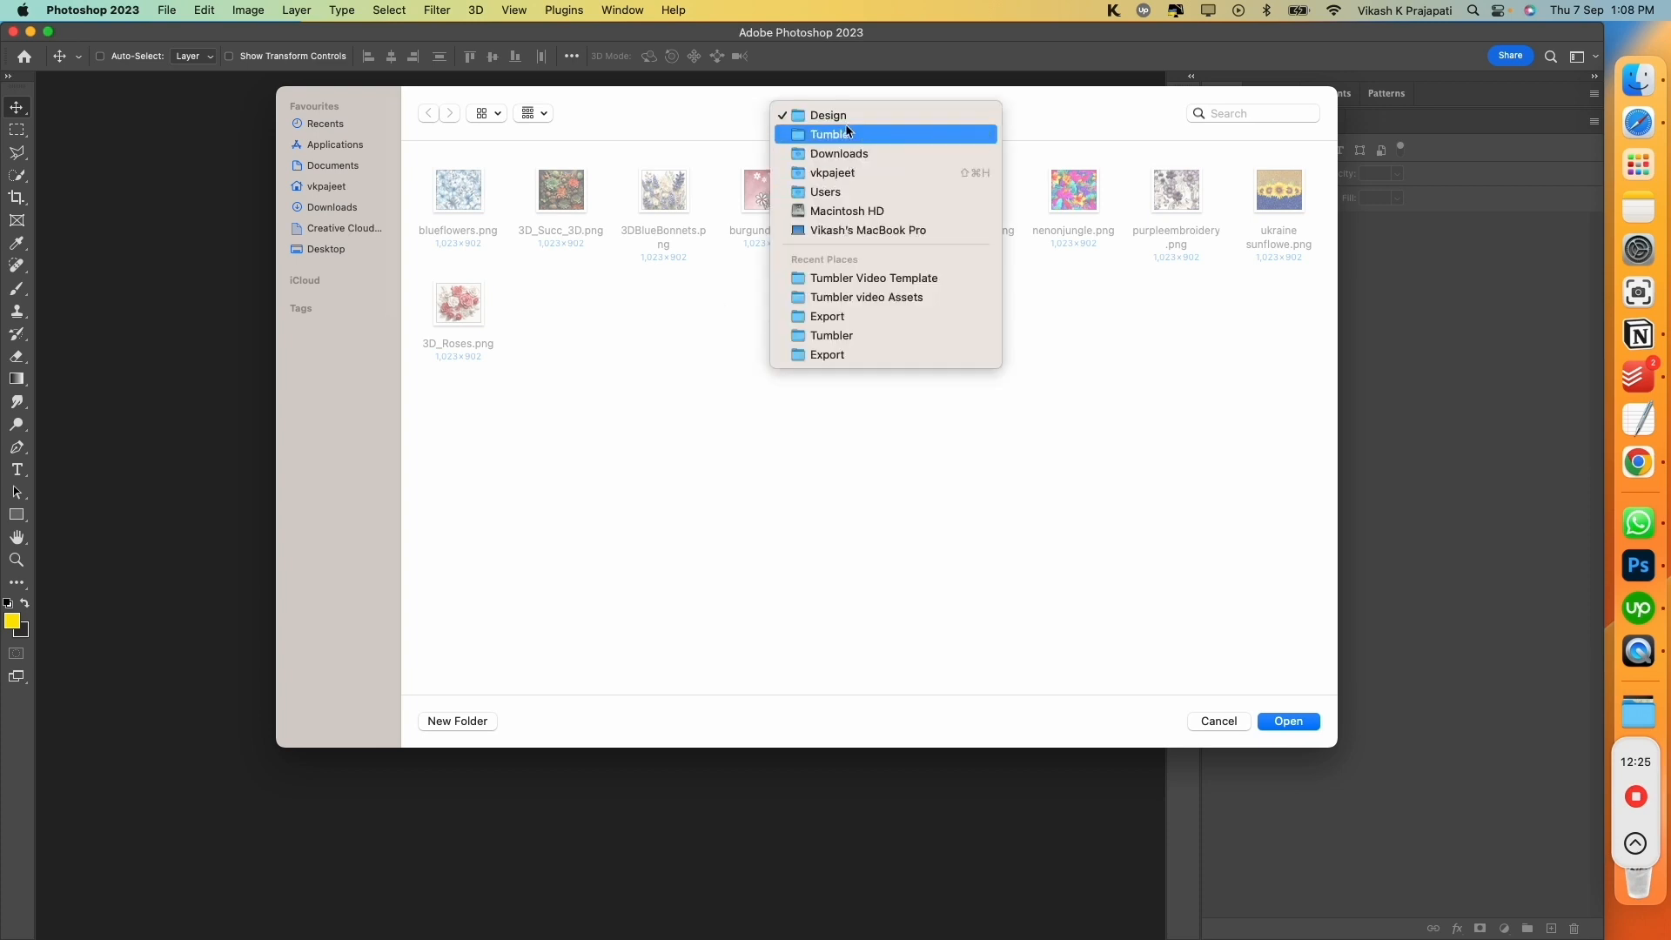
left_click(828, 114)
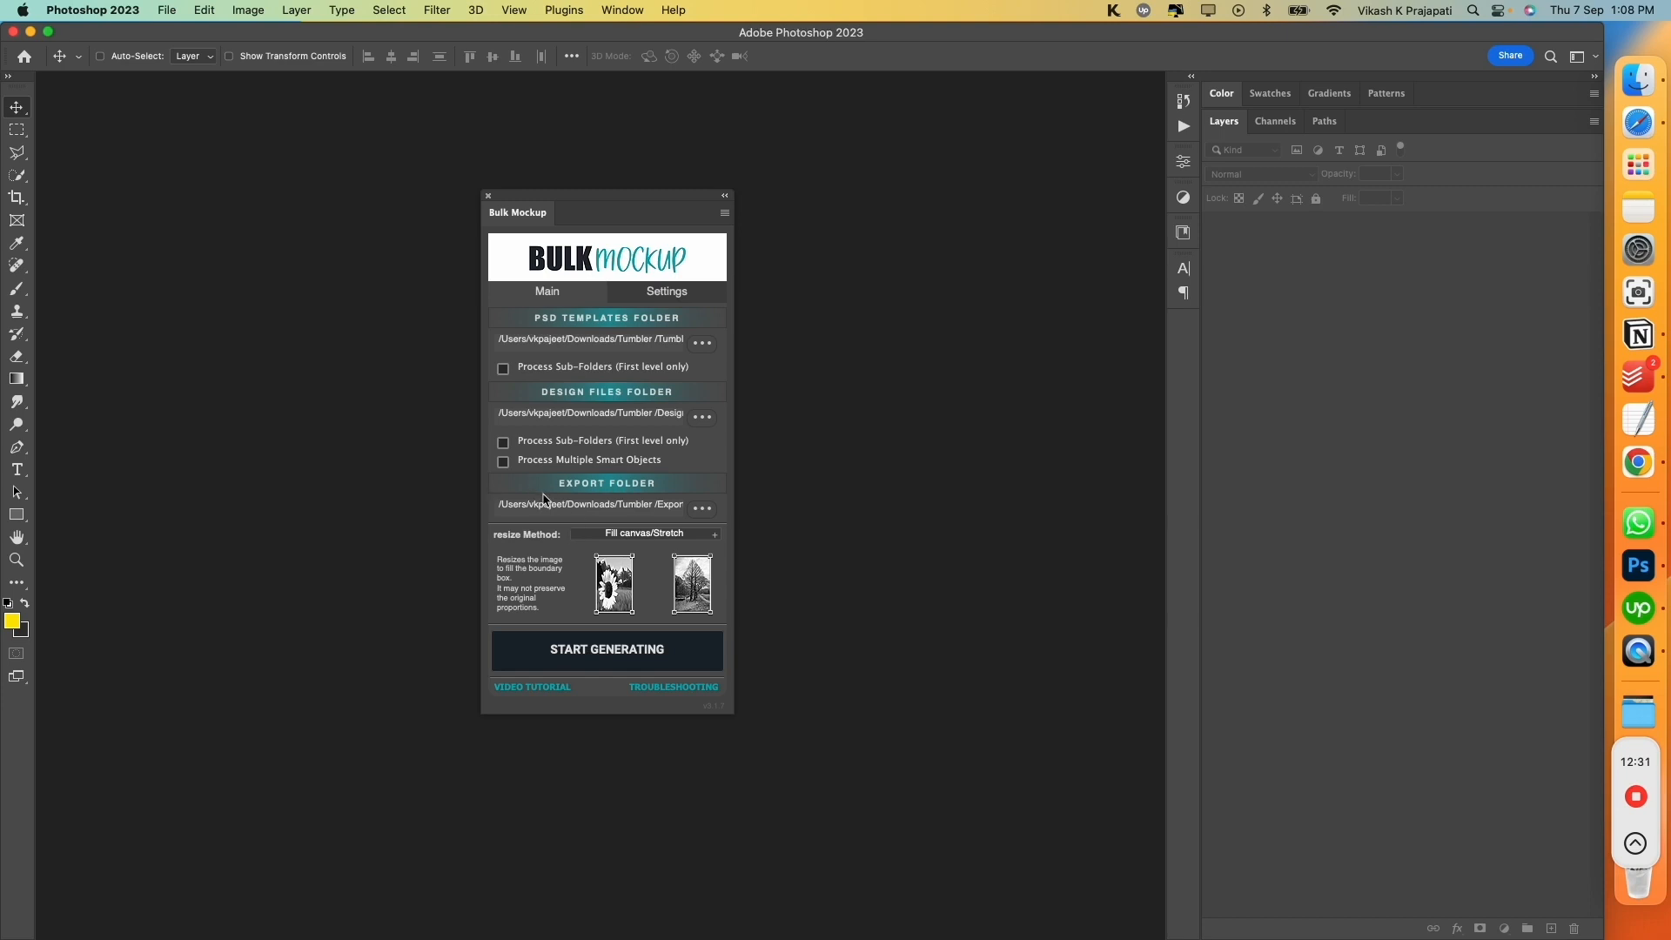
mouse_move(714, 522)
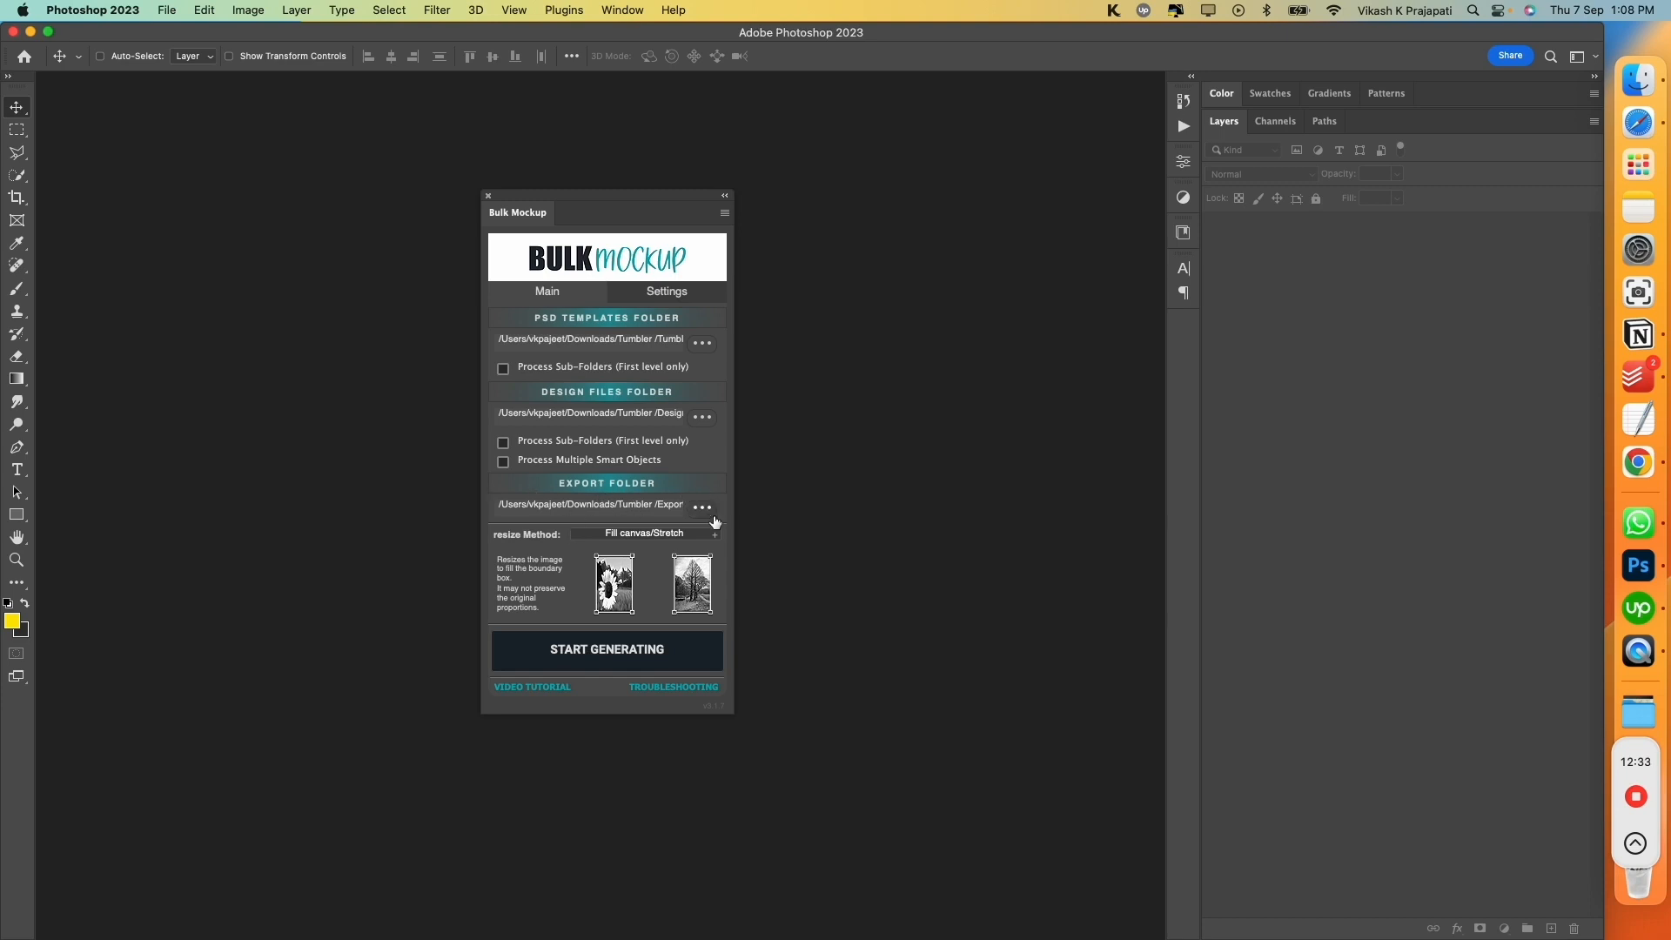
left_click(701, 506)
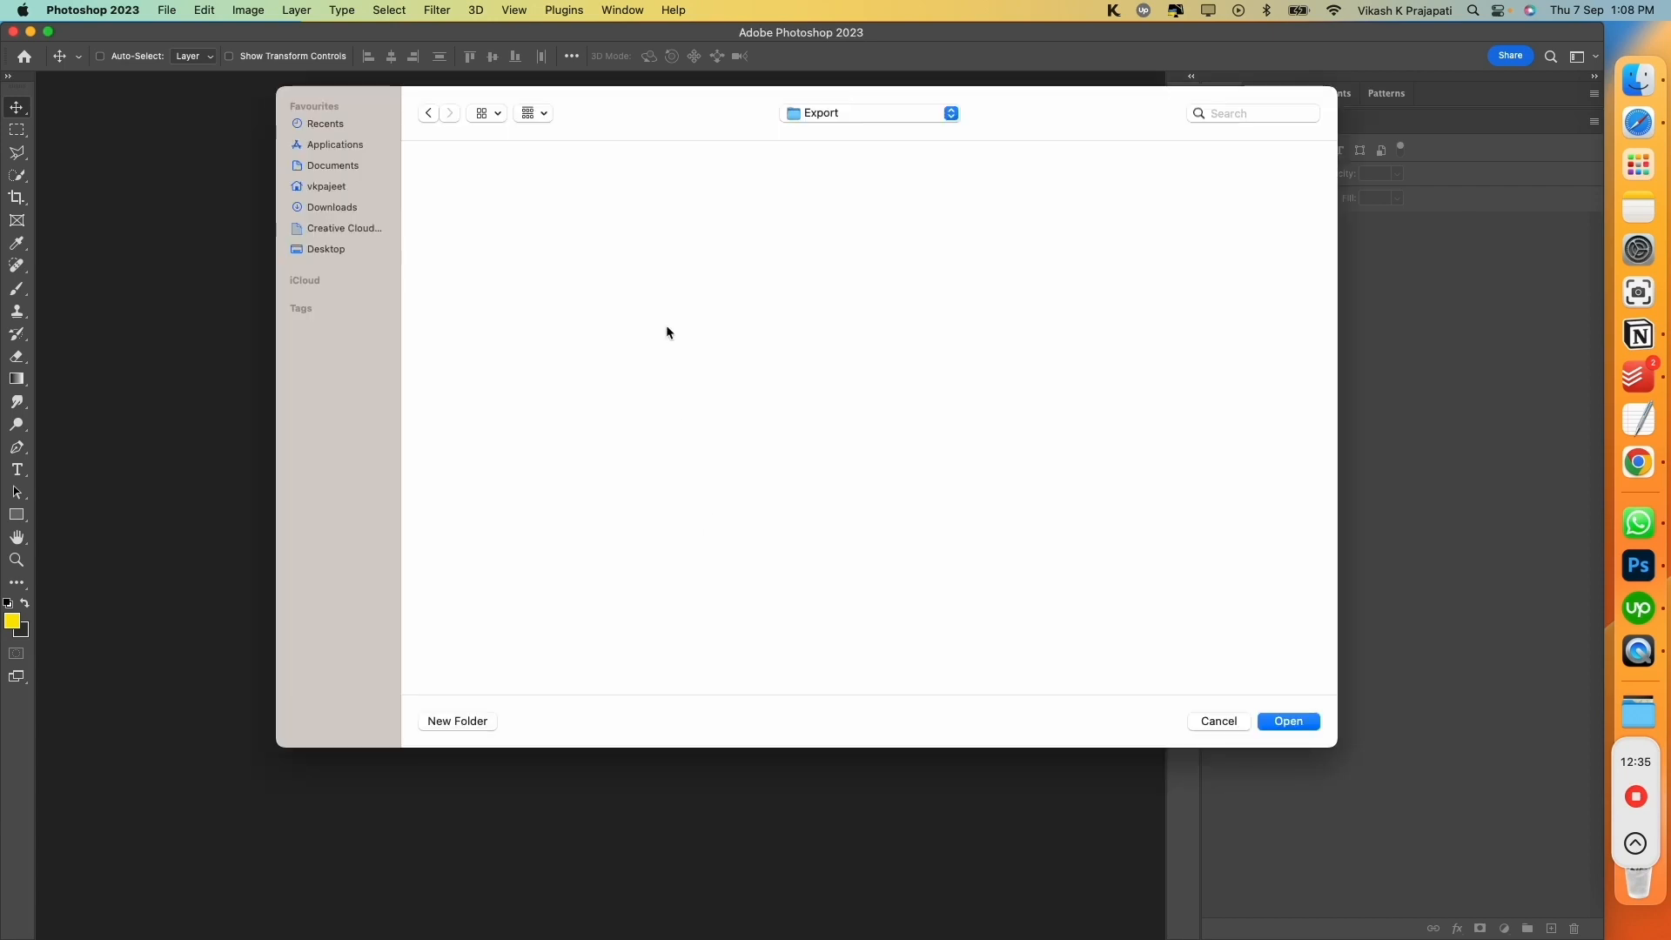
mouse_move(917, 101)
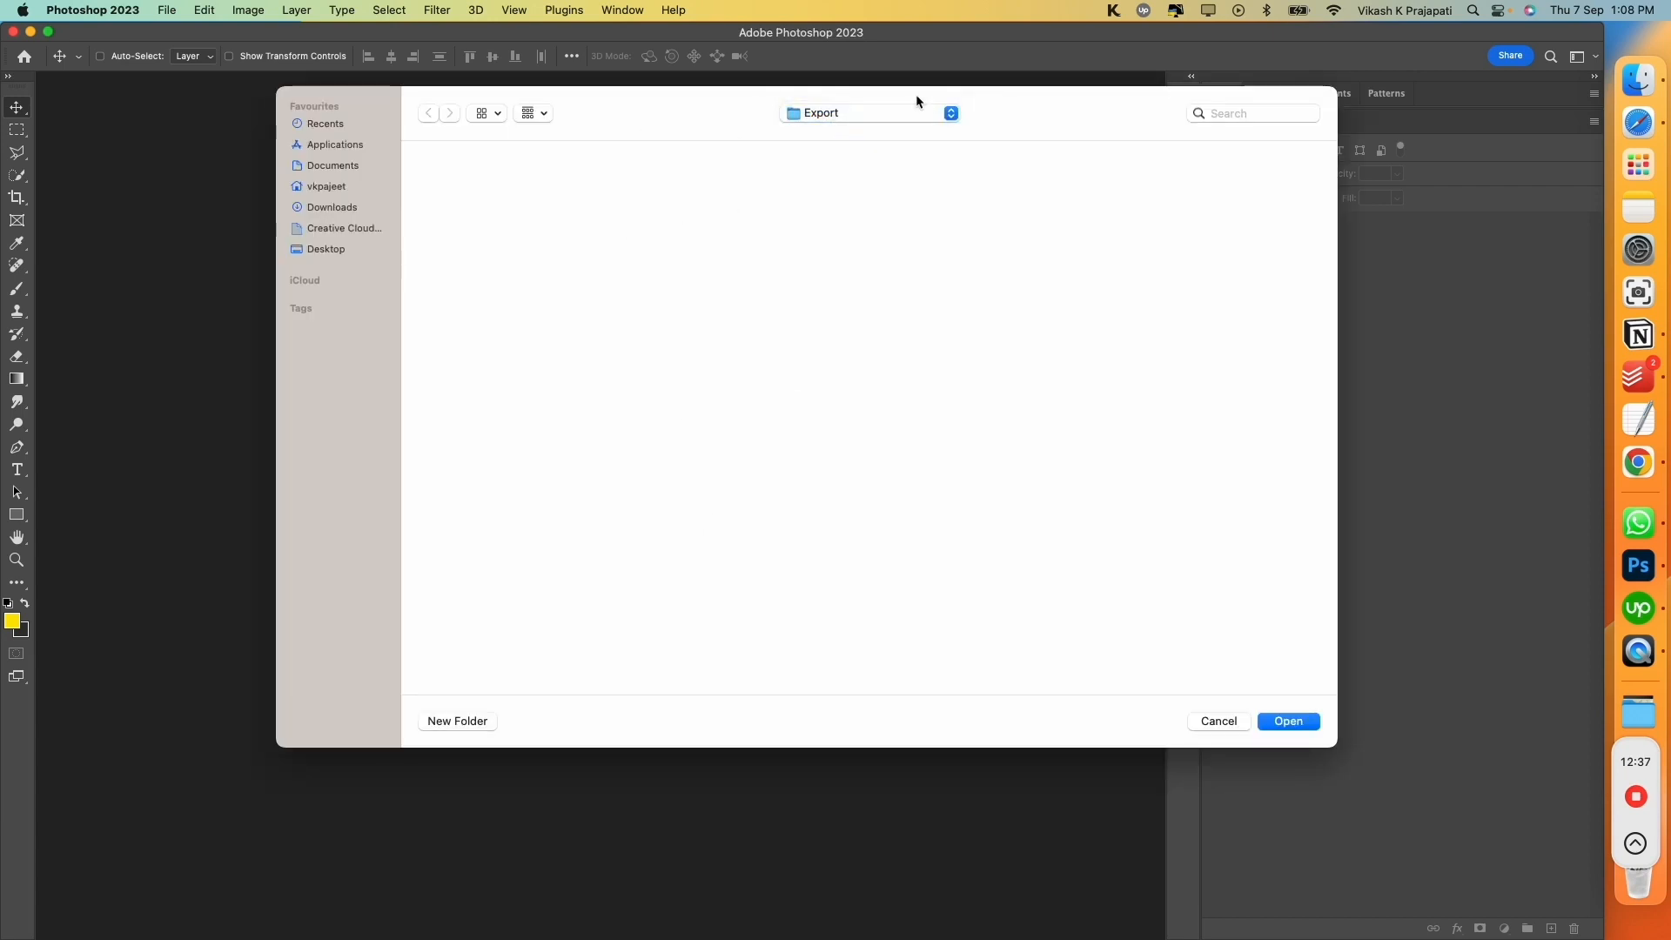
mouse_move(1287, 720)
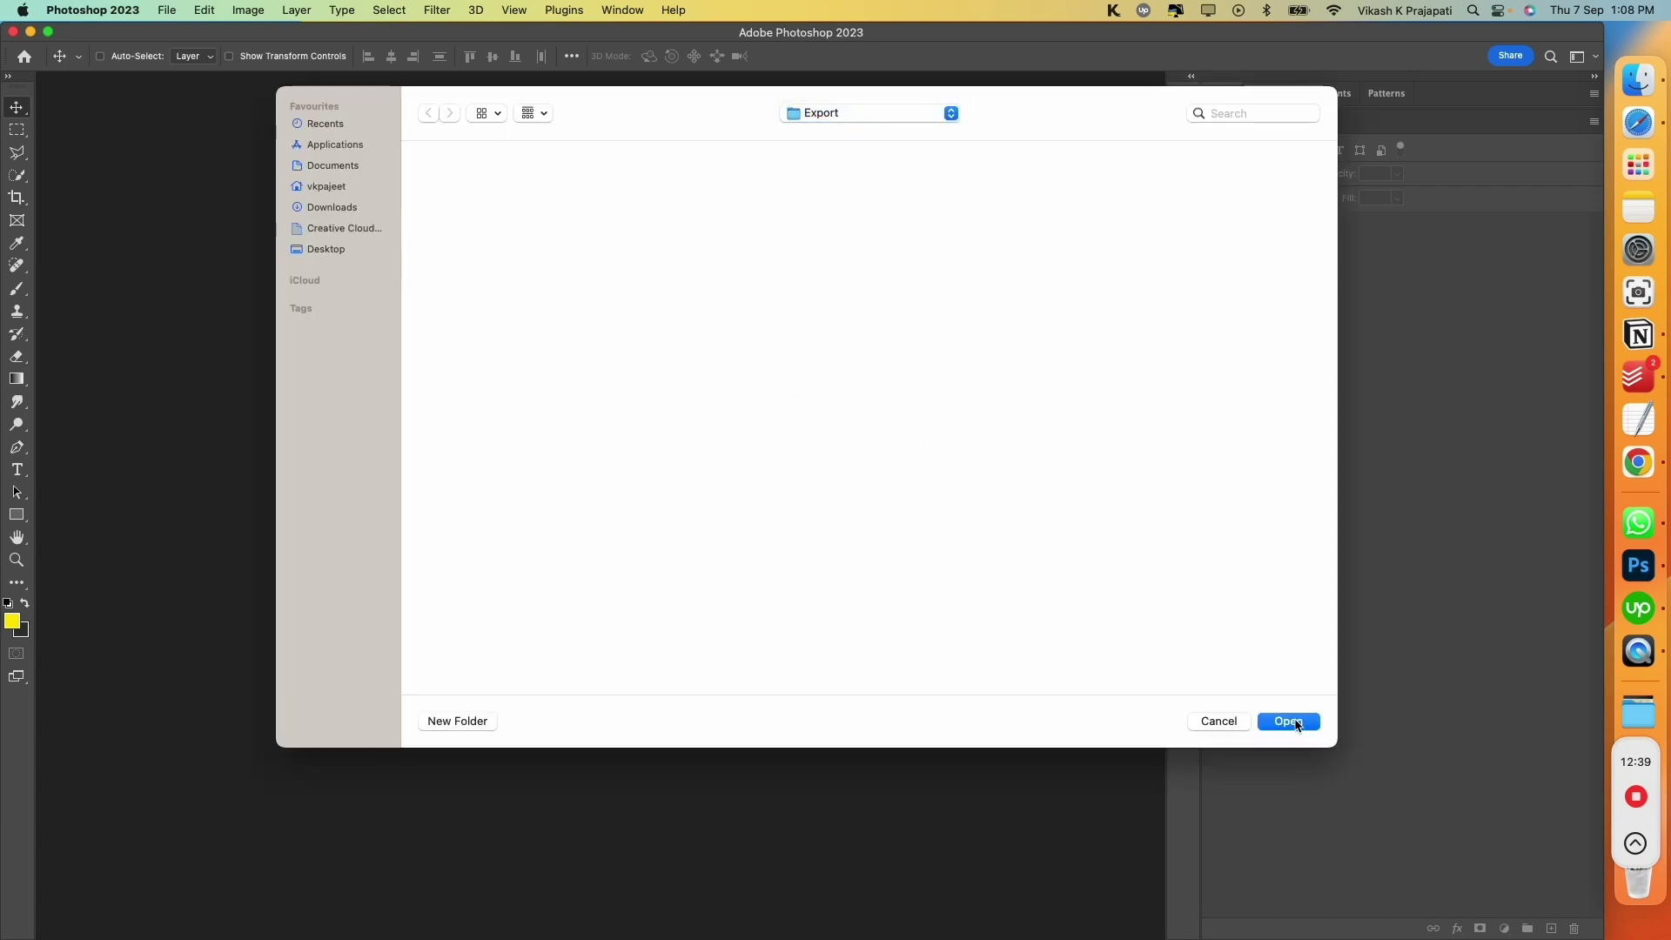
left_click(1287, 720)
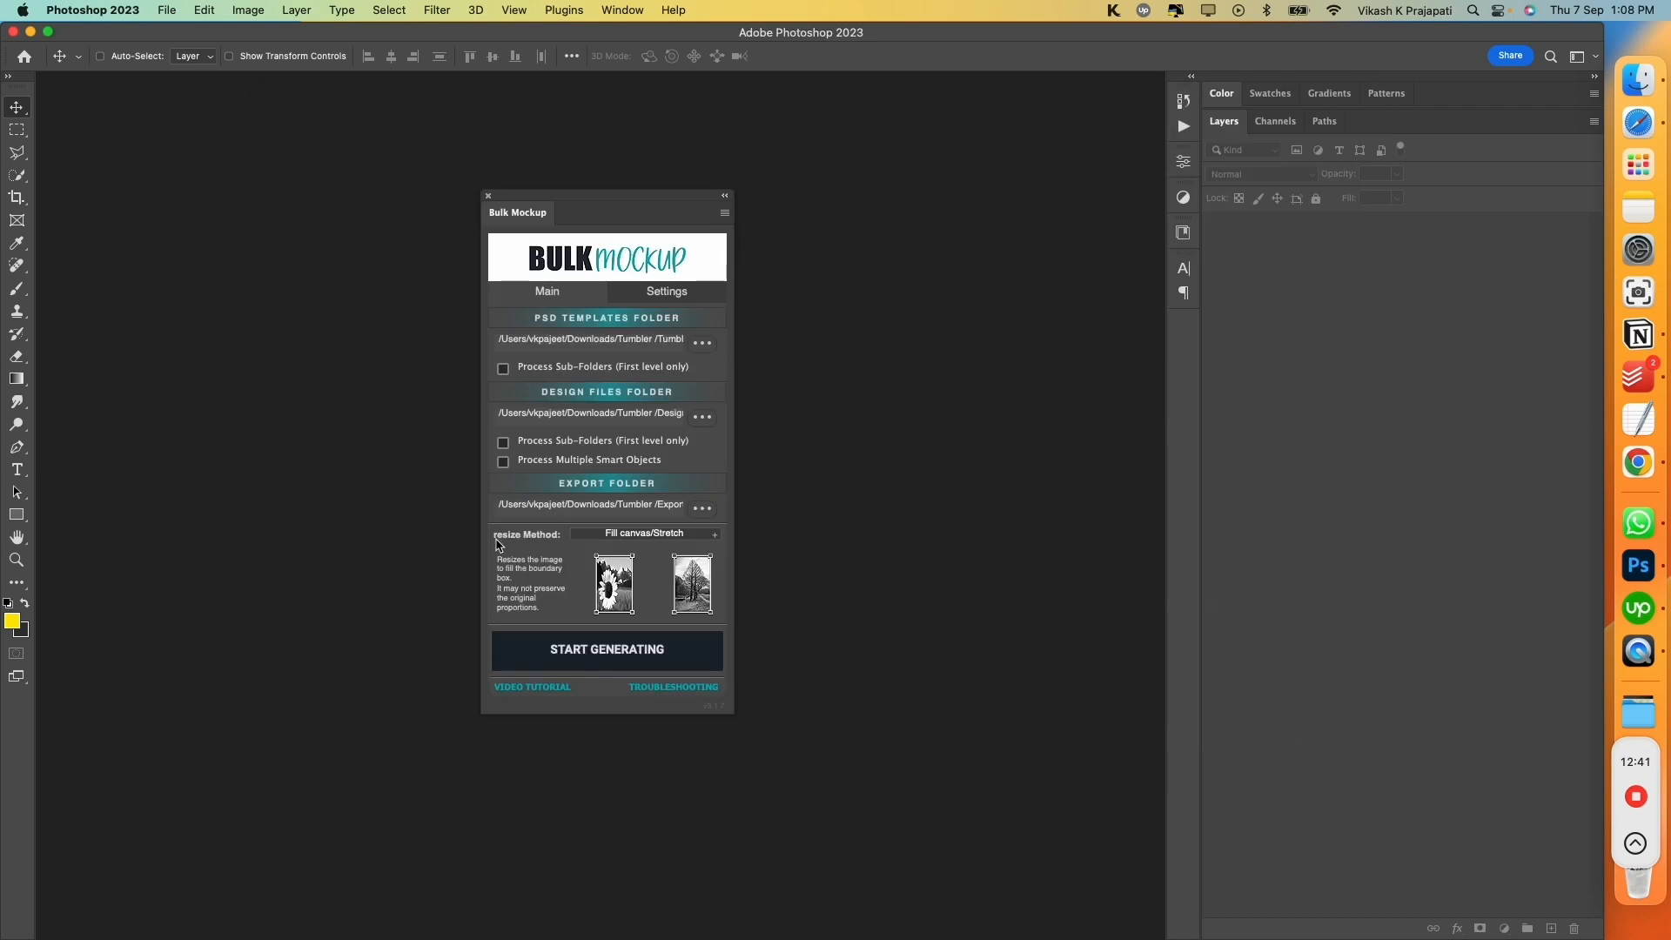
mouse_move(624, 546)
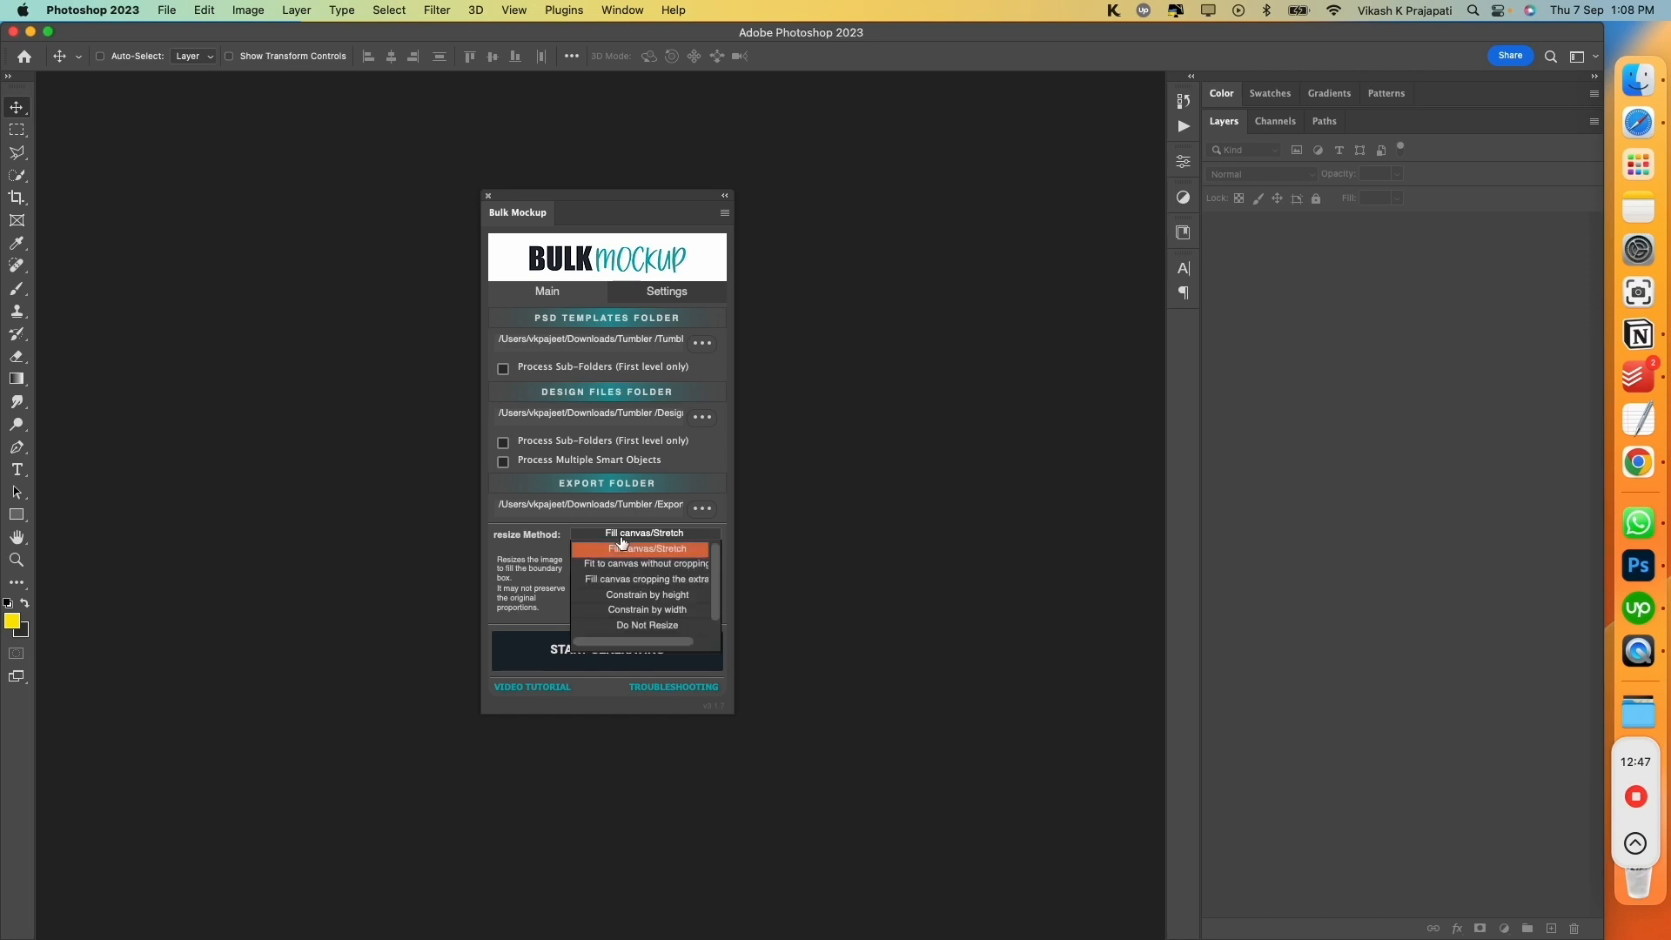
Keep fill canvas/stretch resizing, set export format to MP4 and start generating
left_click(644, 548)
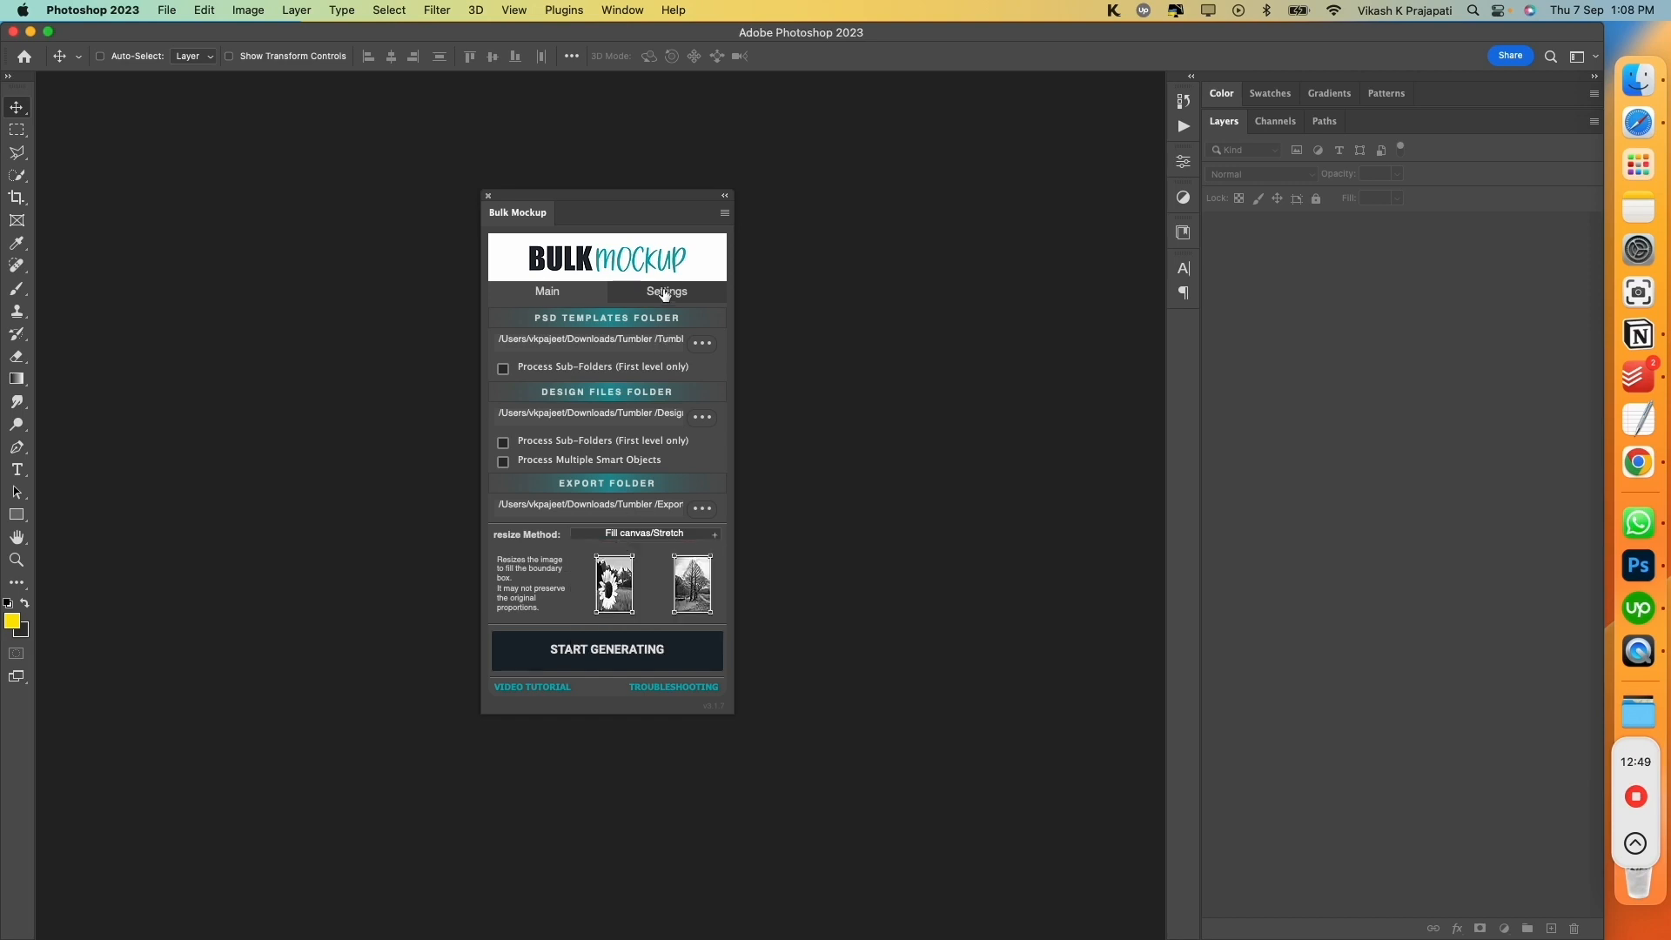
left_click(666, 290)
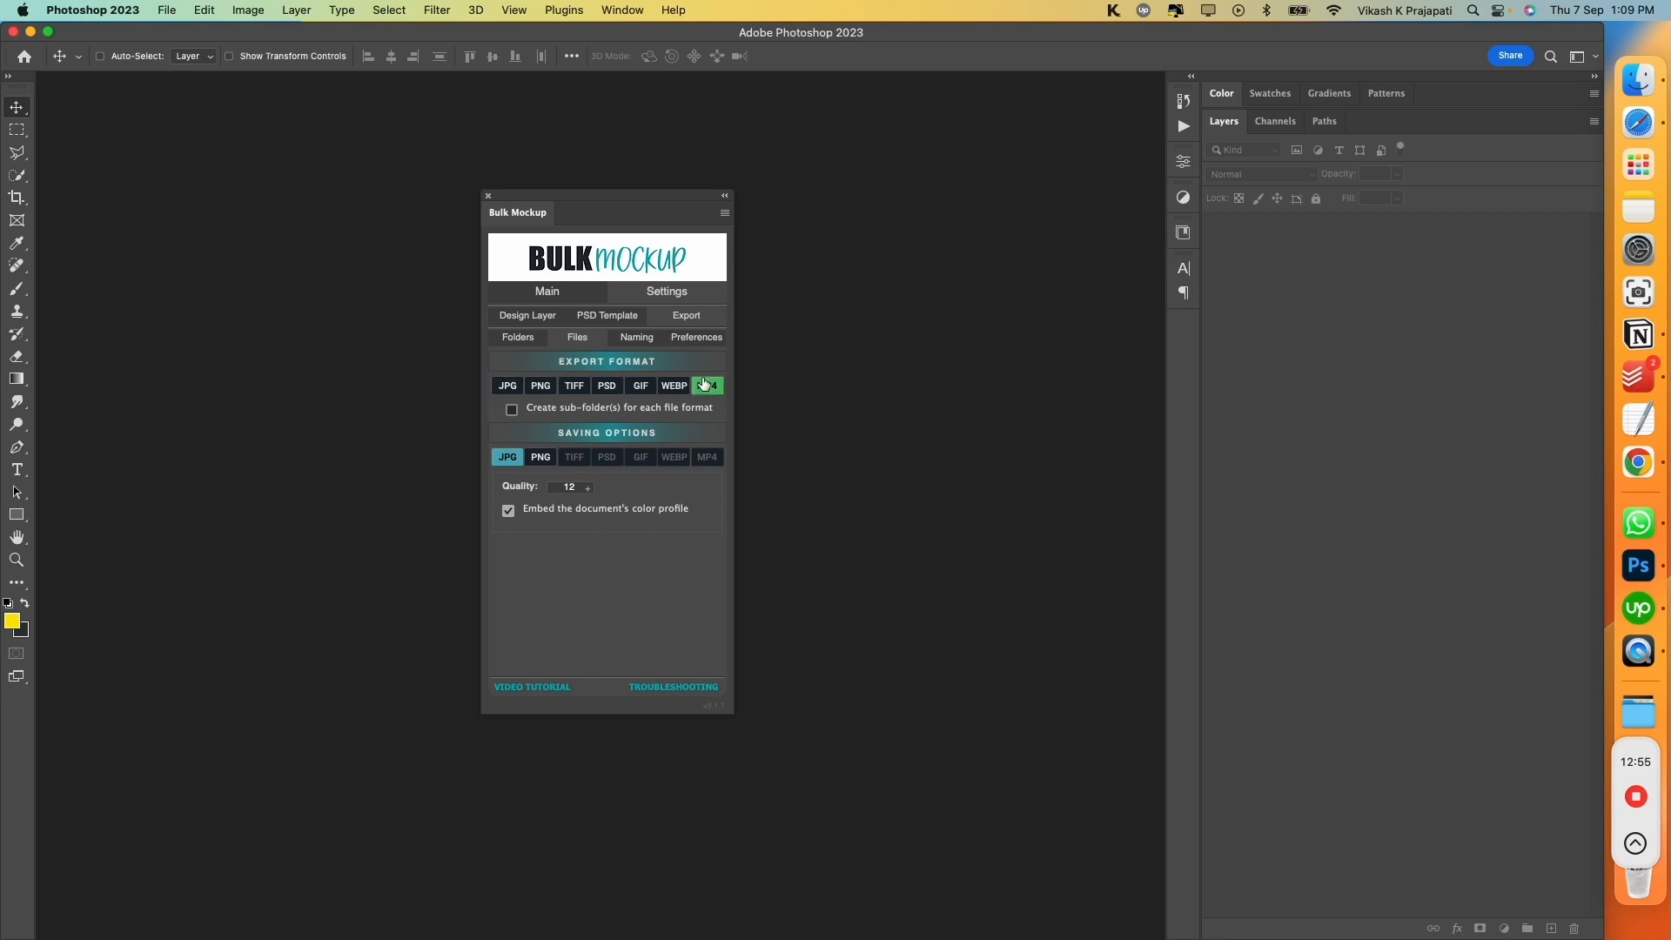
left_click(546, 291)
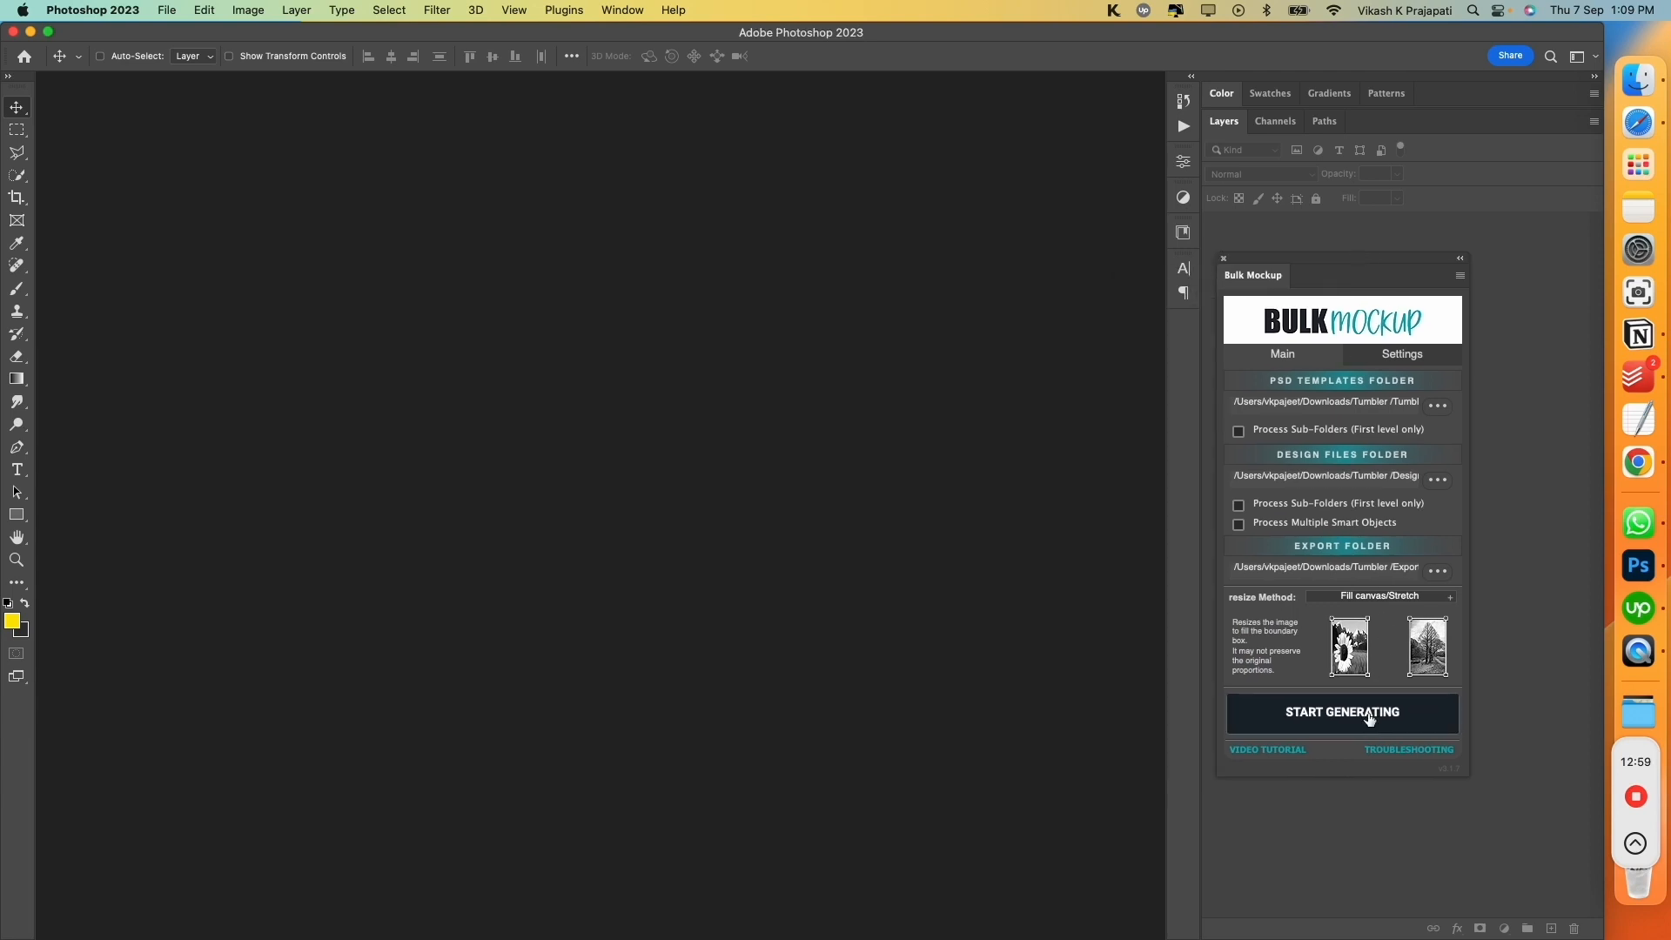
left_click(1341, 711)
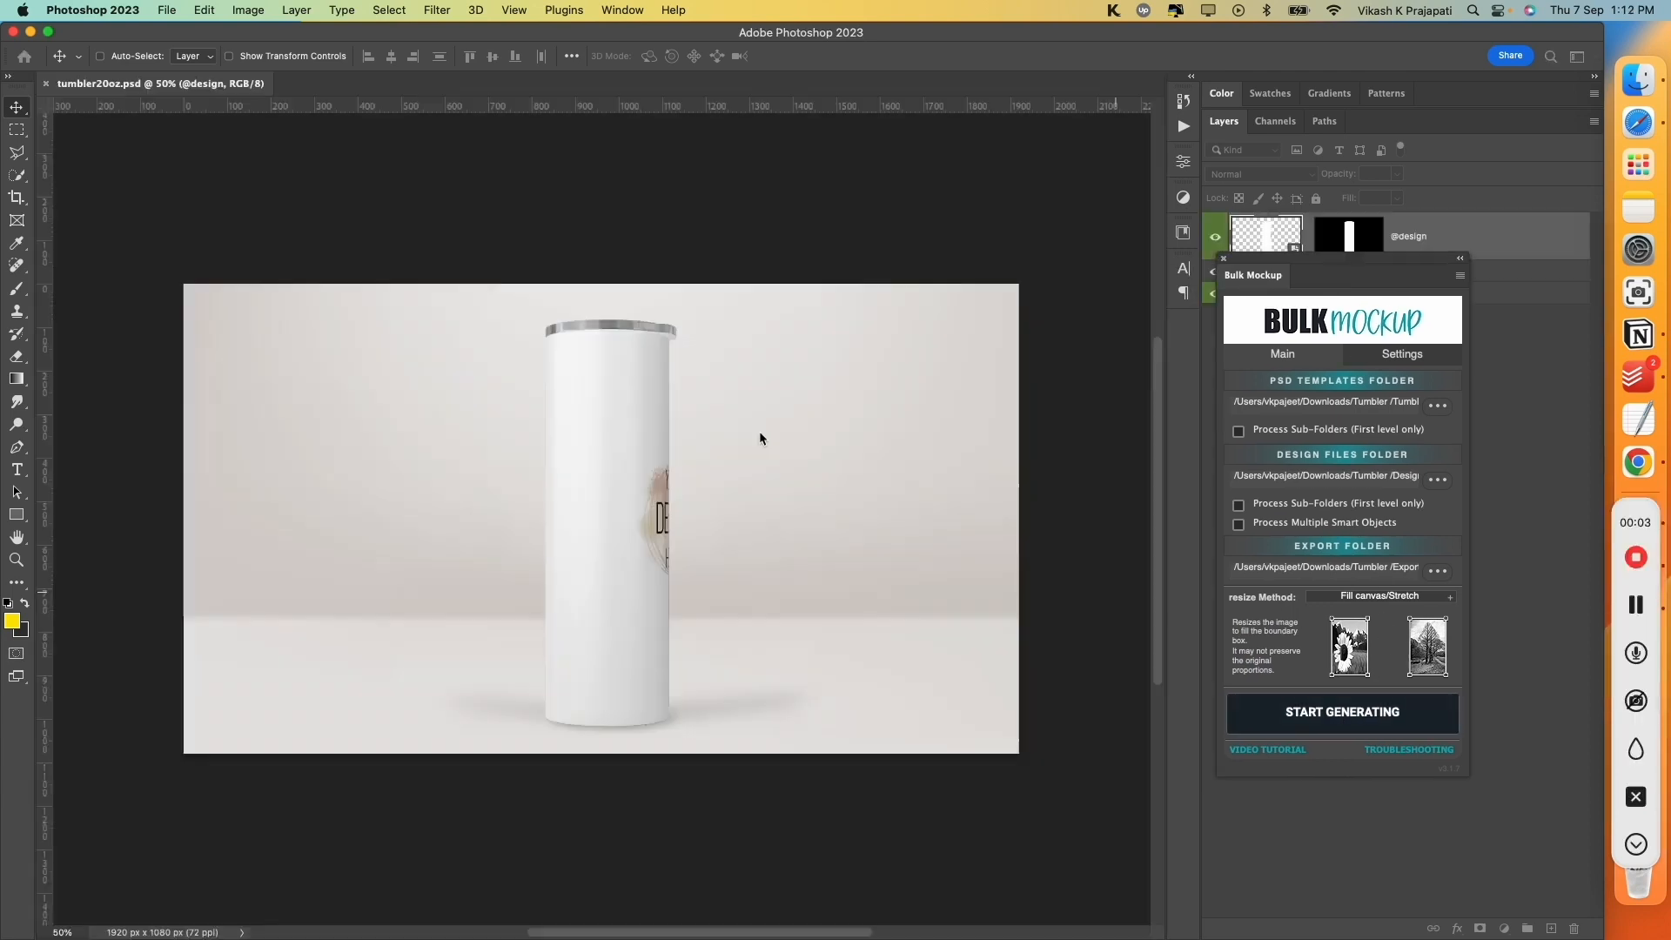
Let the batch run, then view the Export folder with the first generated MP4s, selecting 3D_Roses
left_click(1342, 712)
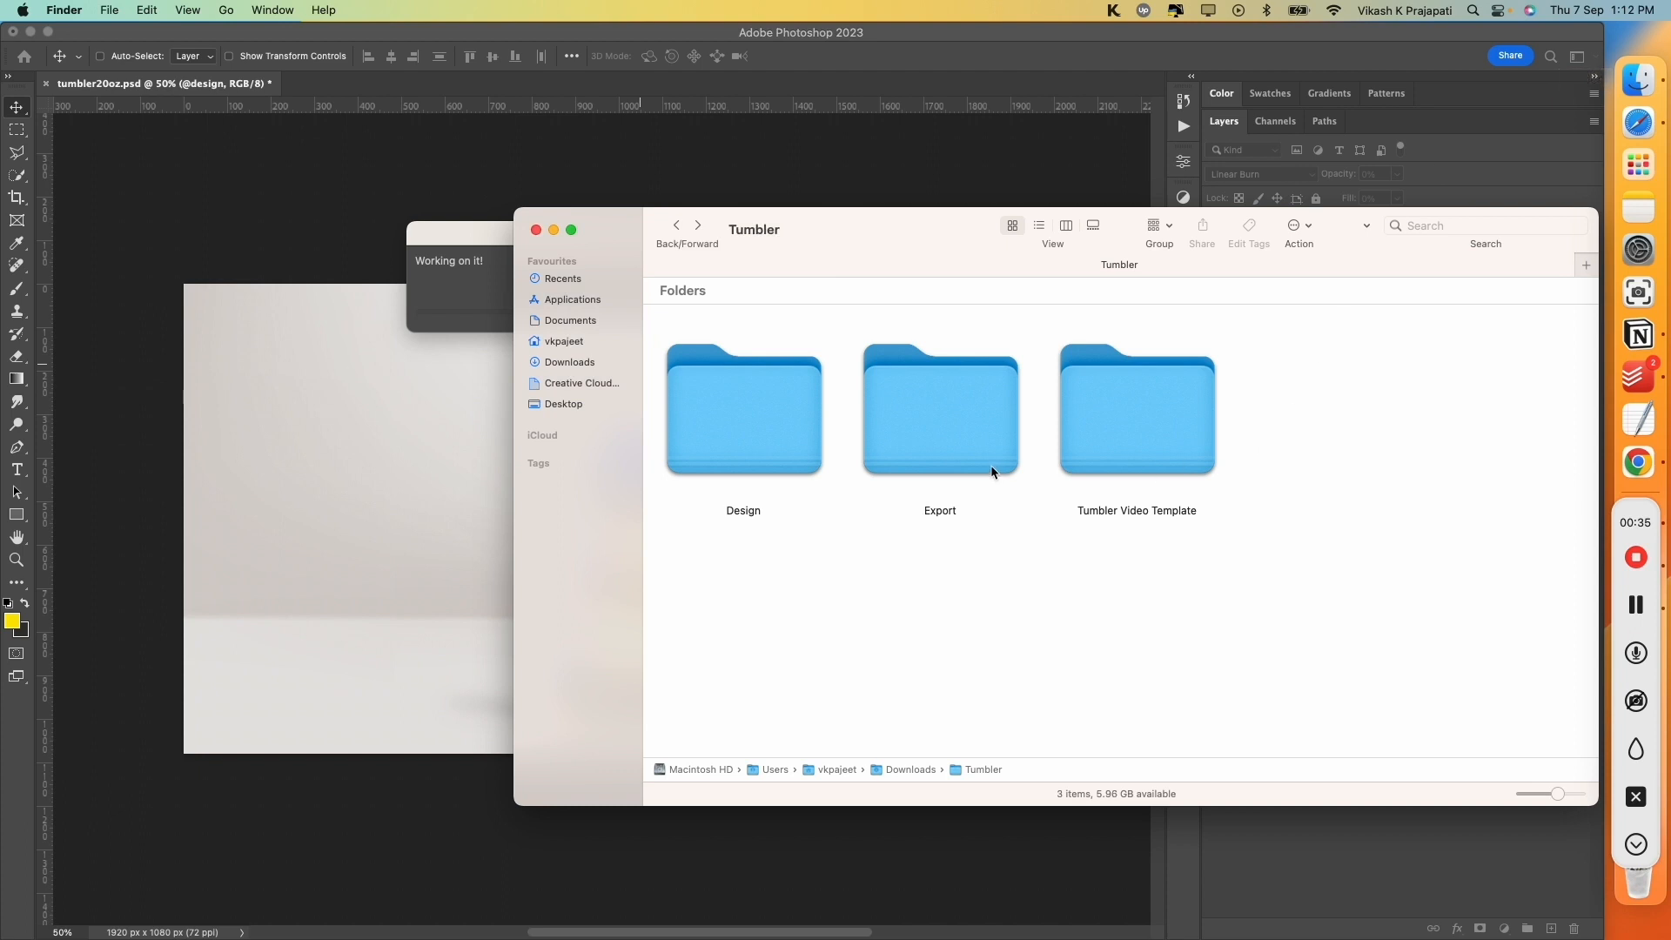
double_click(938, 411)
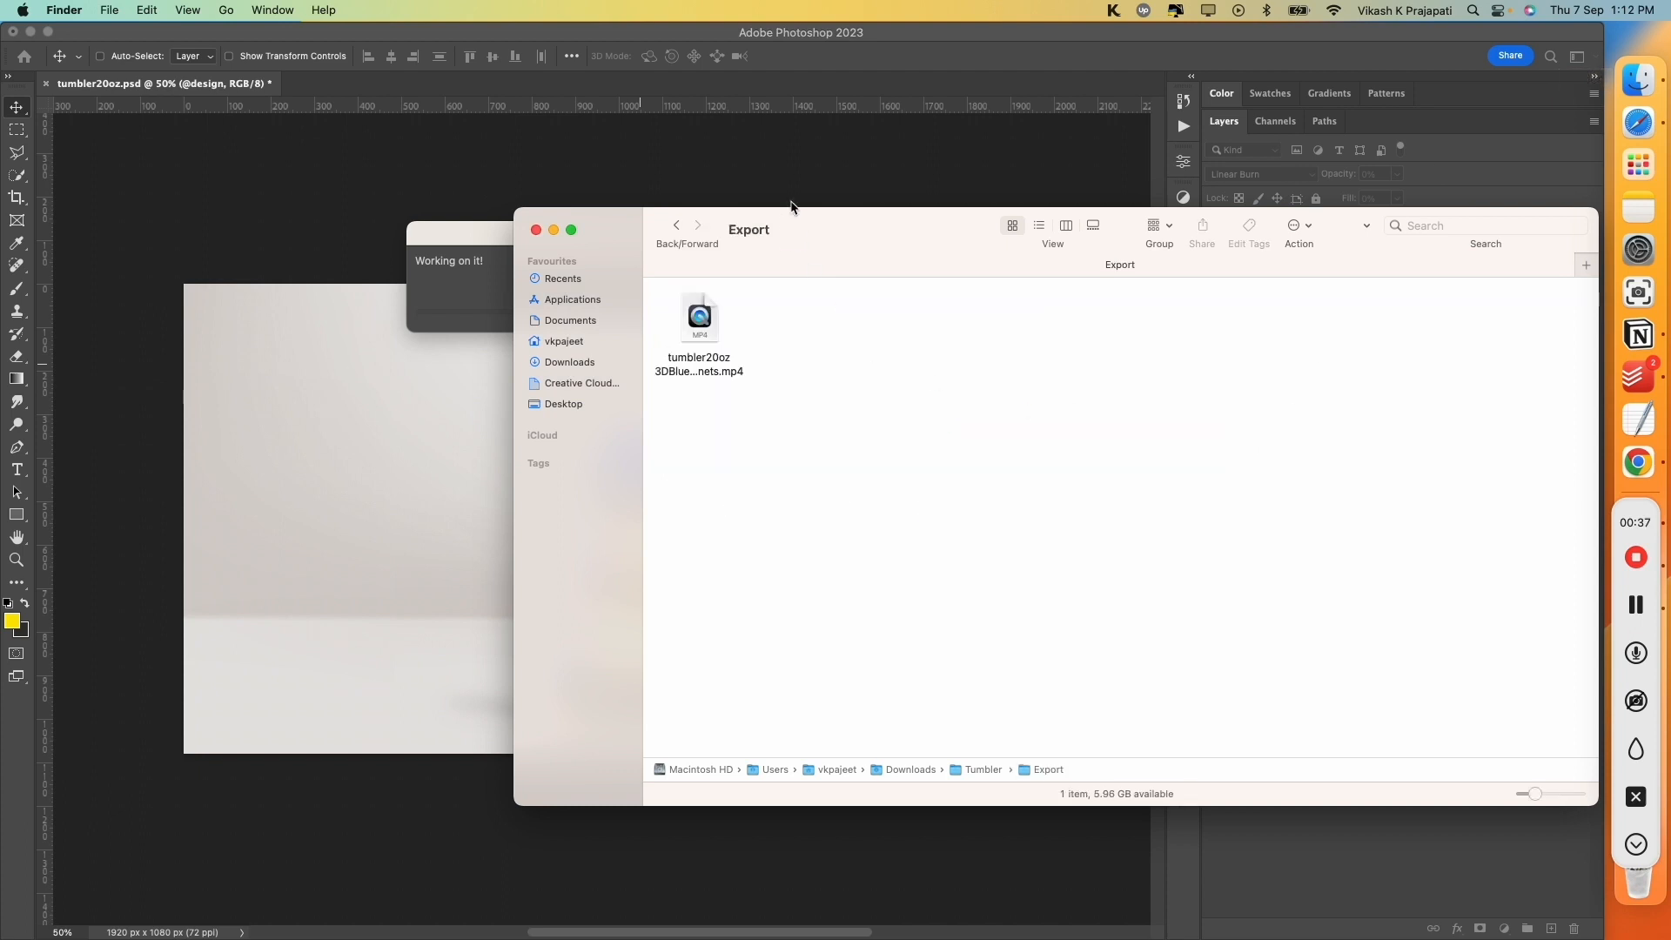
left_click(700, 316)
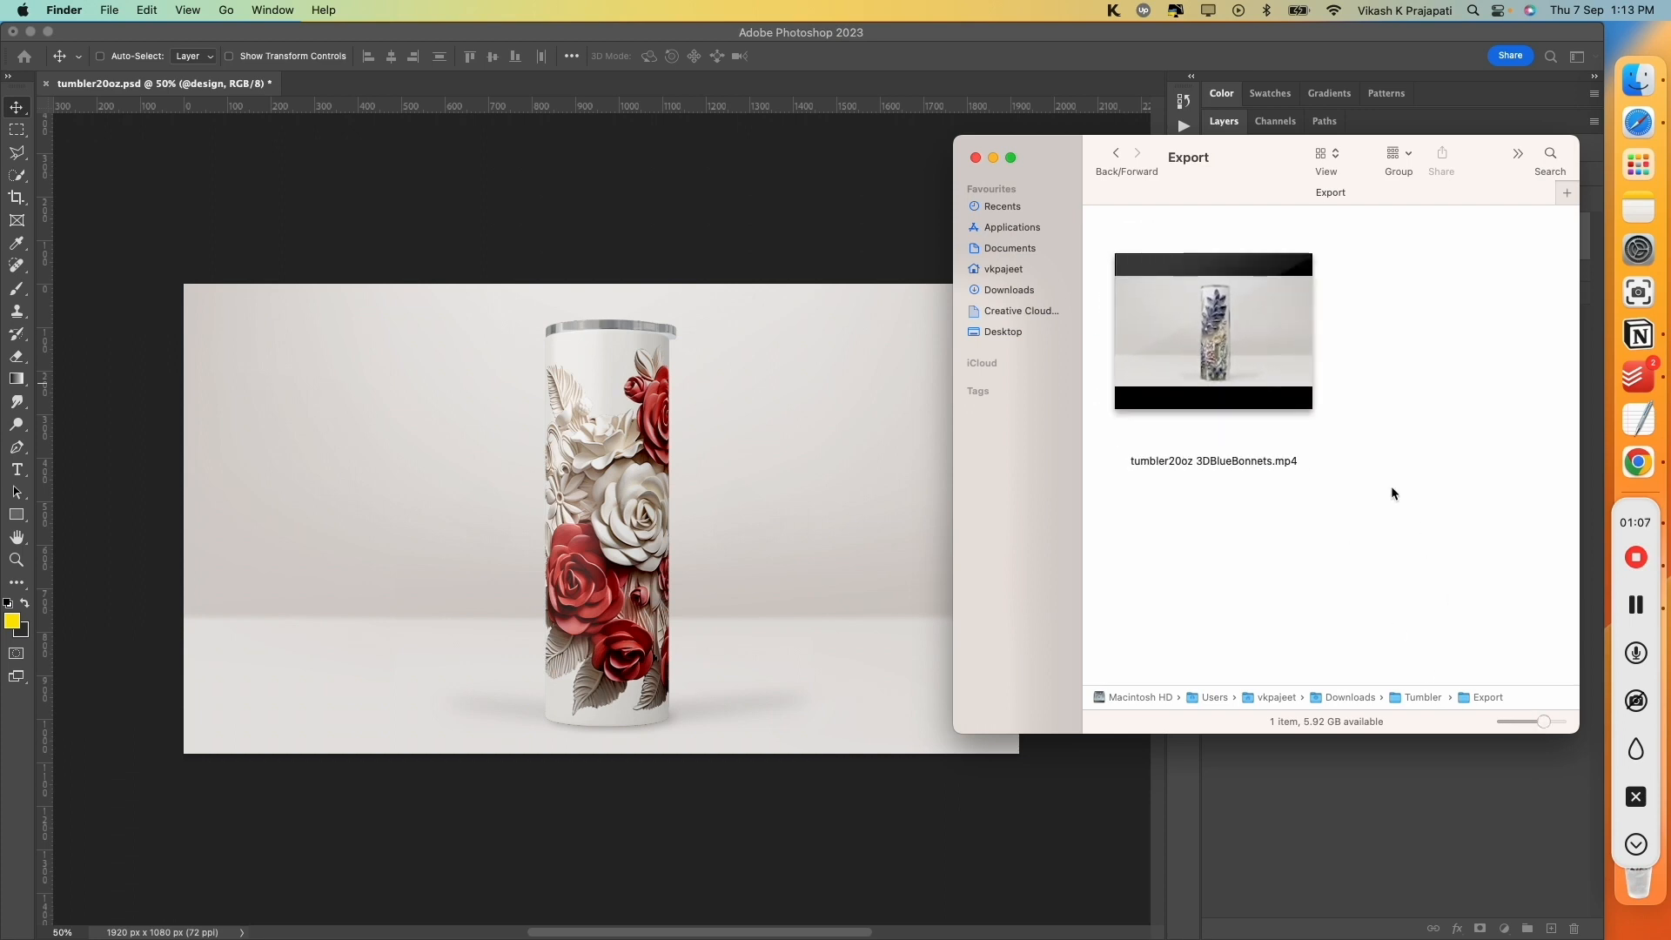
left_click(1211, 331)
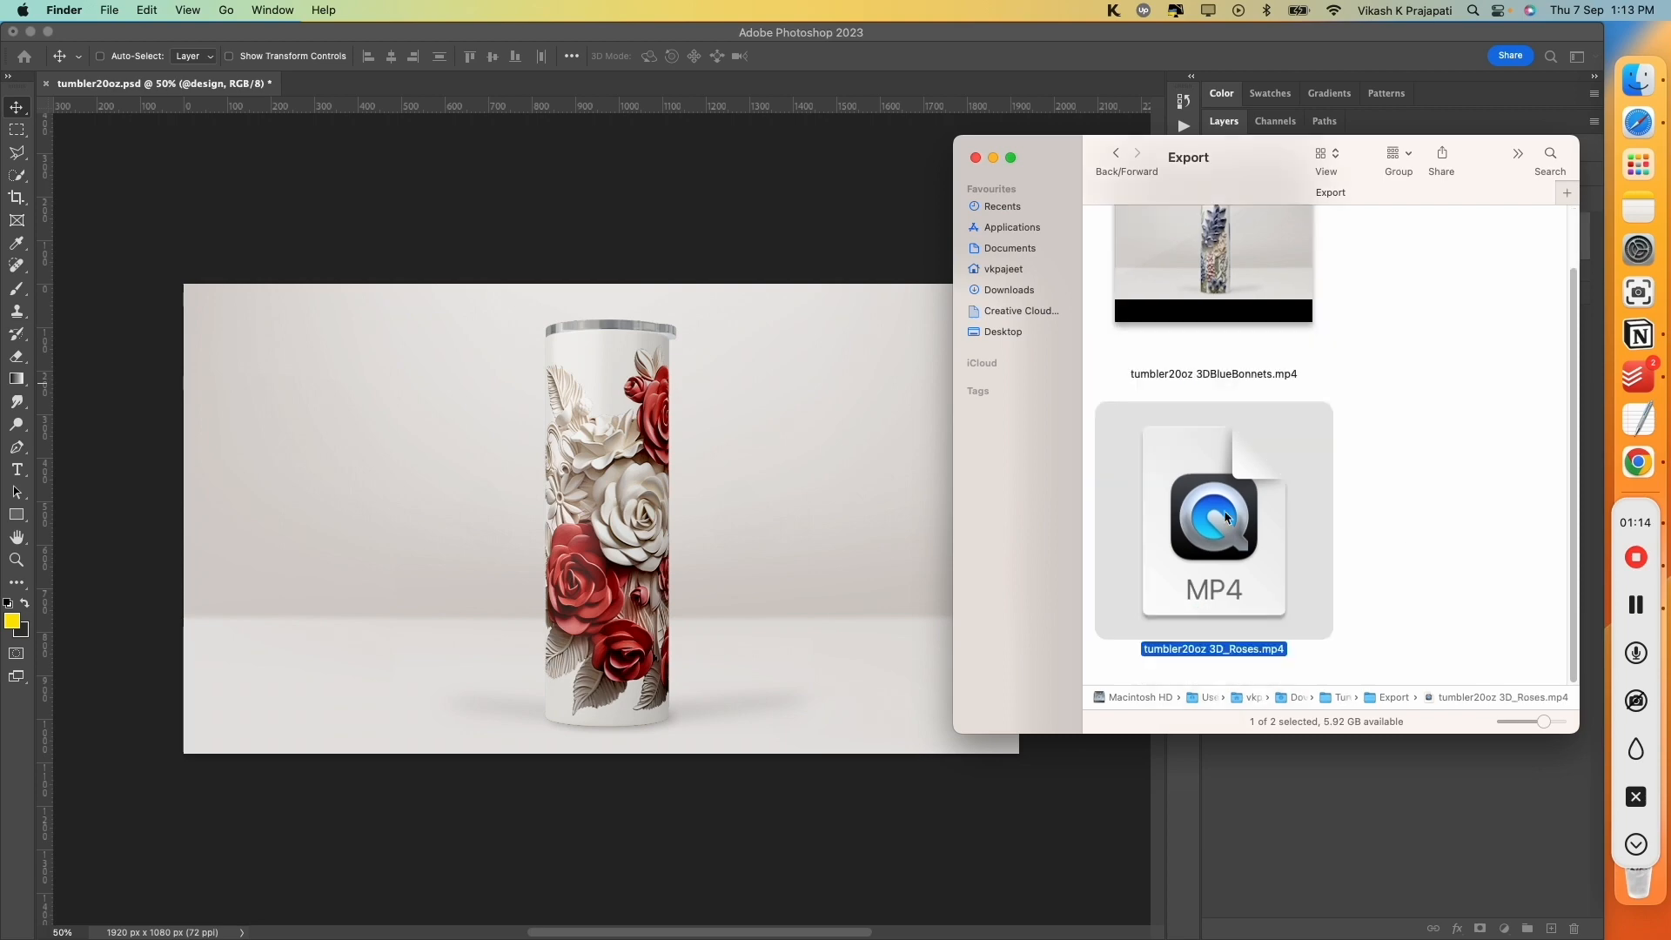
mouse_move(1425, 466)
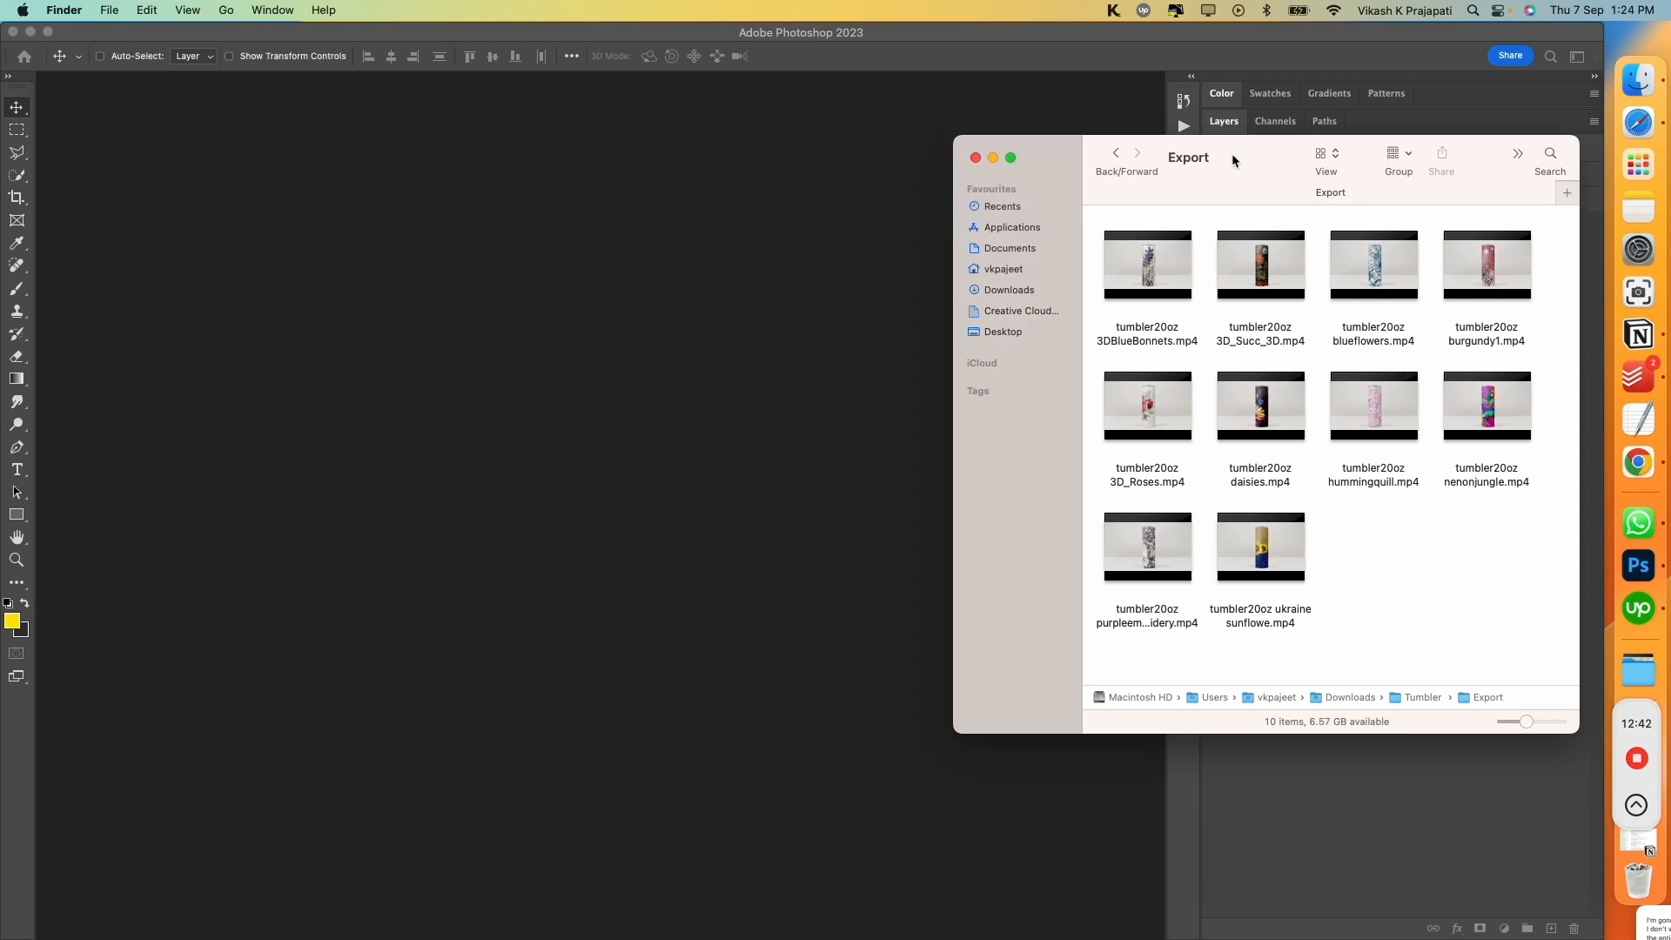
mouse_move(1197, 106)
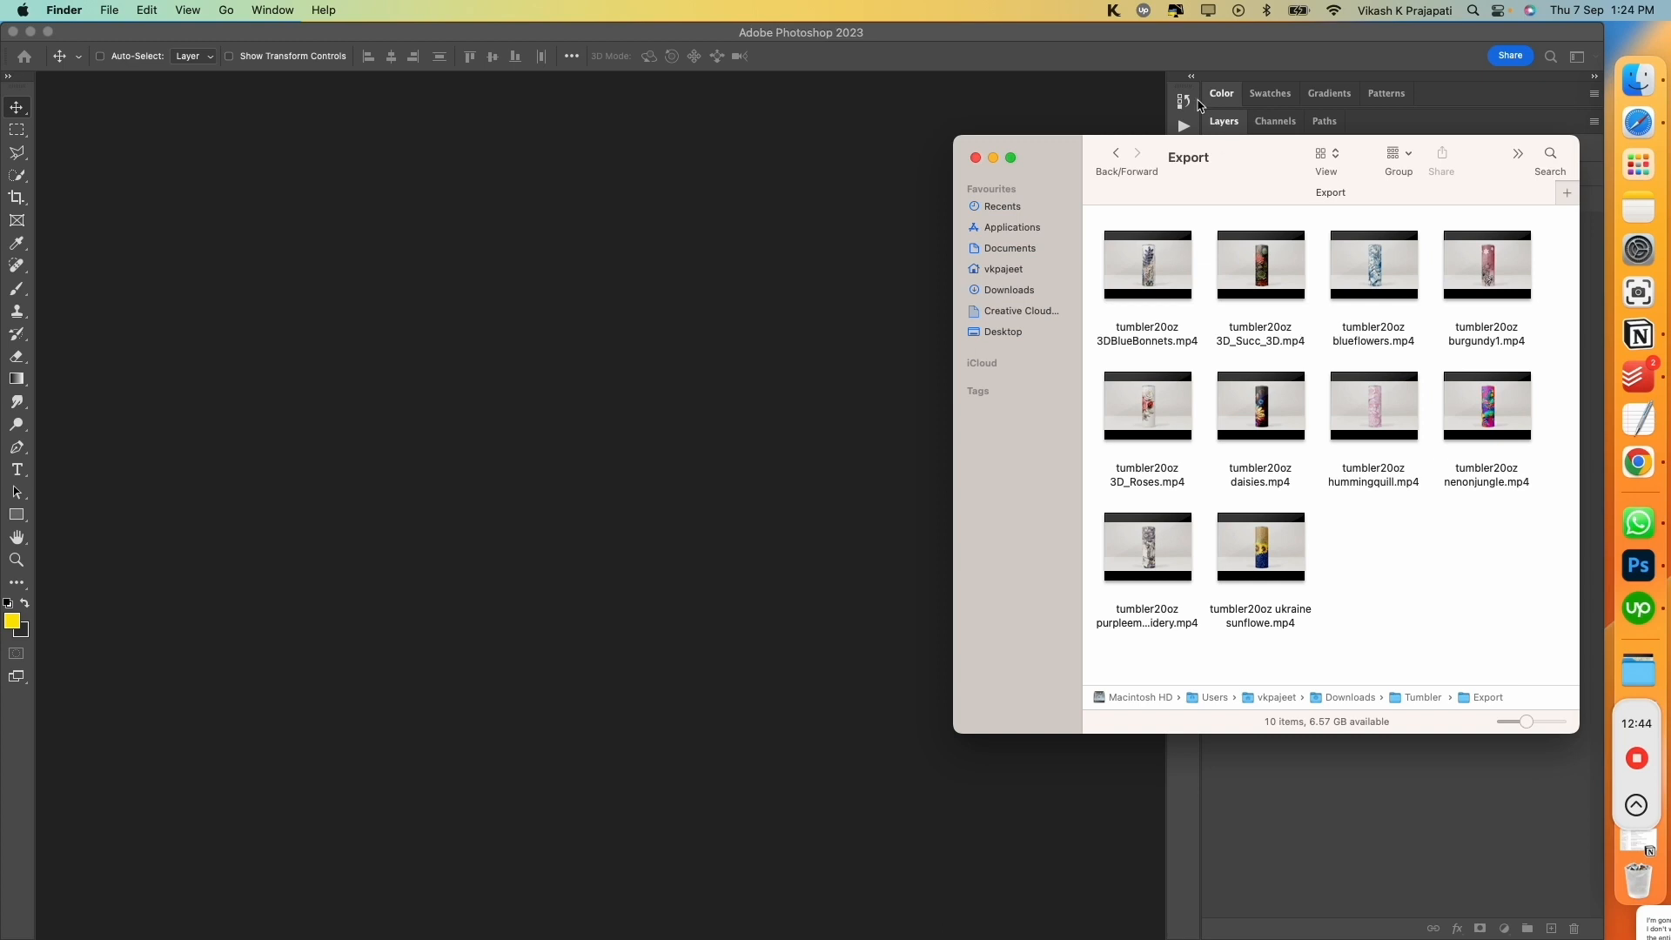
mouse_move(1399, 573)
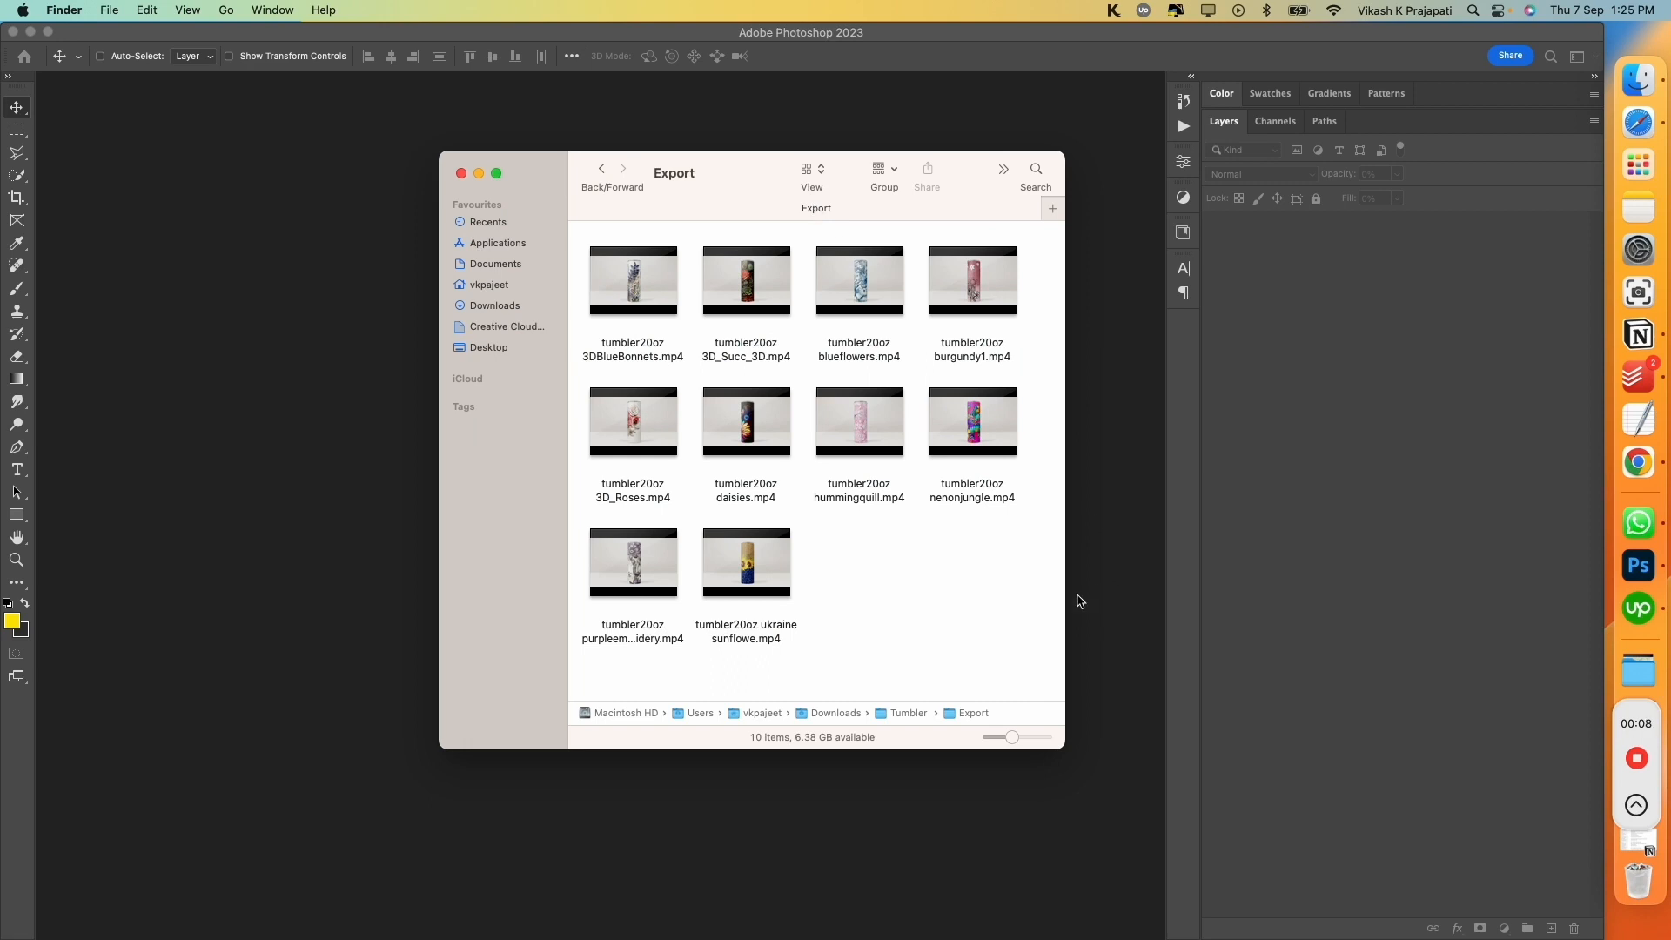
mouse_move(1067, 649)
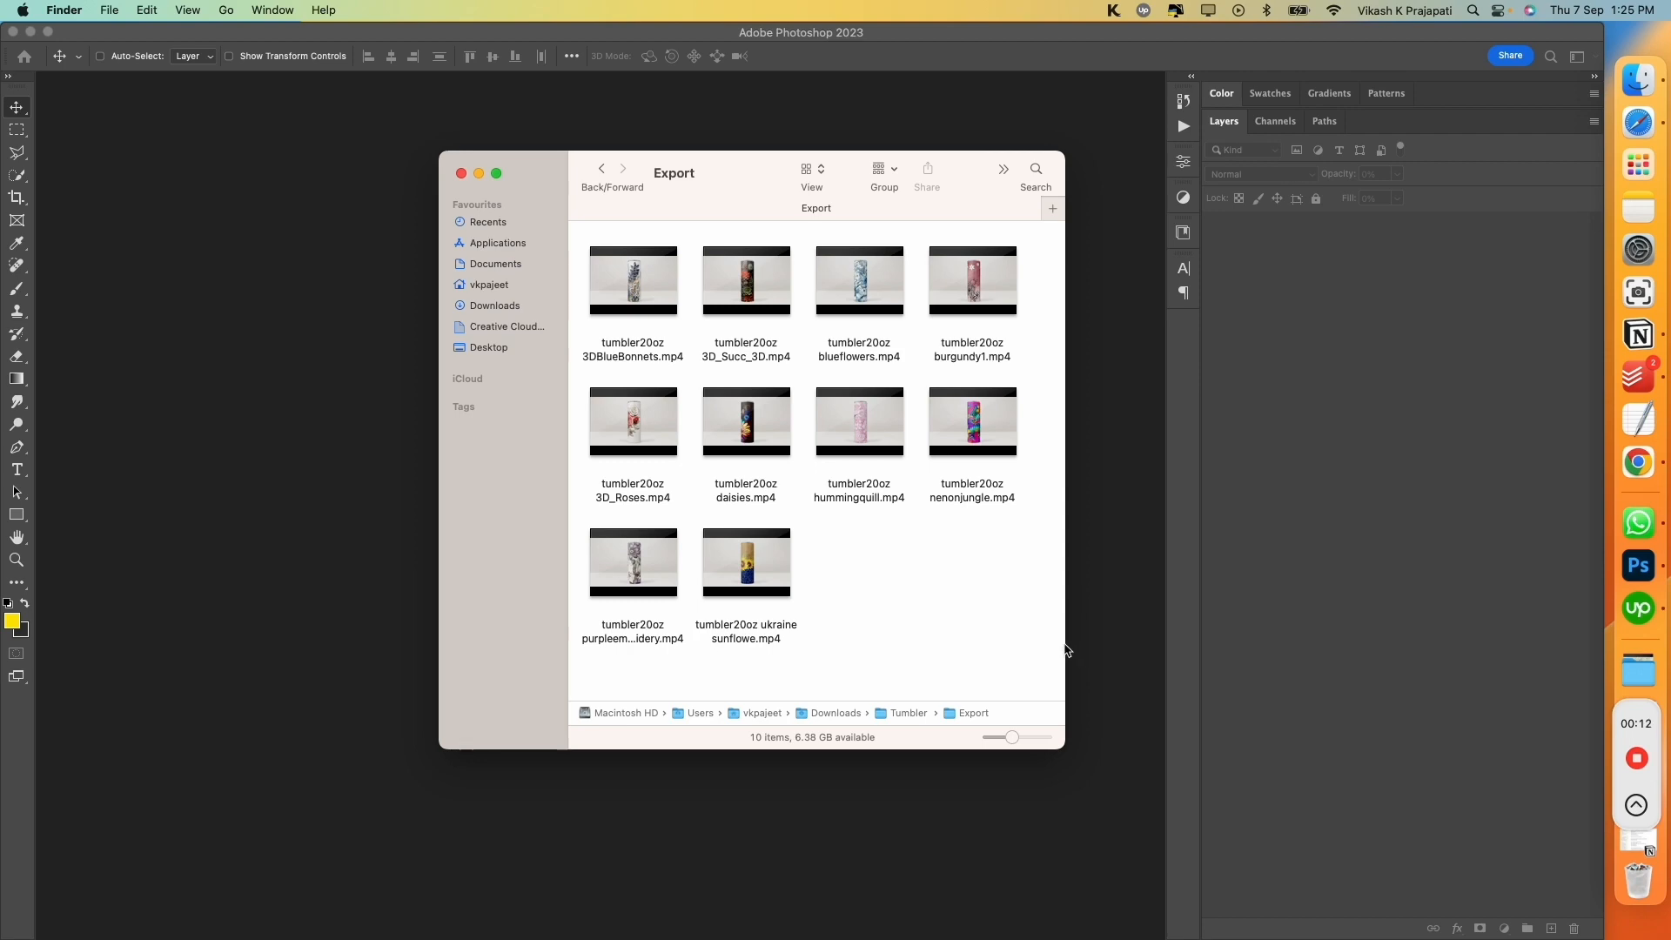
mouse_move(1060, 434)
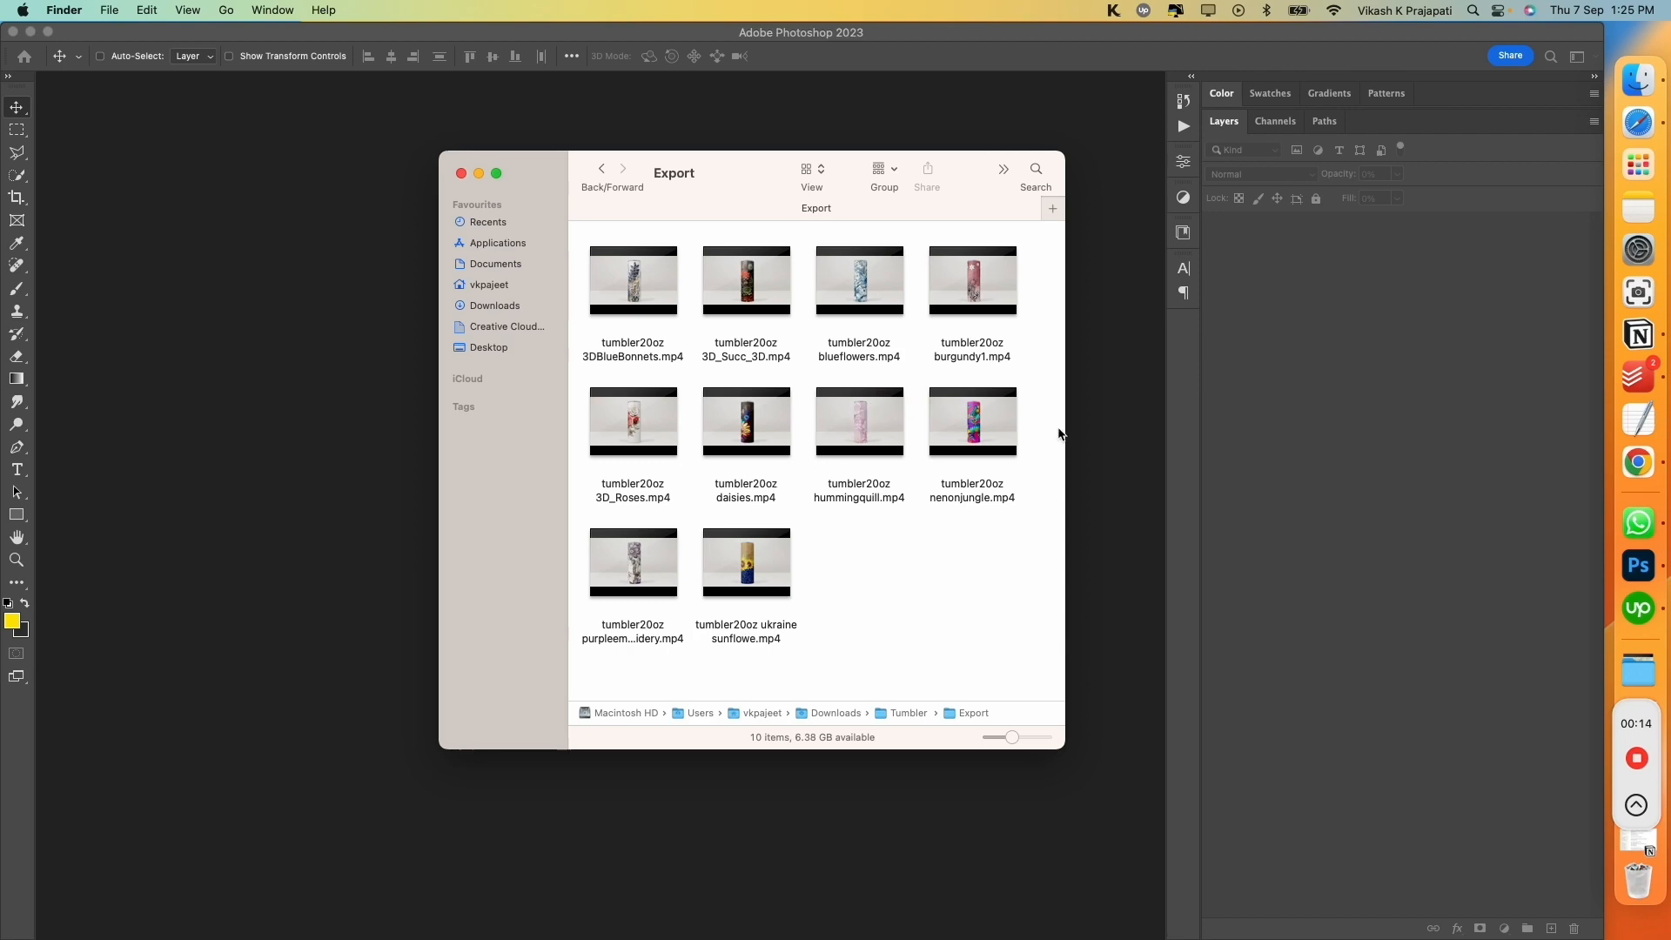
Preview tumbler20oz 3DBlueBonnets.mp4 and return to the Export folder showing its details
double_click(632, 279)
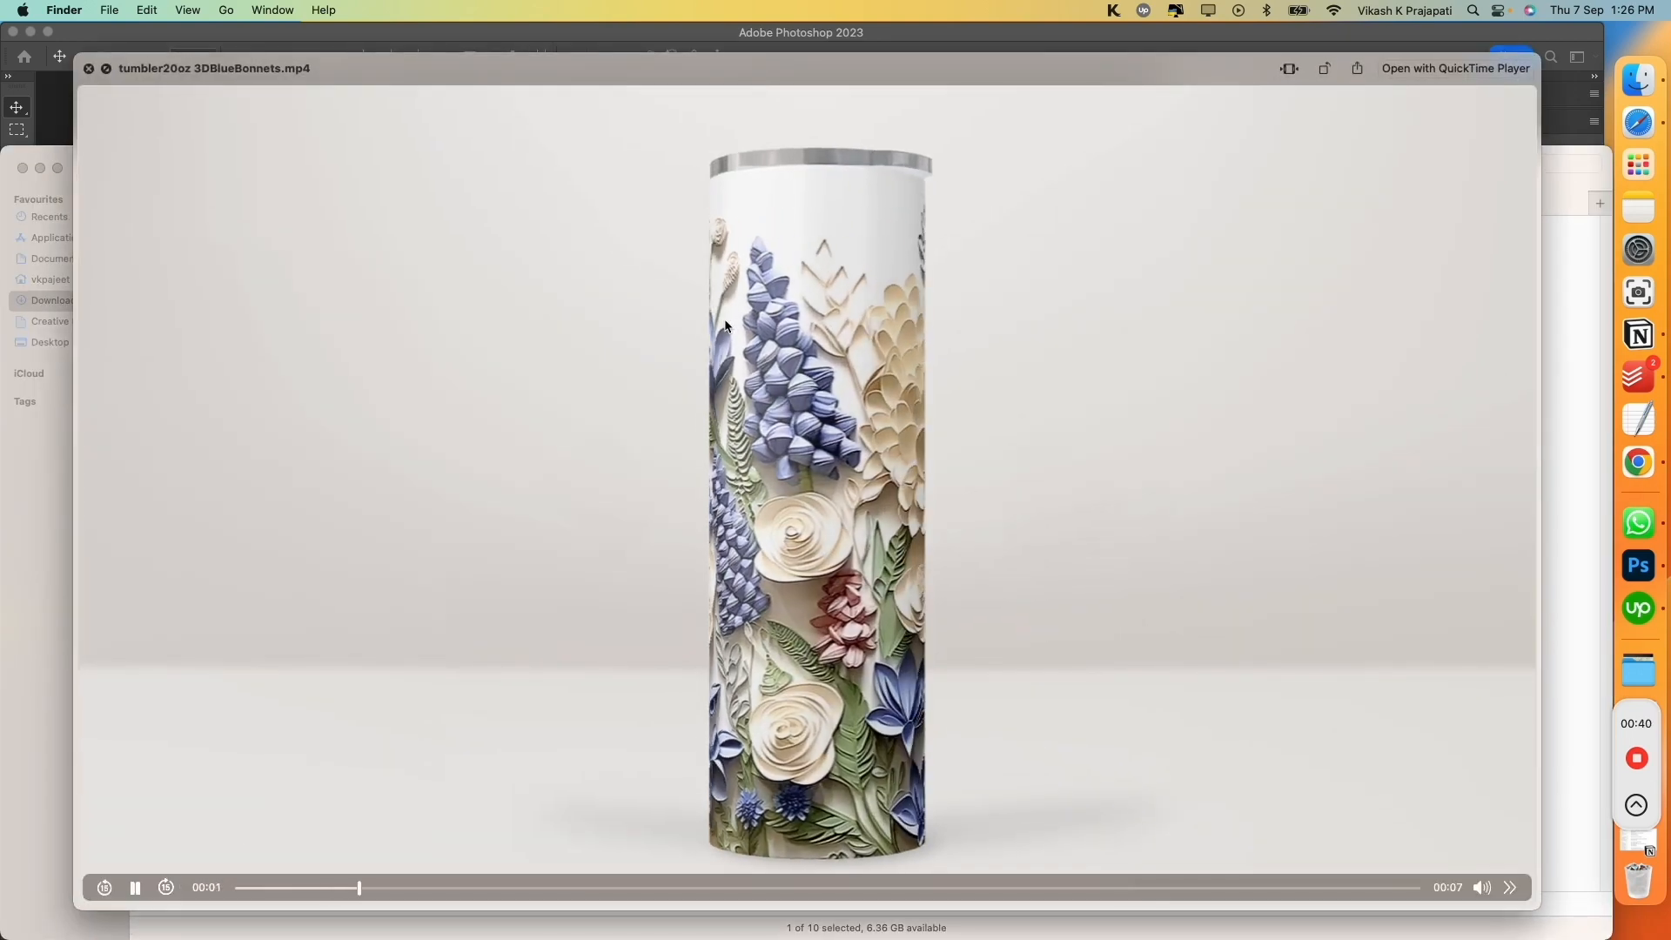
left_click(89, 68)
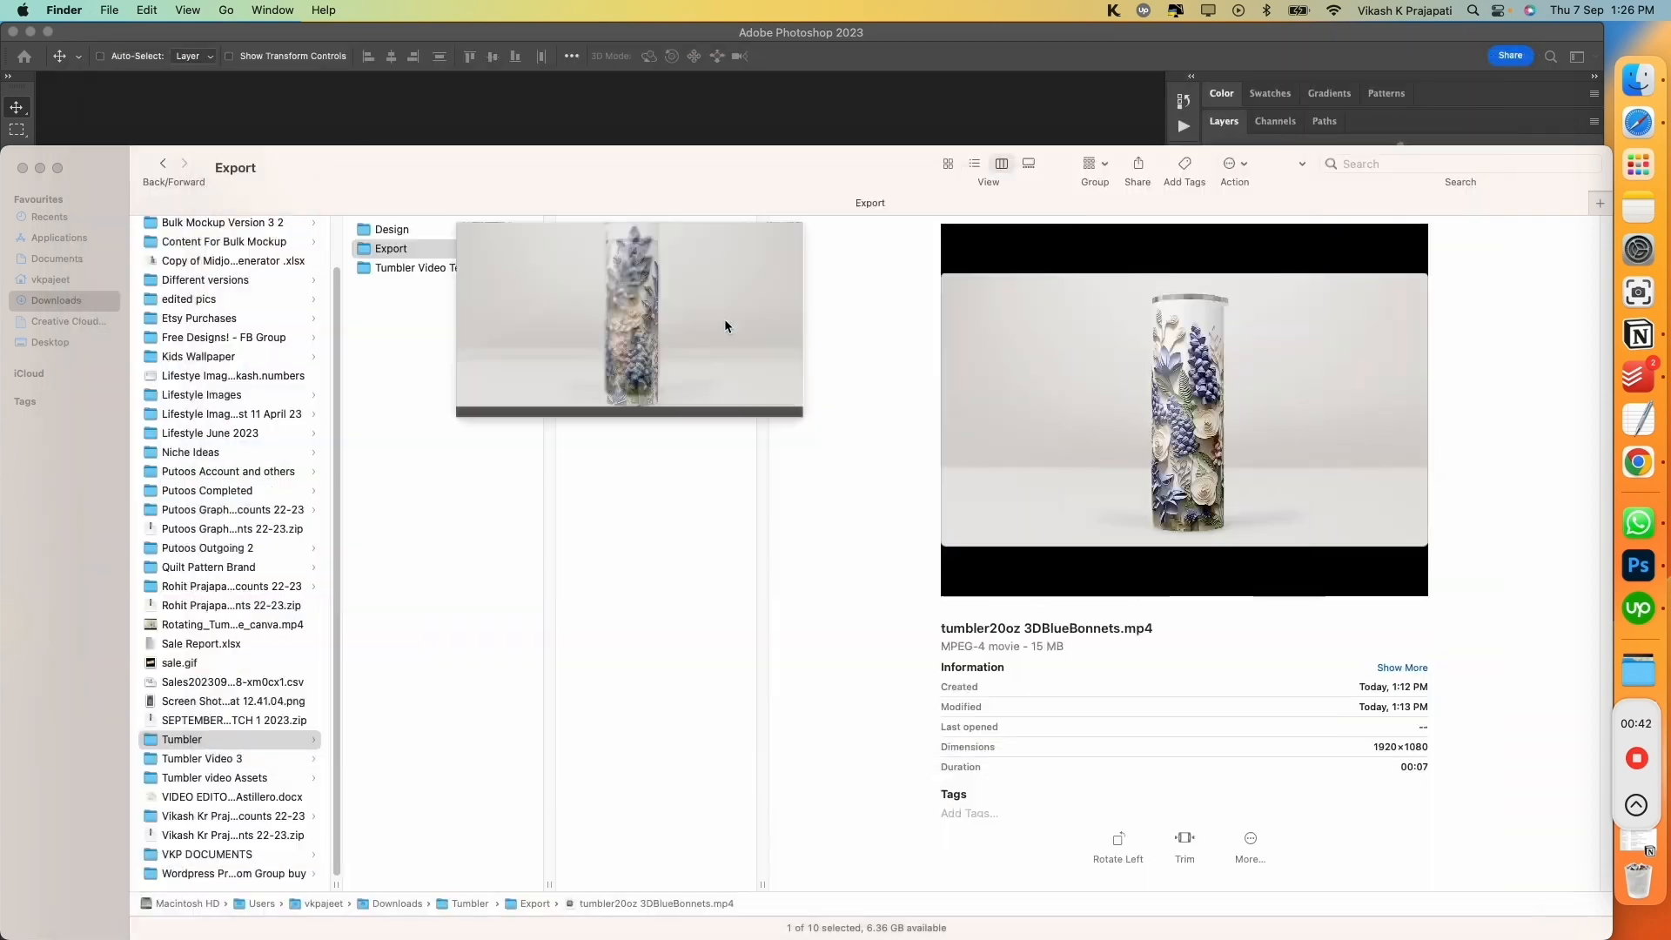